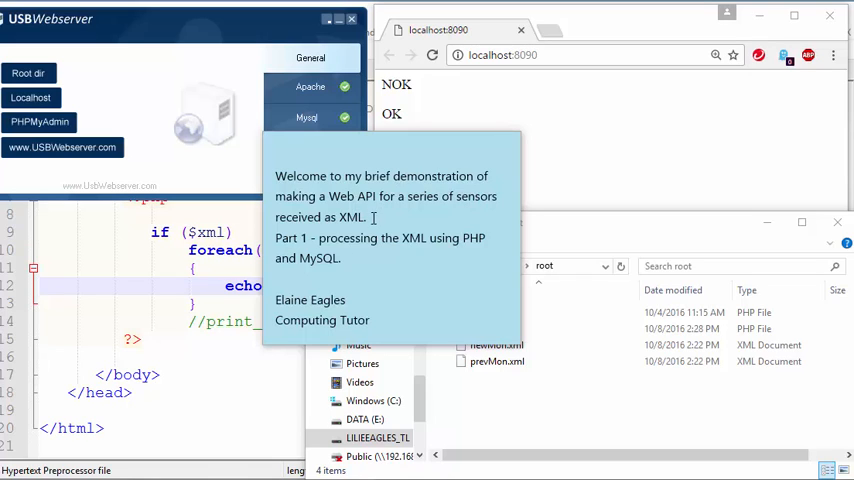
Step: Highlight the Part 1 title in the introductory sticky note before closing it
double_click(350, 216)
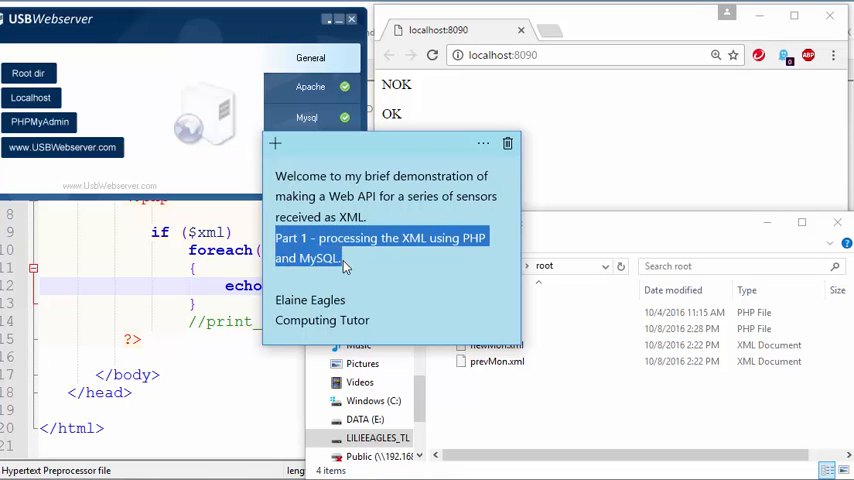
mouse_move(362, 260)
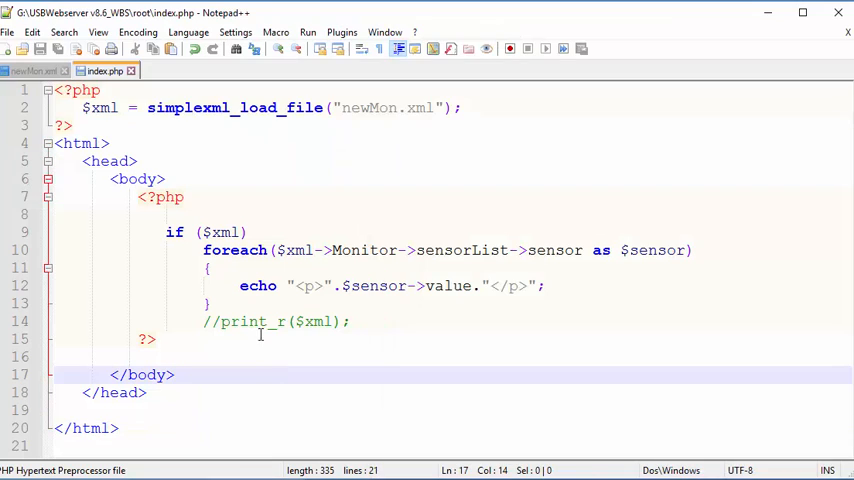
Step: Review the sensorList in newMon.xml, set Sensor 1's status to 0, and return to index.php
left_click(30, 70)
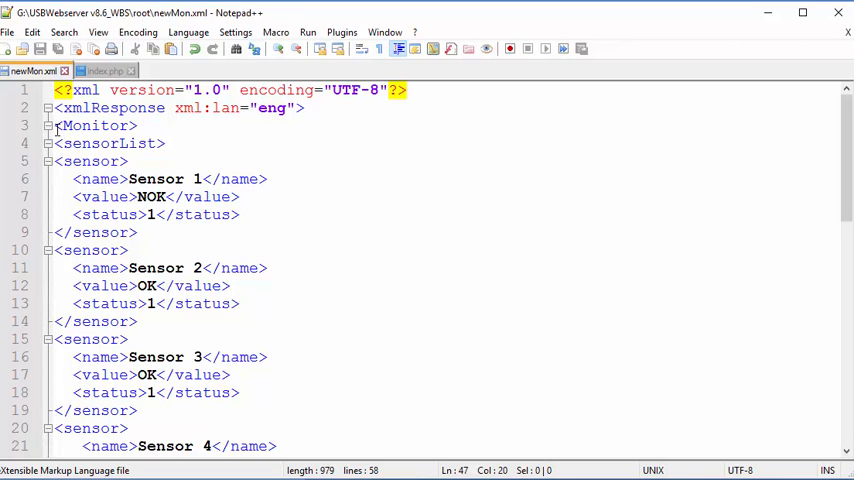
triple_click(110, 144)
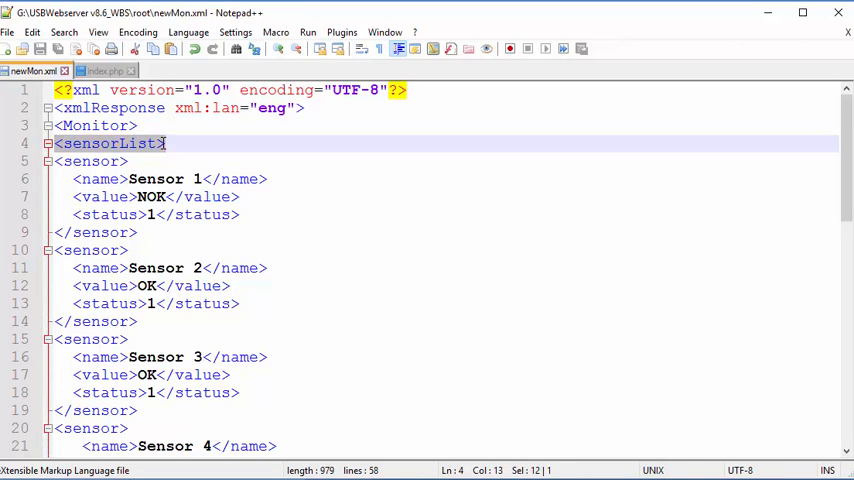
scroll("down", 3)
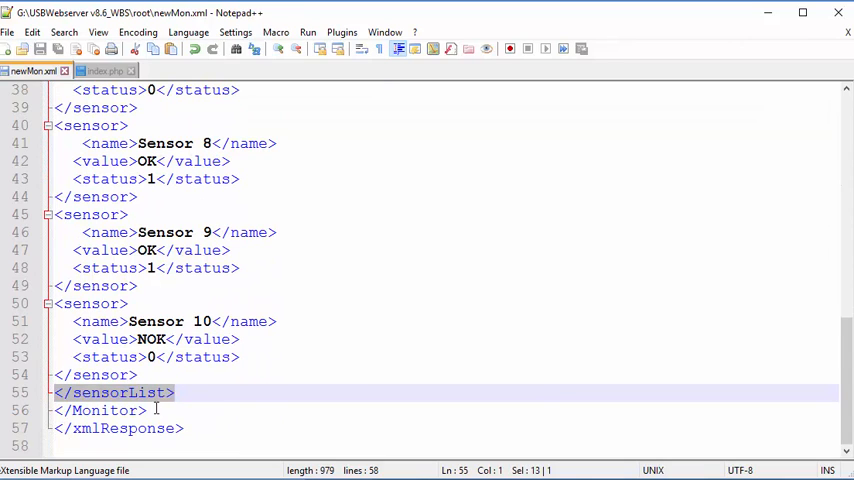
left_click(100, 410)
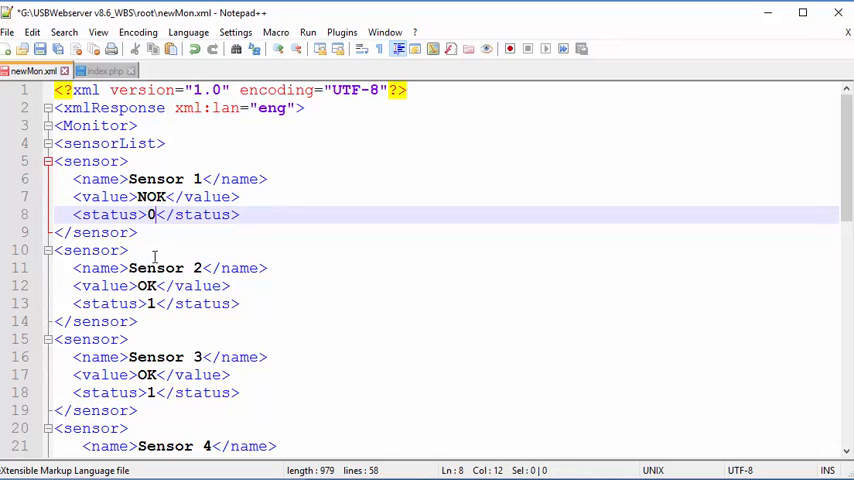
scroll("down", 3)
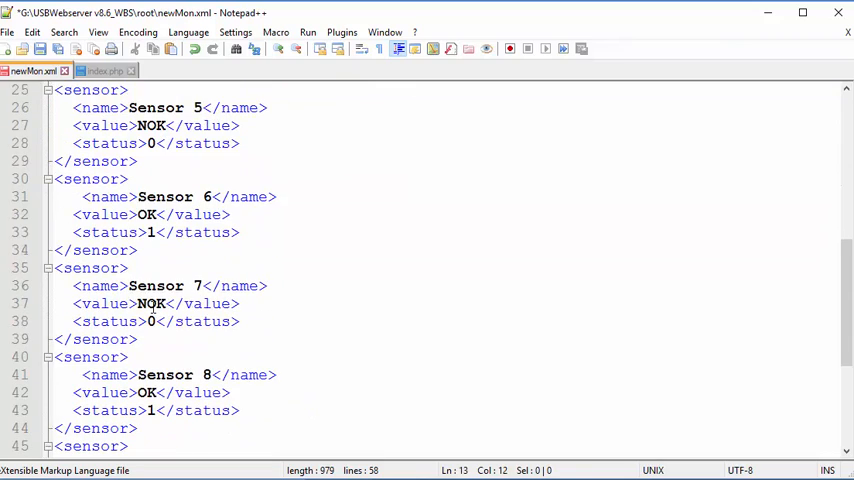
scroll("down", 3)
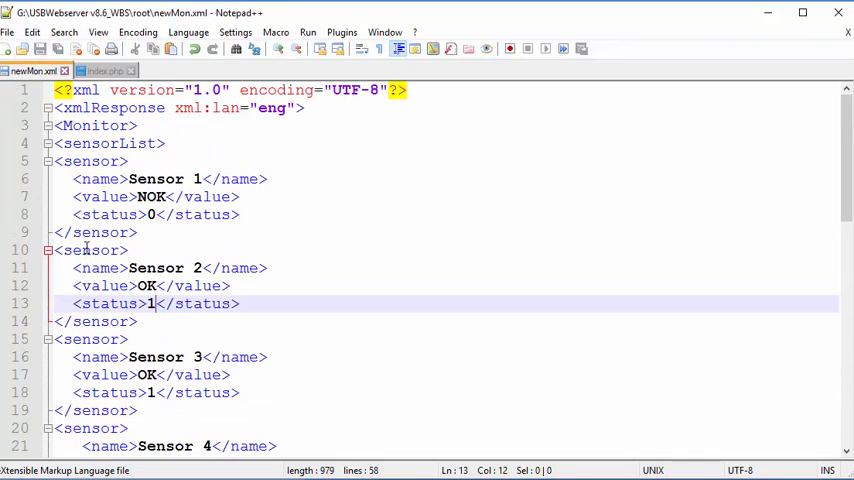
left_click(100, 70)
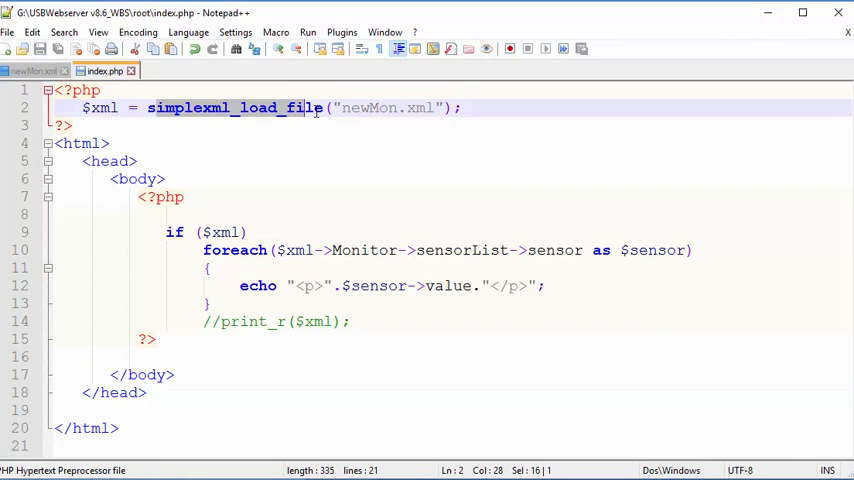
Step: Uncomment print_r($xml) and echo a dashed separator line just before it
double_click(368, 108)
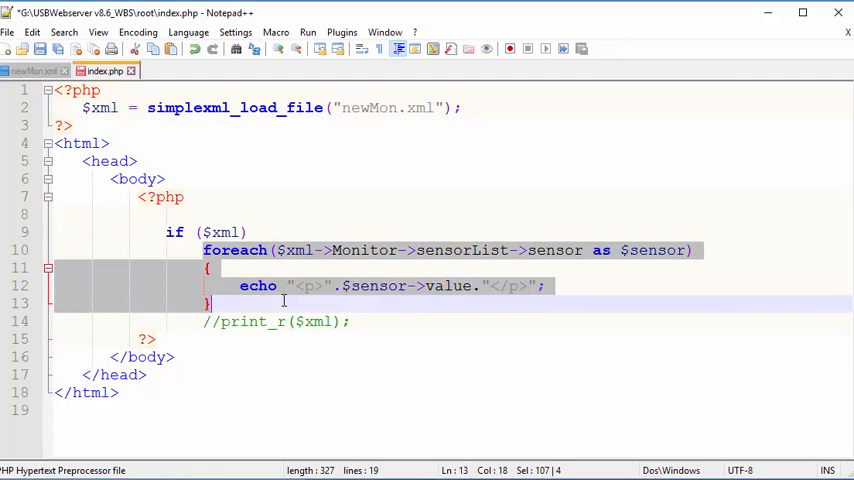
double_click(234, 250)
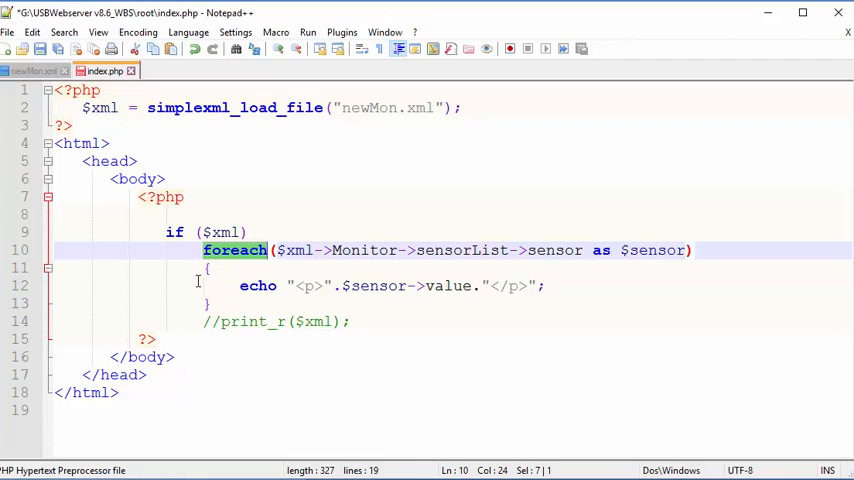
left_click(216, 320)
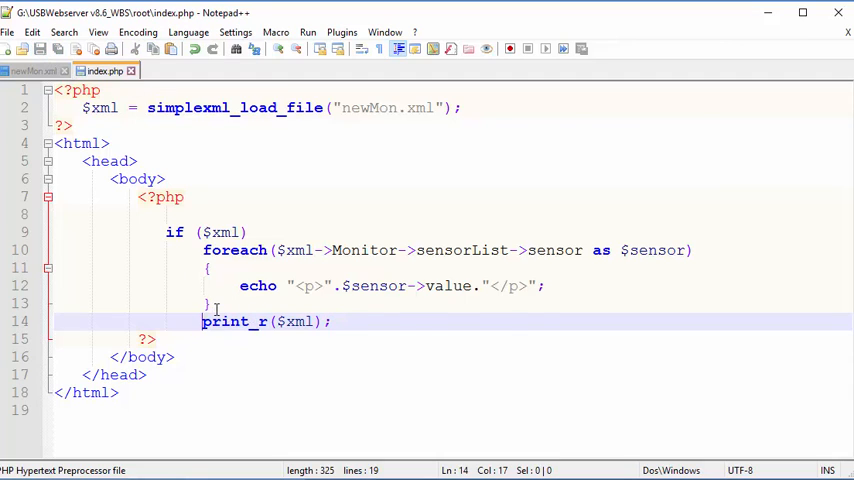
type("echo")
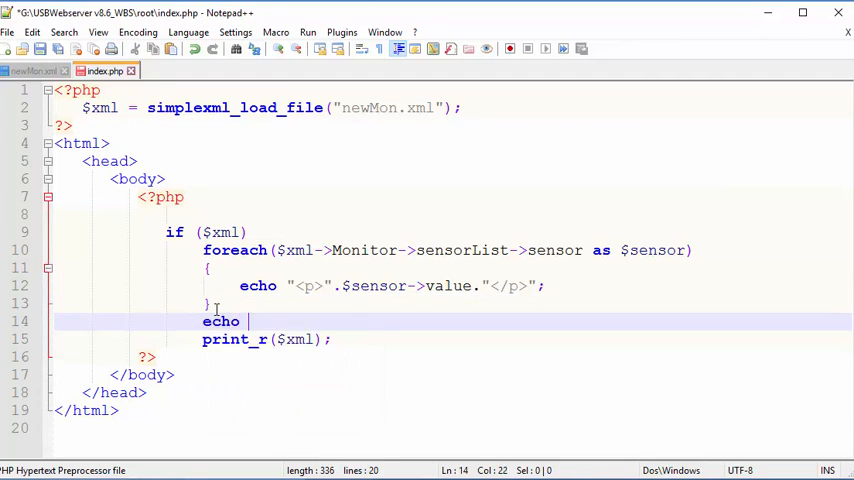
type("\"\"")
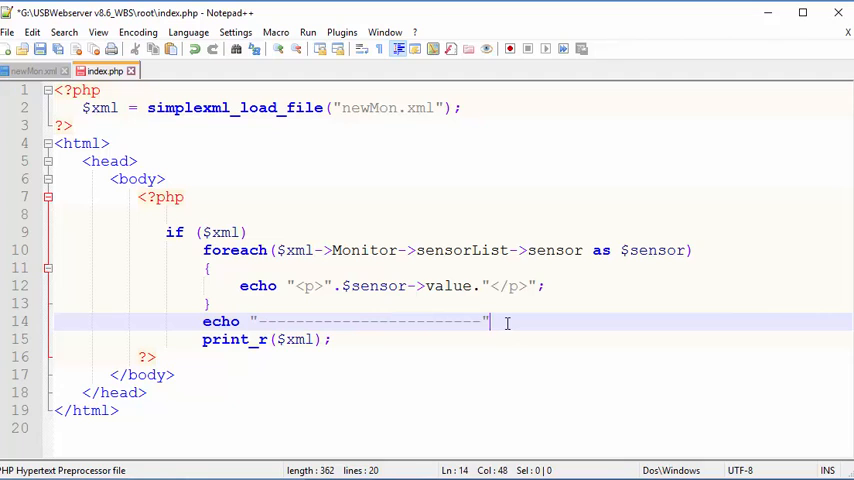
type(";")
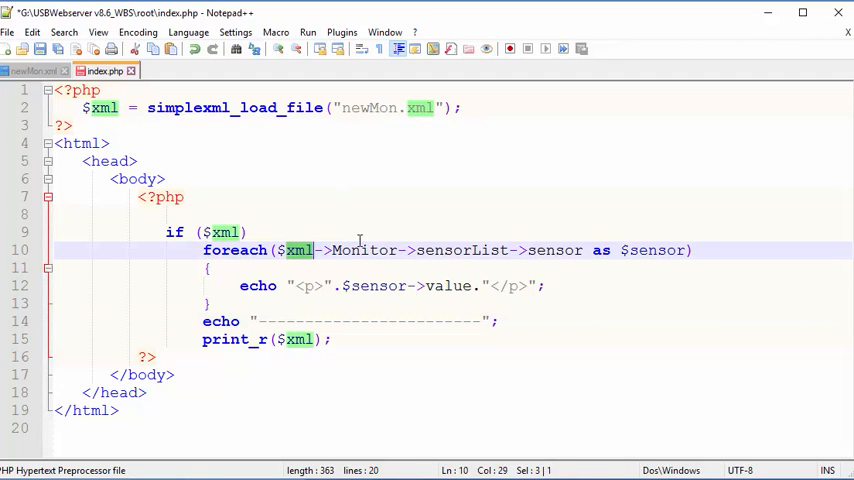
Step: Review the Monitor and sensor path in the foreach, then move to the blank line above the if
double_click(364, 250)
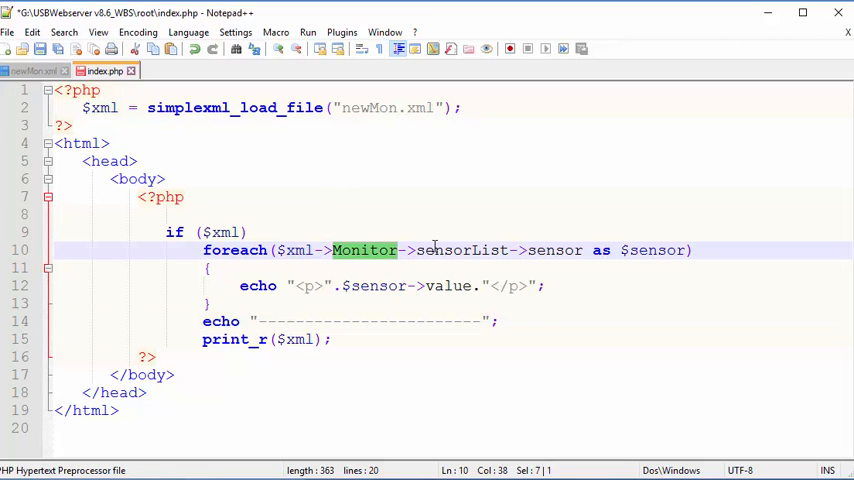
double_click(556, 250)
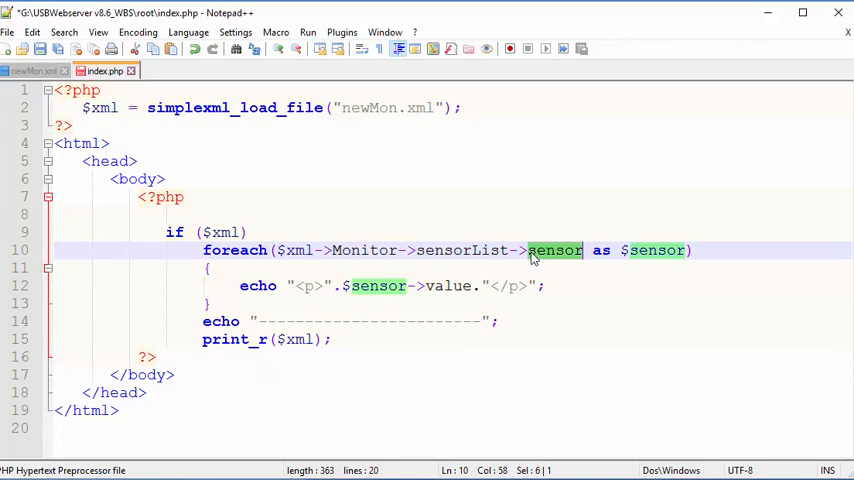
left_click(30, 72)
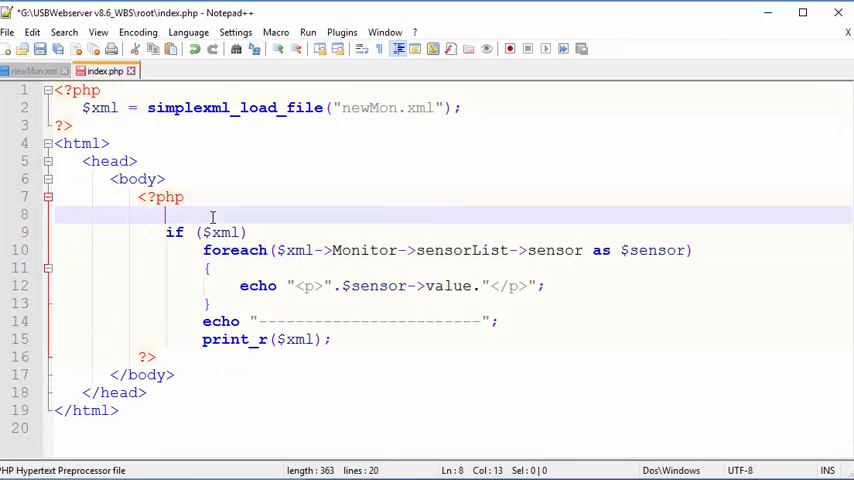
Step: Add a /* Monitor sensorList sensor */ comment and echo each sensor's name, value and status, then check newMon.xml tags
type("/*")
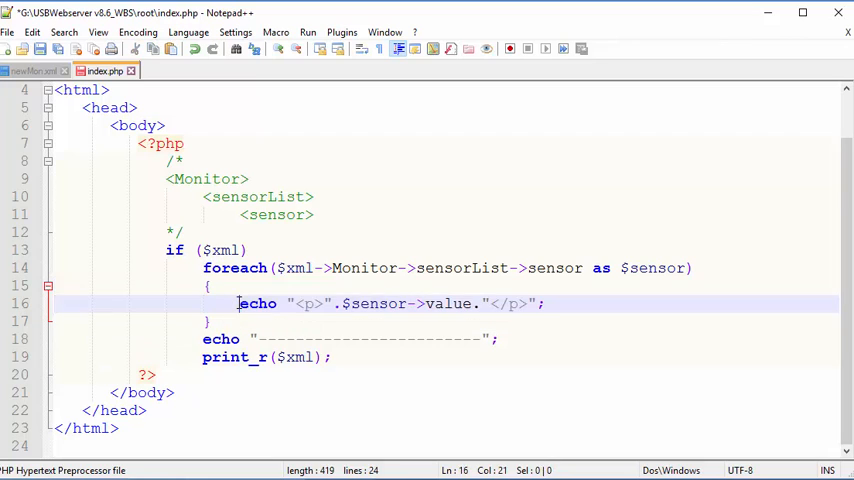
left_click_drag(238, 304, 546, 304)
type("nam")
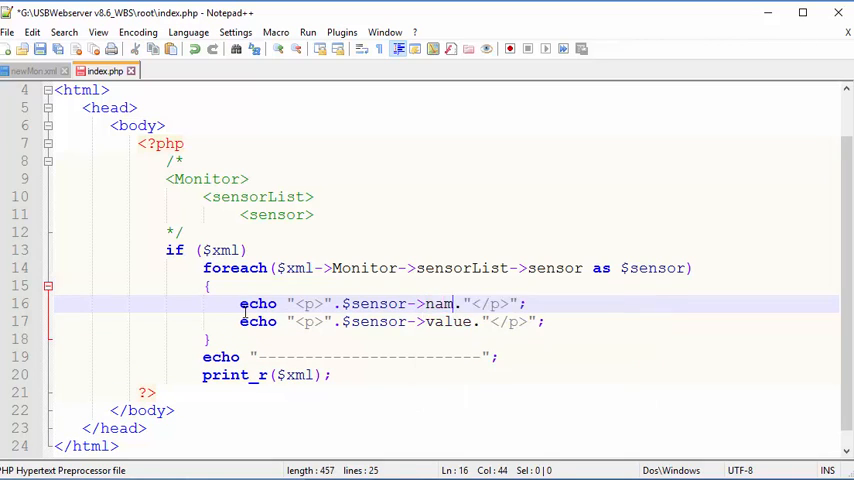
type("e")
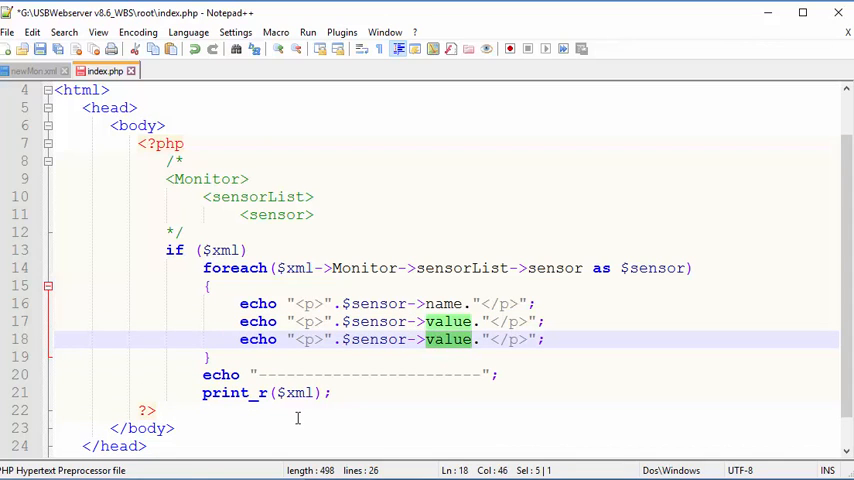
type("status")
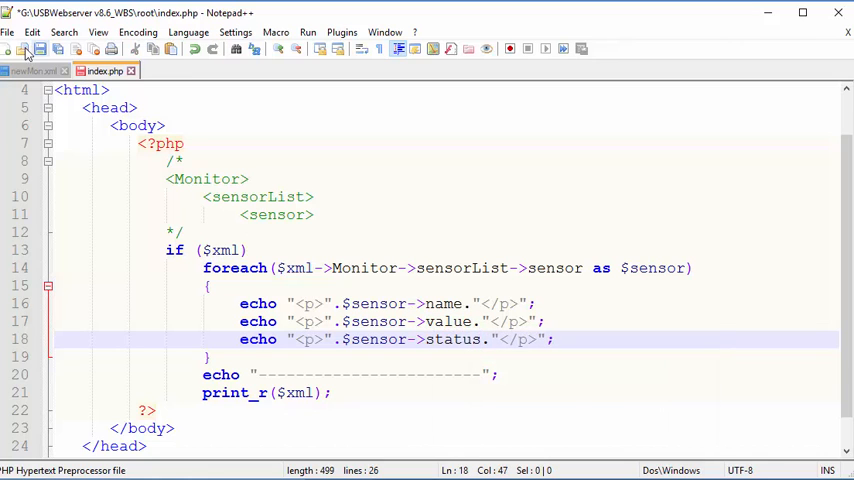
left_click(30, 70)
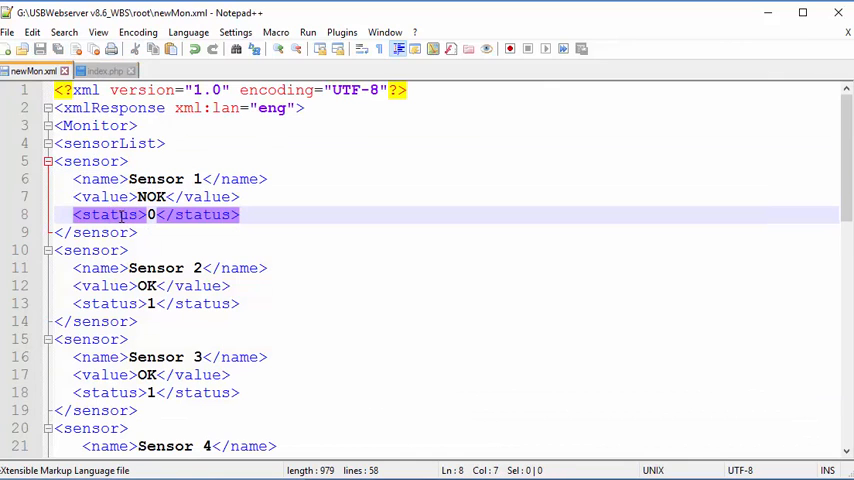
Step: Reload localhost:8090 to list every sensor's name, value and status with the print_r dump, then return to index.php
left_click(104, 72)
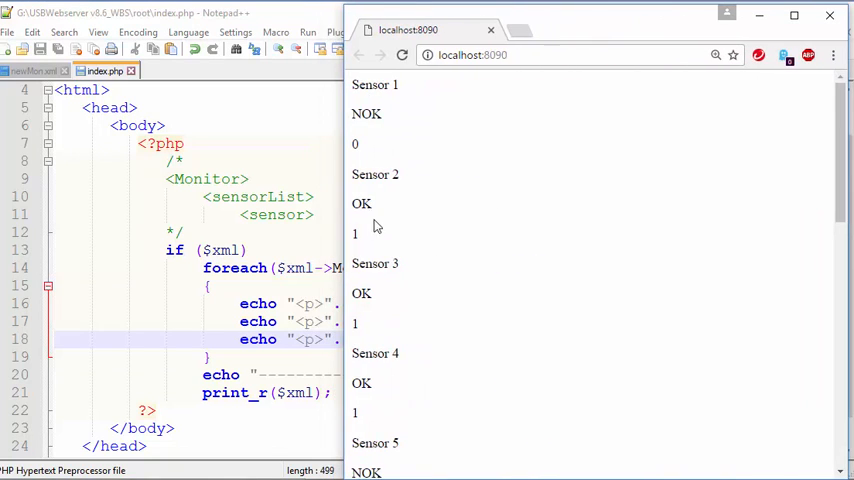
scroll("down", 3)
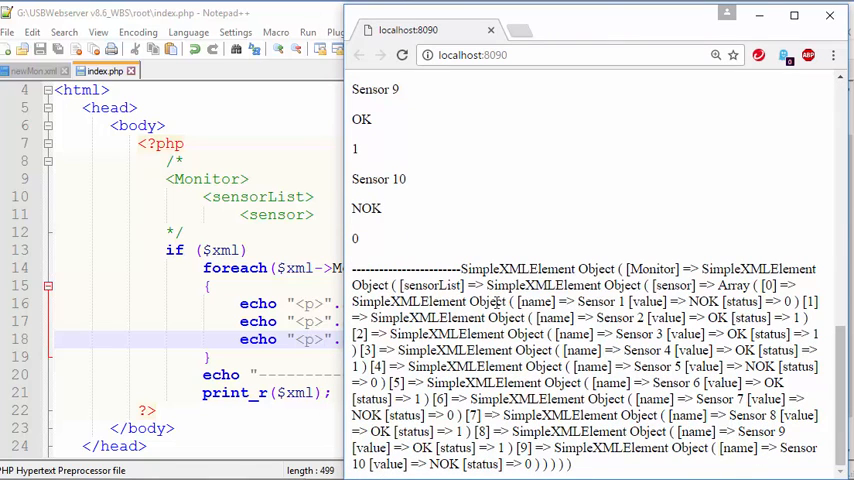
double_click(544, 284)
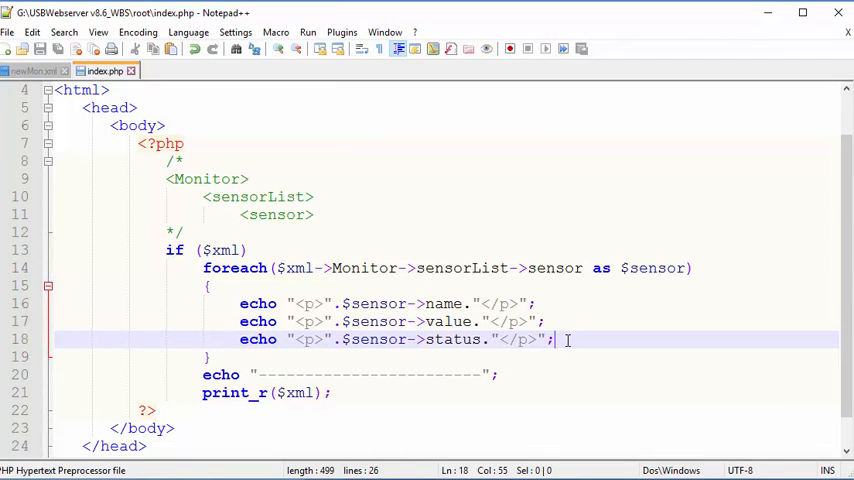
Step: Write record_sensors($sensor->name,$sensor->value,$sensor->status); inside the loop and comment it out
key("enter")
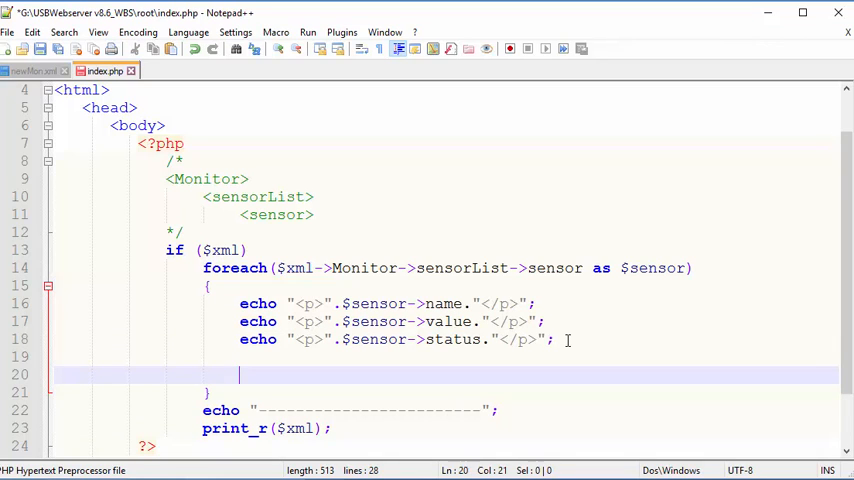
type("red")
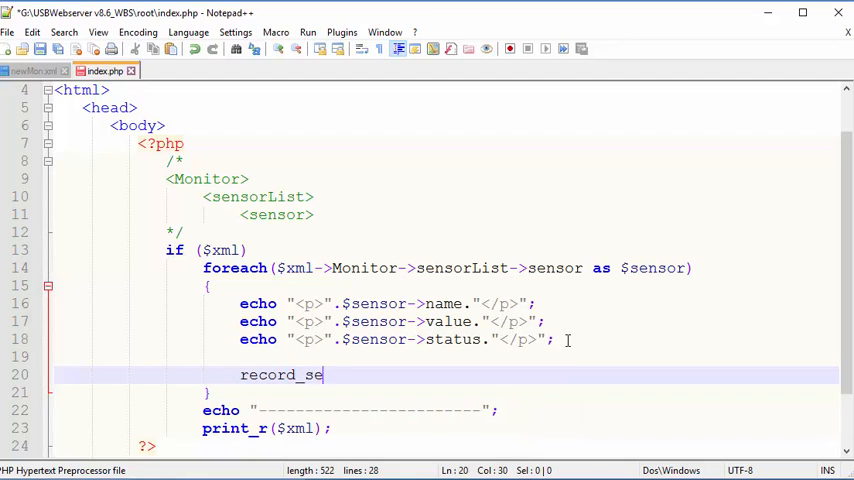
type("nsors")
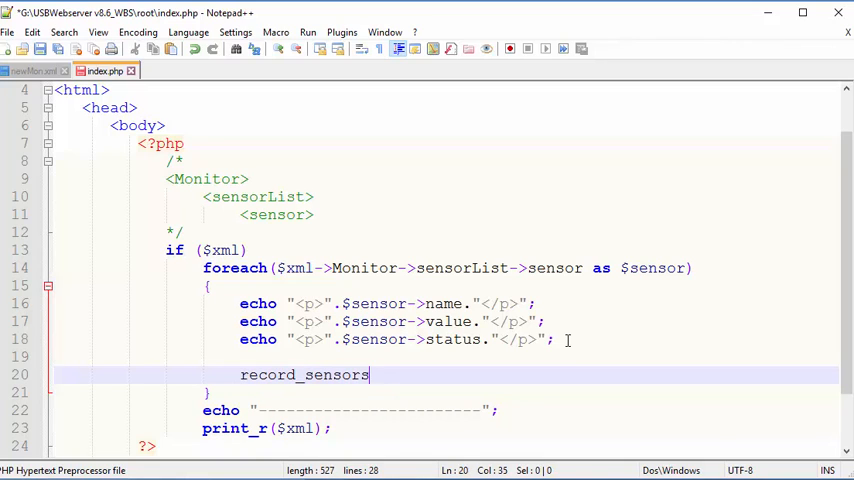
type("()")
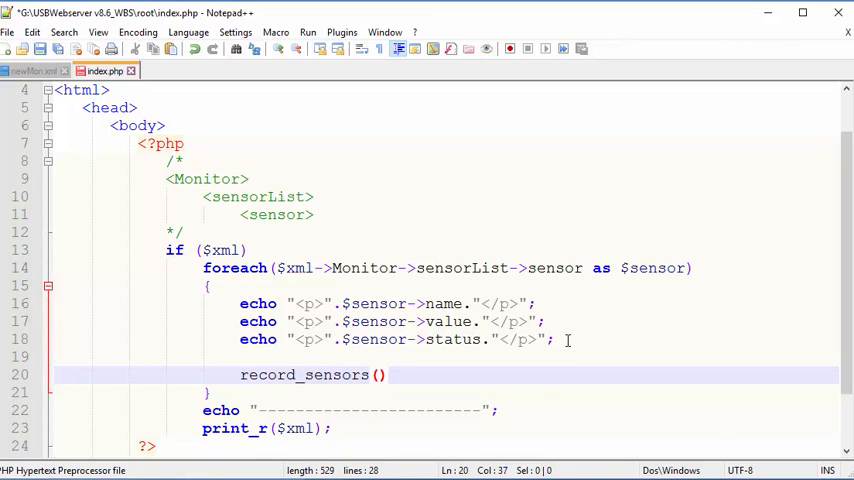
type(";")
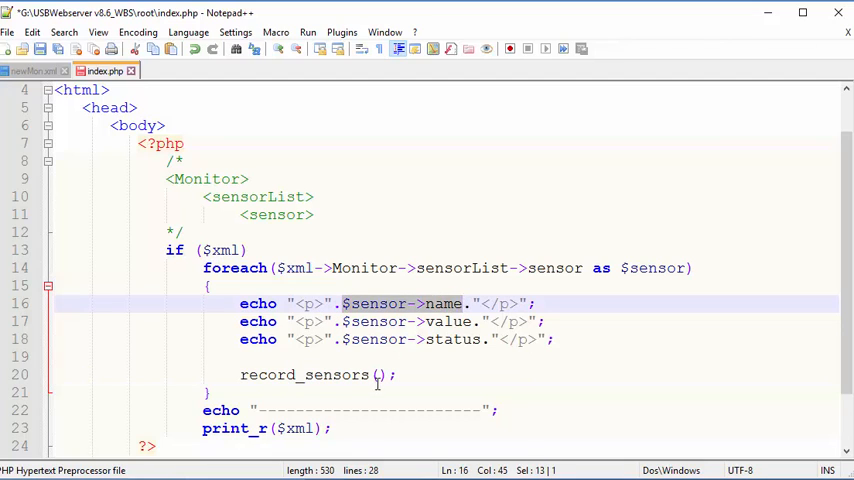
type("$sensor->name,")
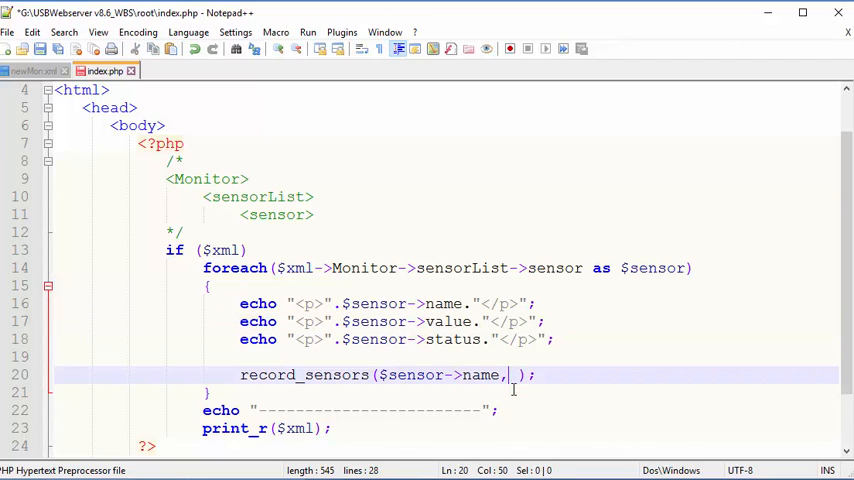
type("$sensor->value")
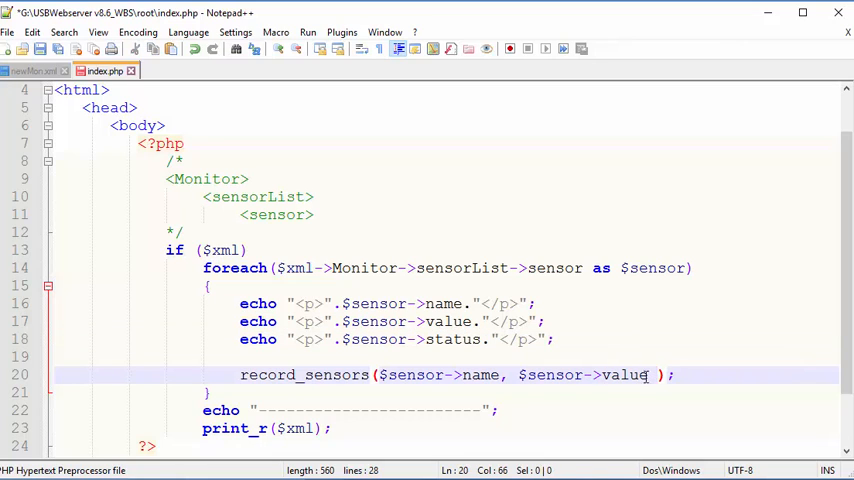
type(", $sensor->status")
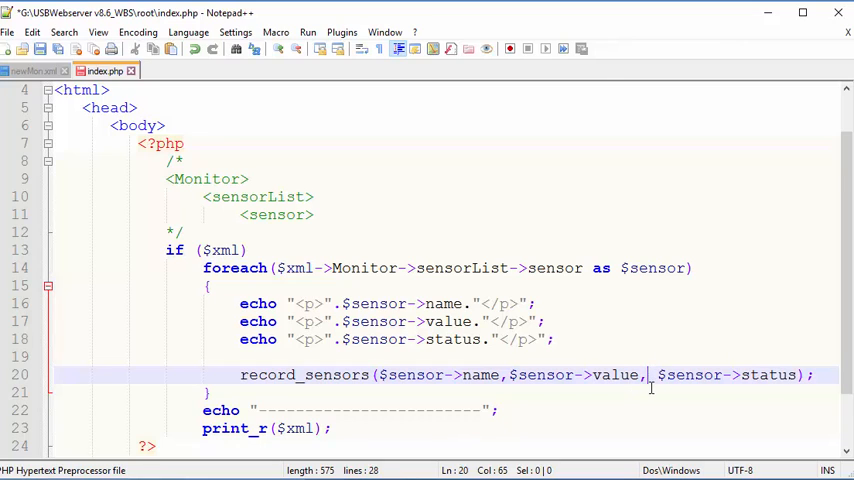
key("Backspace")
type("//")
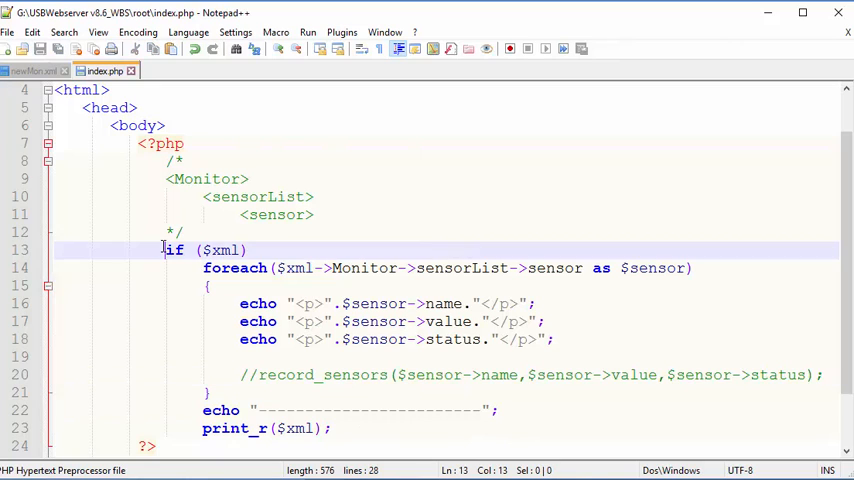
left_click_drag(162, 250, 332, 428)
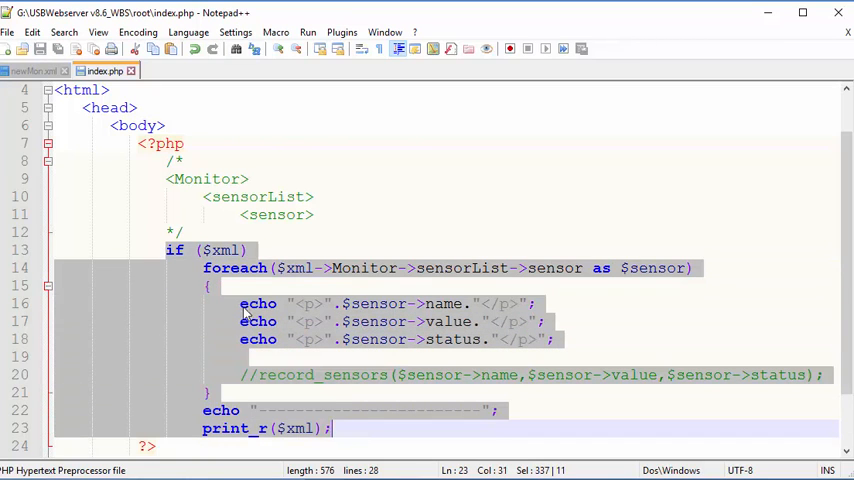
mouse_move(210, 320)
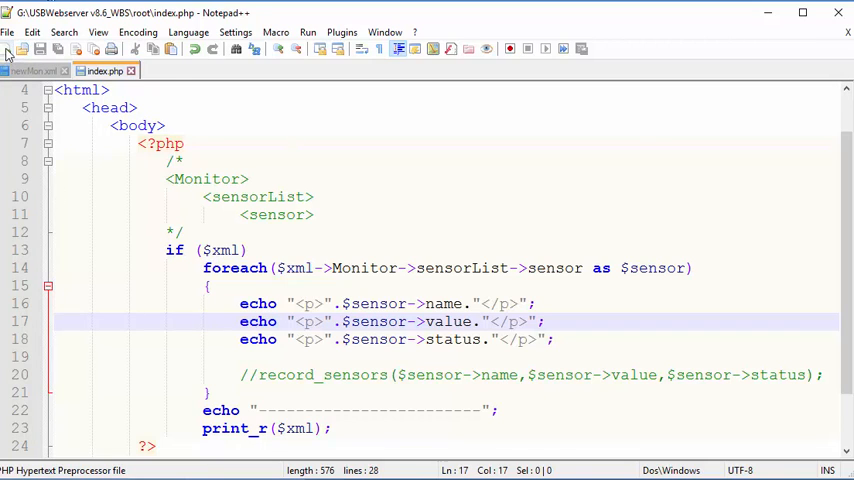
Step: Create a new file and move the if ($xml) sensor-printing block into it from index.php
left_click(22, 48)
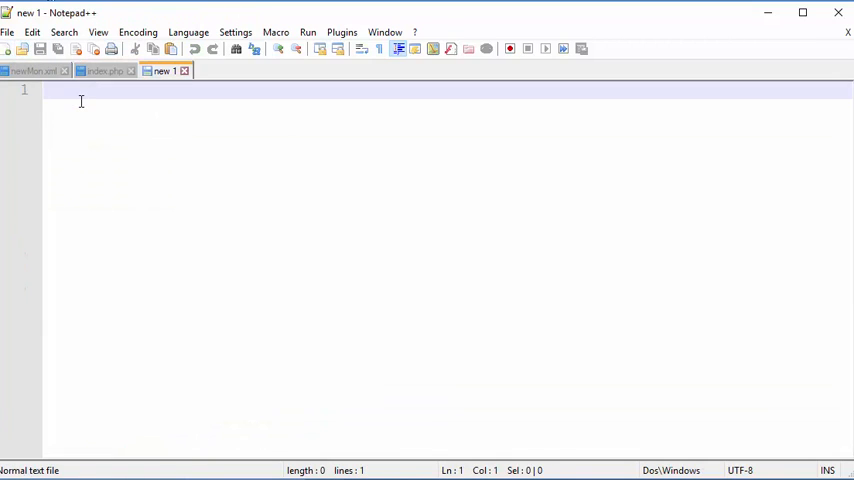
type("record_sensors($sensor->name,$sensor->value,$sensor->status);")
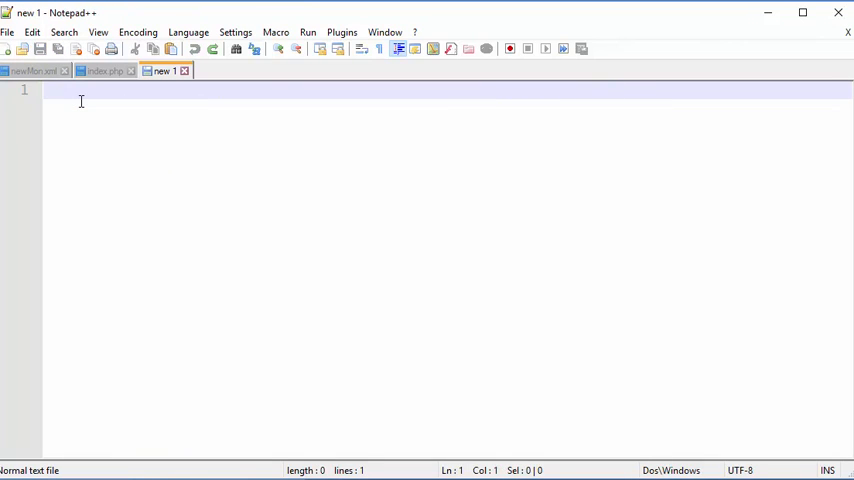
left_click(104, 72)
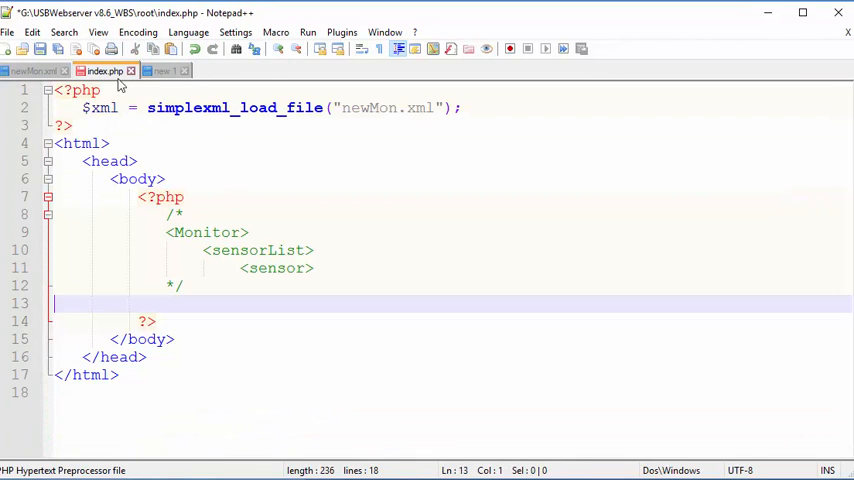
left_click(160, 70)
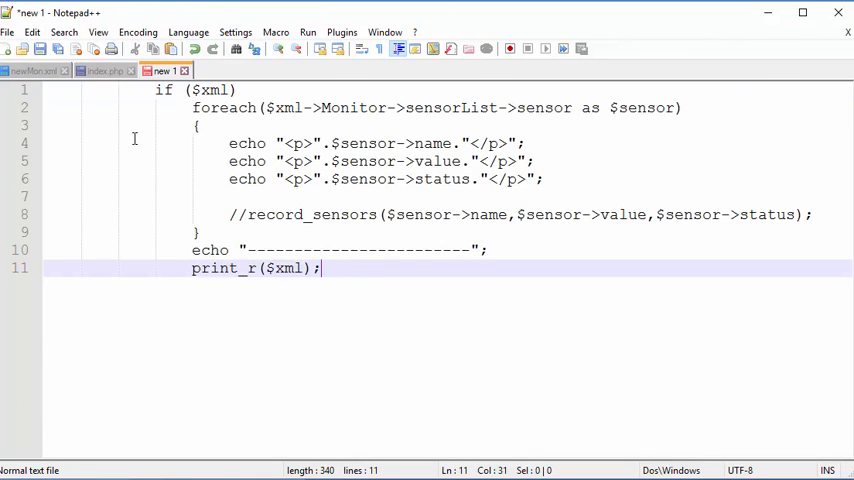
Step: Wrap the moved block in <?php and ?> tags
left_click(52, 90)
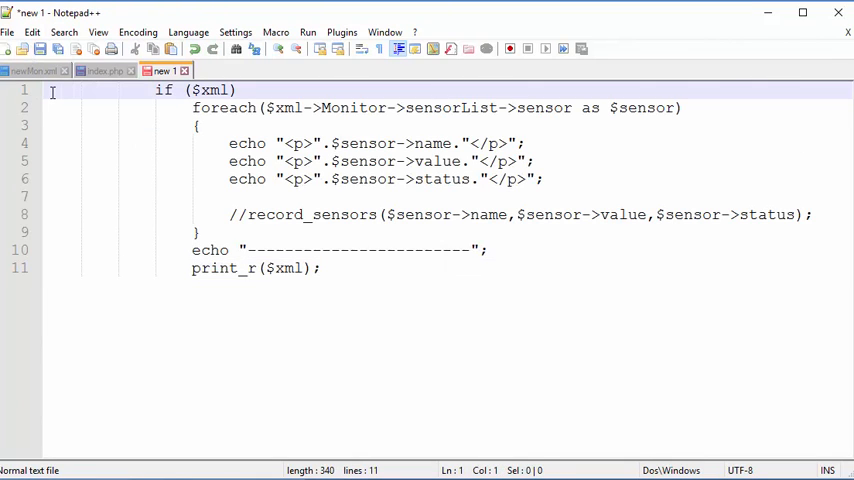
type("<?php")
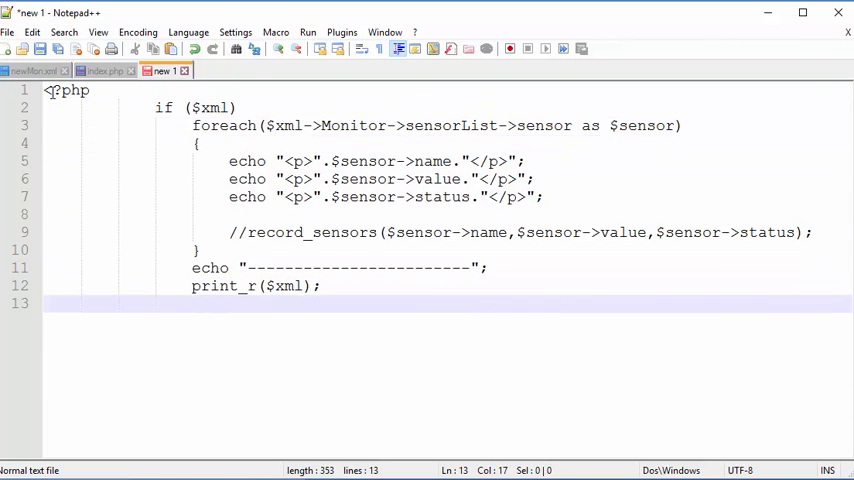
type("?>")
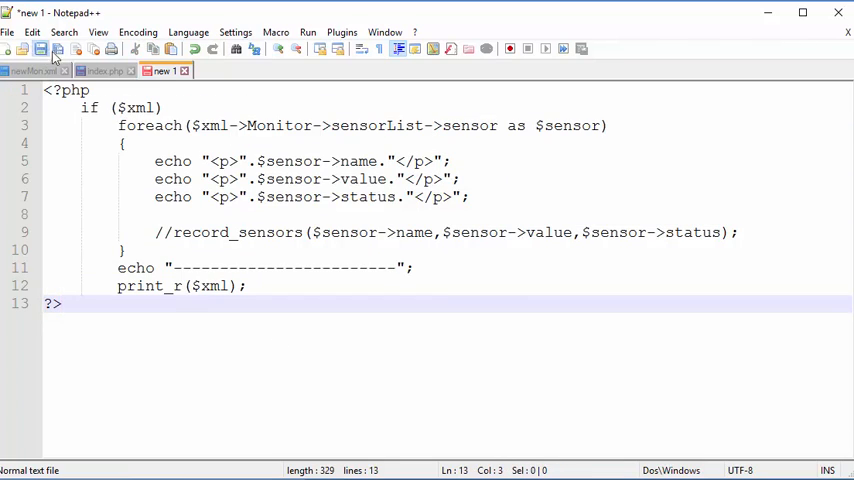
Step: Save the new file as process_sensors.php (All types) in the web root folder
left_click(40, 48)
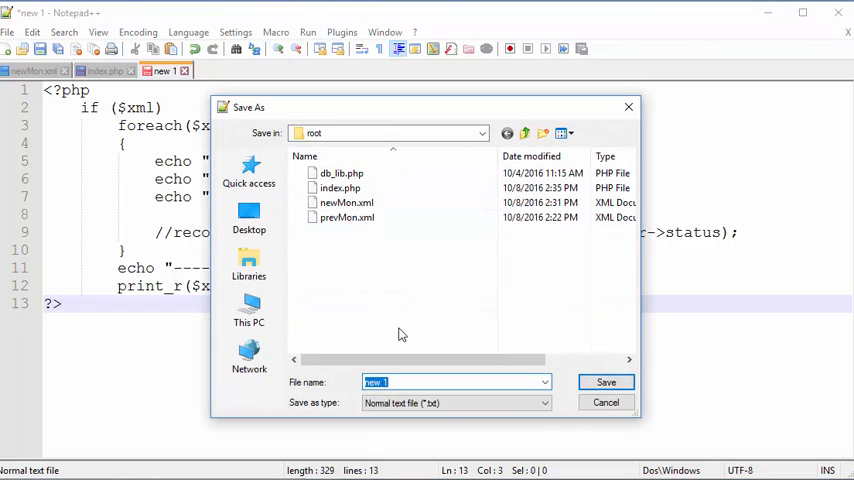
type("record")
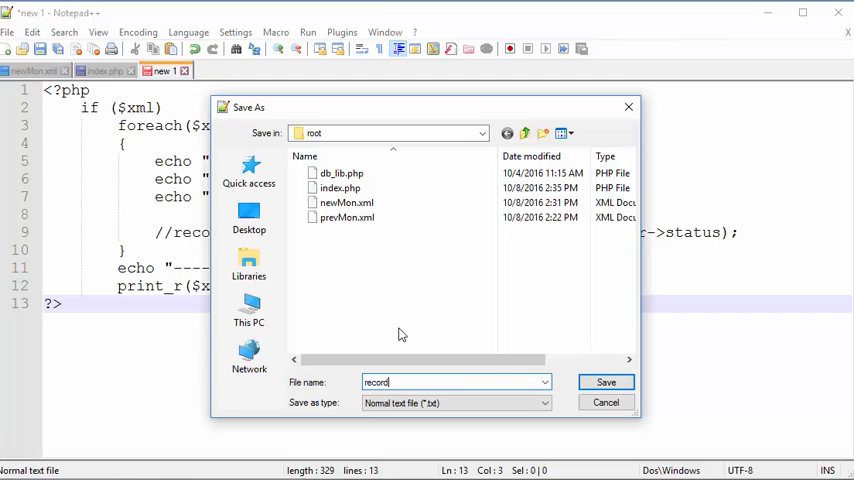
type("_sensor")
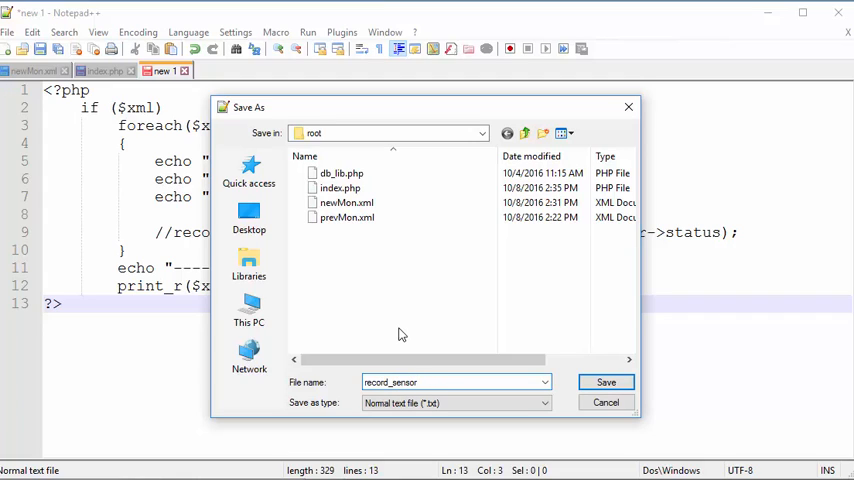
key("BackSpace")
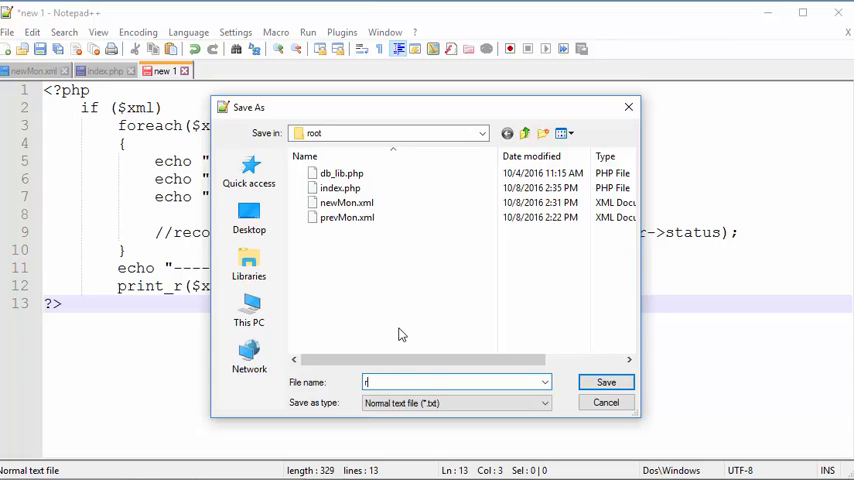
type("process_sensors.")
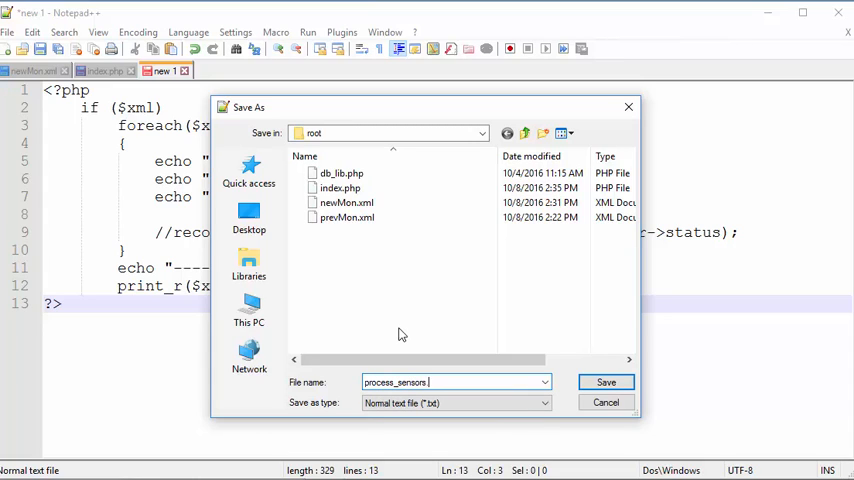
type("php")
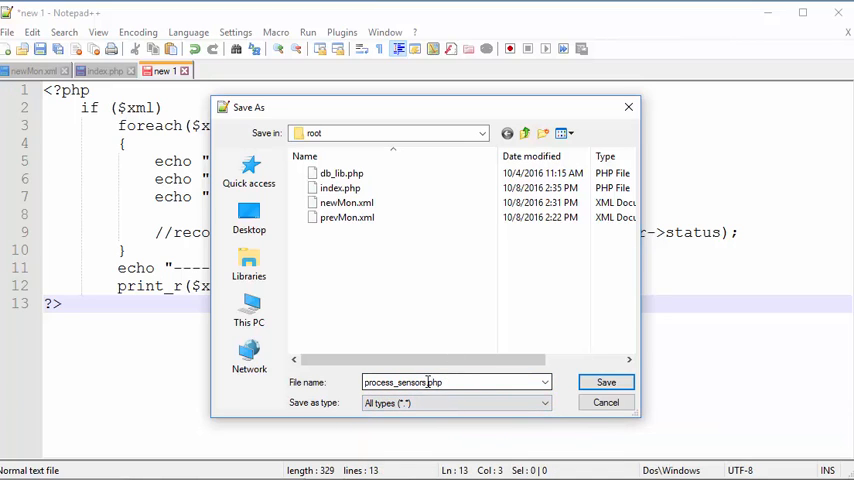
mouse_move(550, 392)
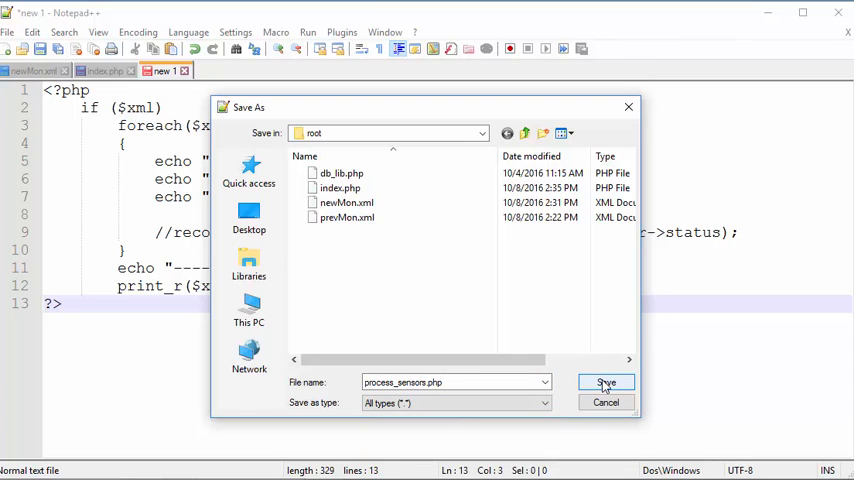
left_click(604, 382)
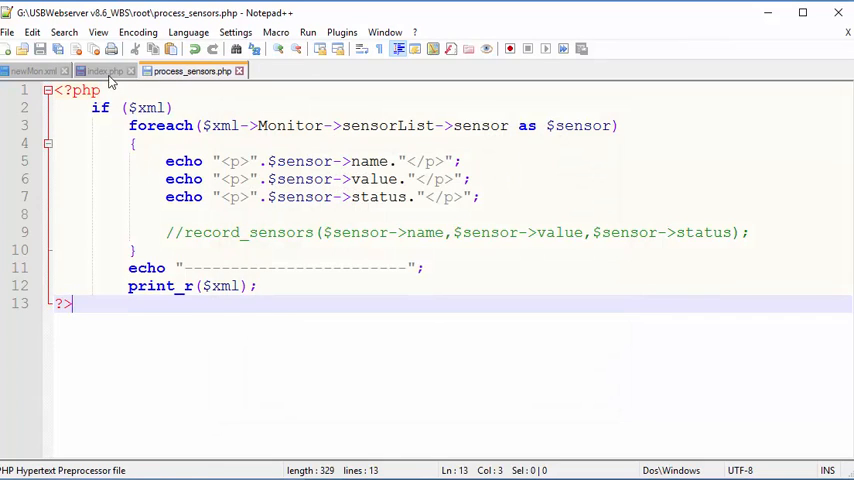
Step: Add include "process_sensors.php"; inside the body of index.php
left_click(100, 70)
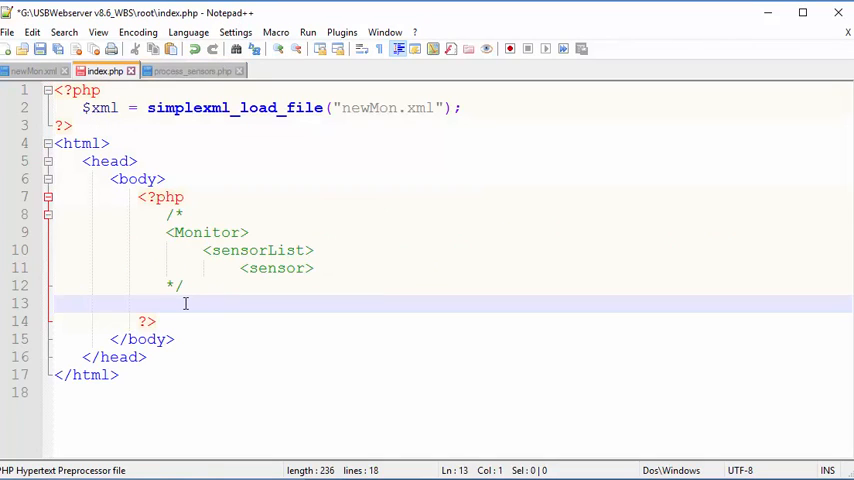
type("include_once(")
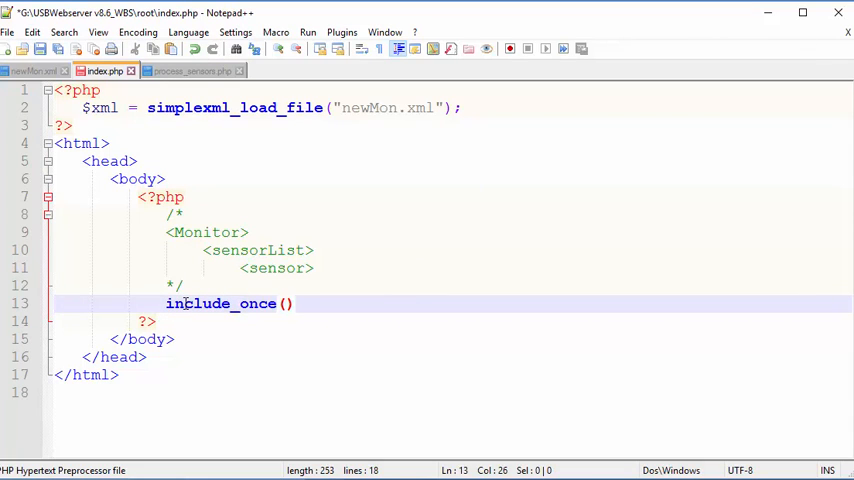
type("\"recor")
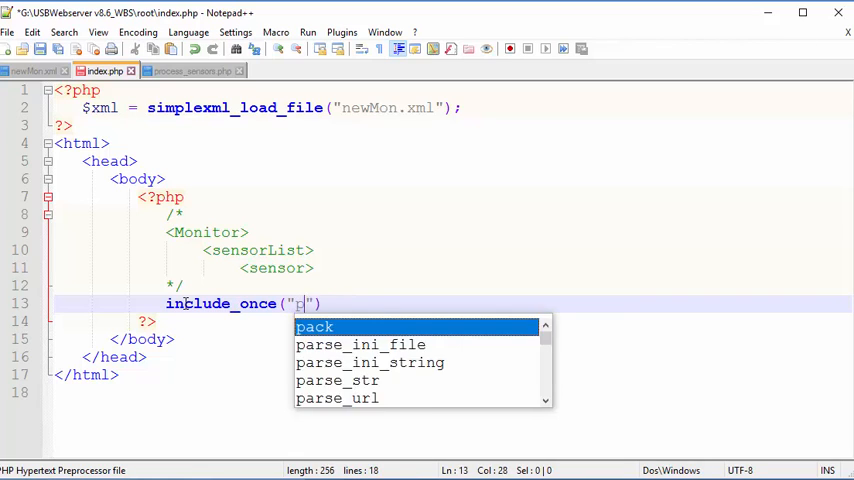
type("rocess_sens")
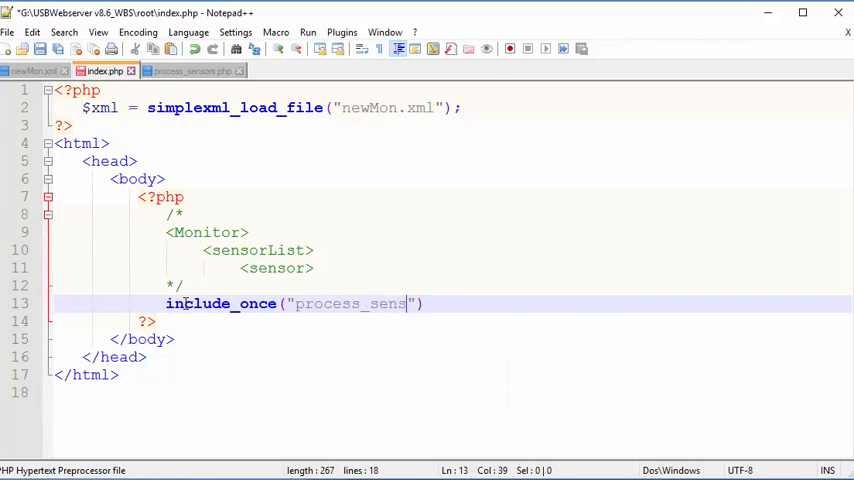
type("ors.php")
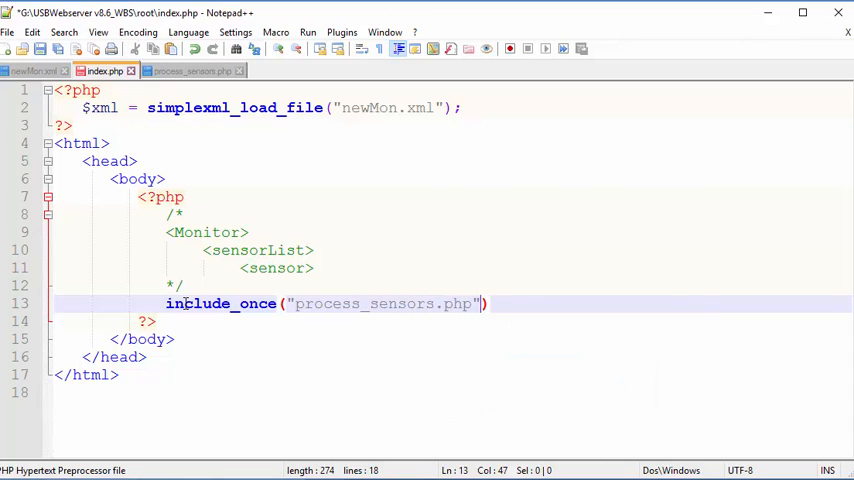
type(";")
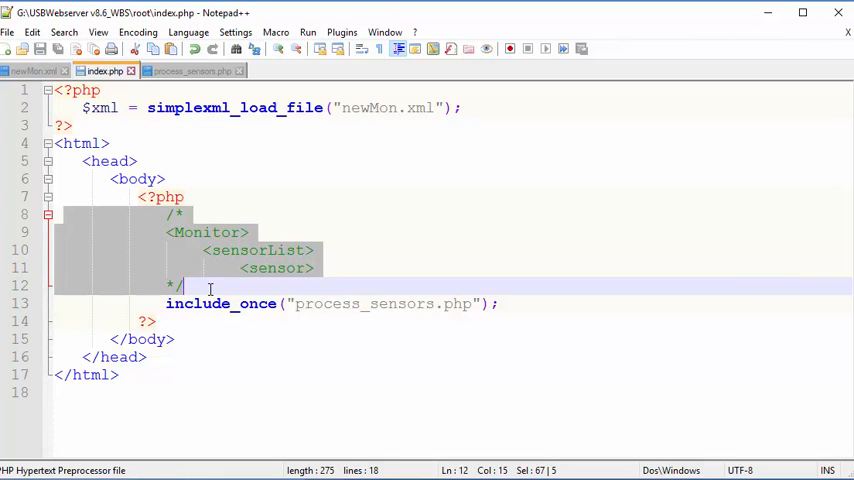
Step: Delete the commented Monitor XML block and XML-loading line, leaving no empty line
key("Delete")
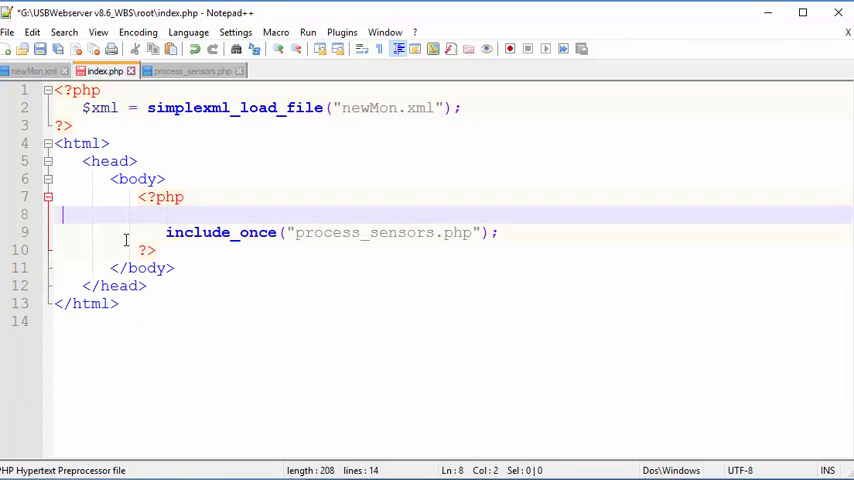
key("Backspace")
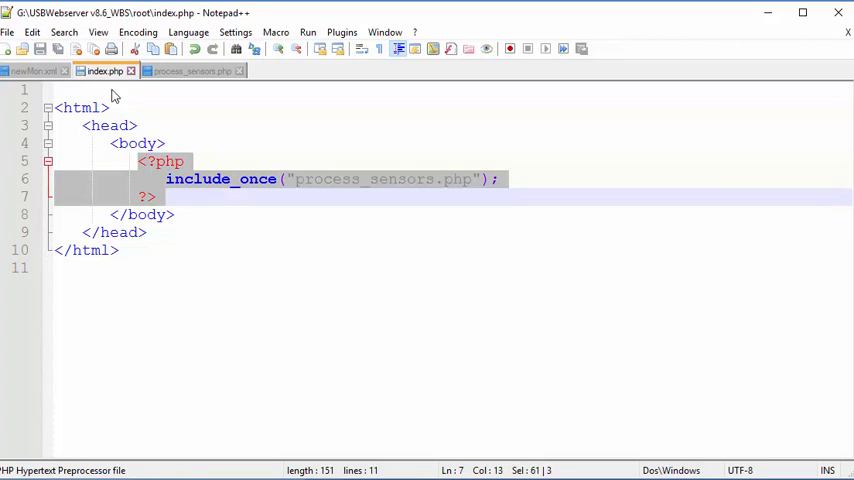
mouse_move(224, 108)
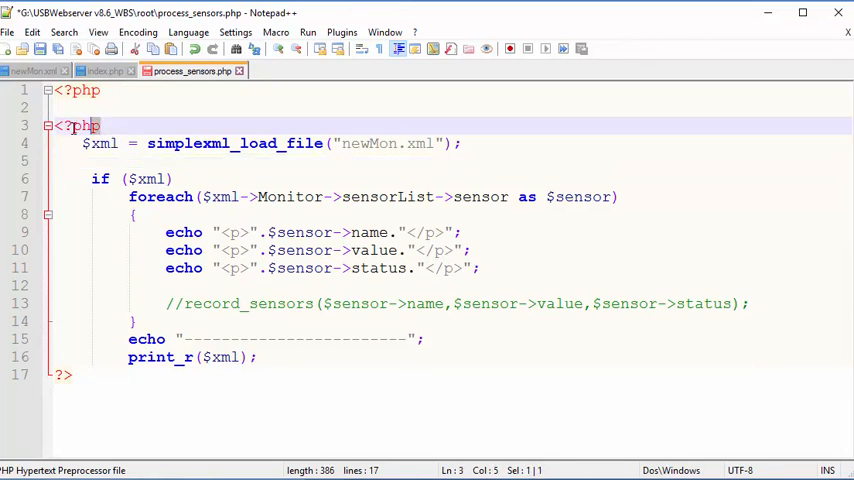
Step: Remove the duplicate <?php tag so newMon.xml loads under one opening tag, and save process_sensors.php
key("Delete")
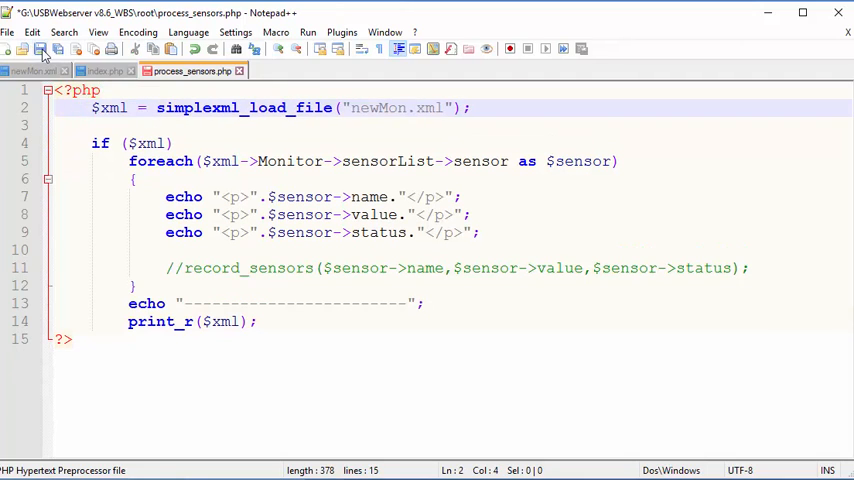
left_click(104, 70)
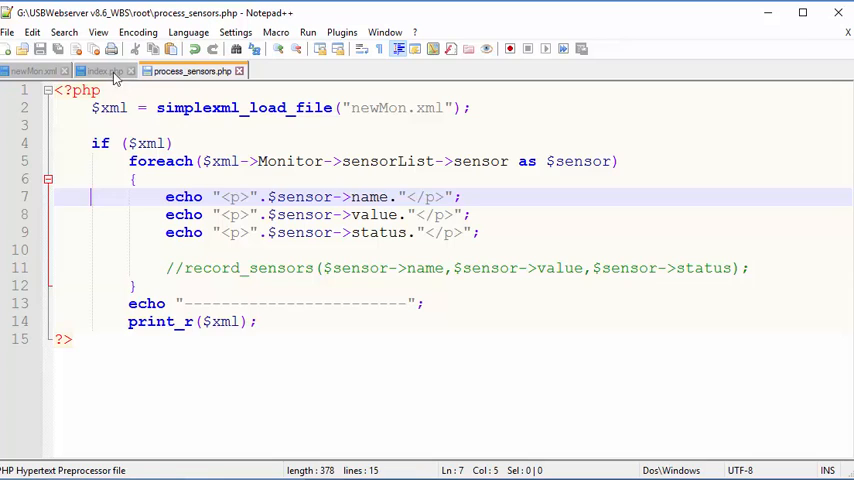
left_click(100, 70)
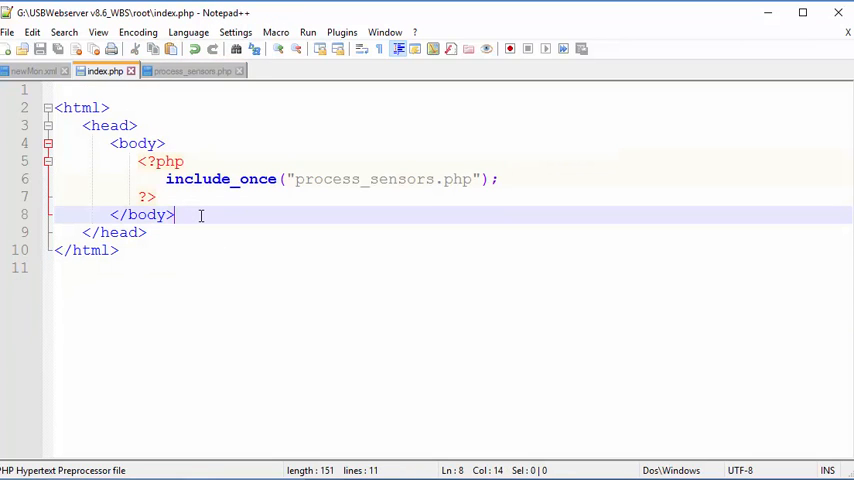
left_click(190, 72)
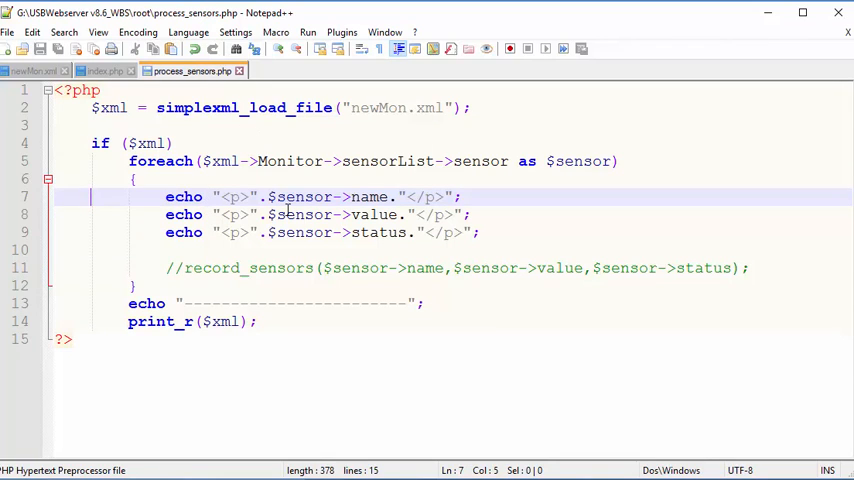
mouse_move(212, 268)
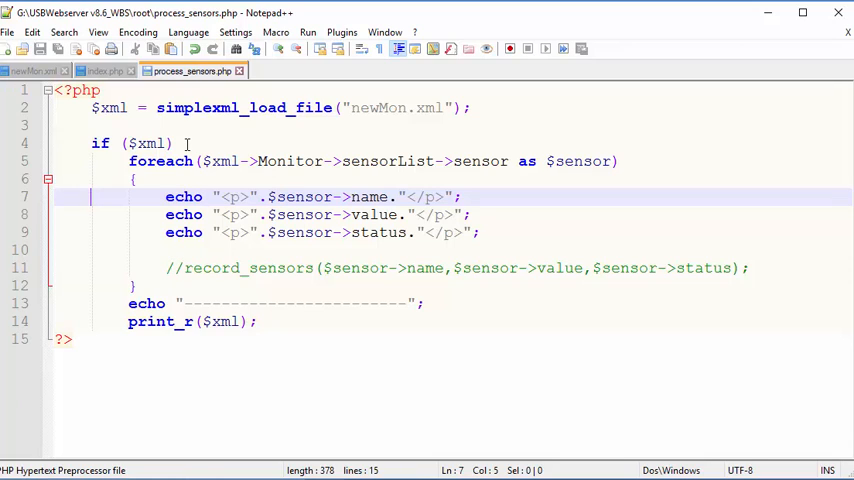
Step: Add include_once ("db_lib.php"); at the top of the if ($xml) block and save process_sensors.php
left_click(178, 144)
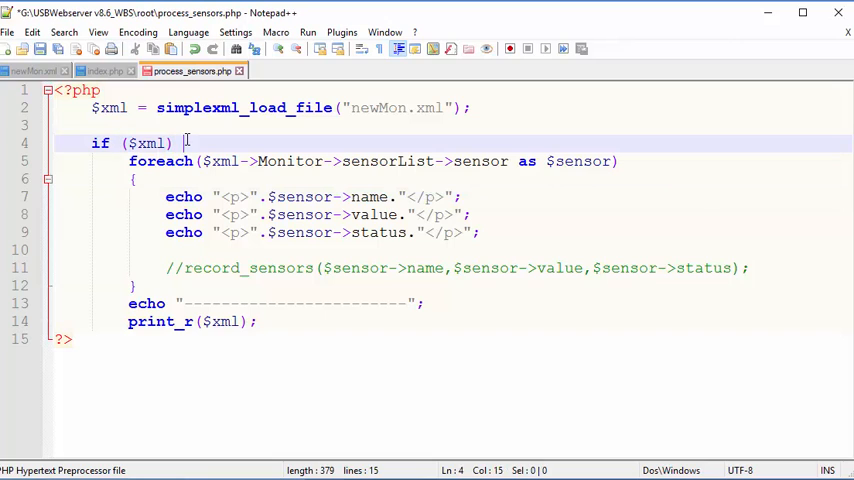
type(" {")
key("enter")
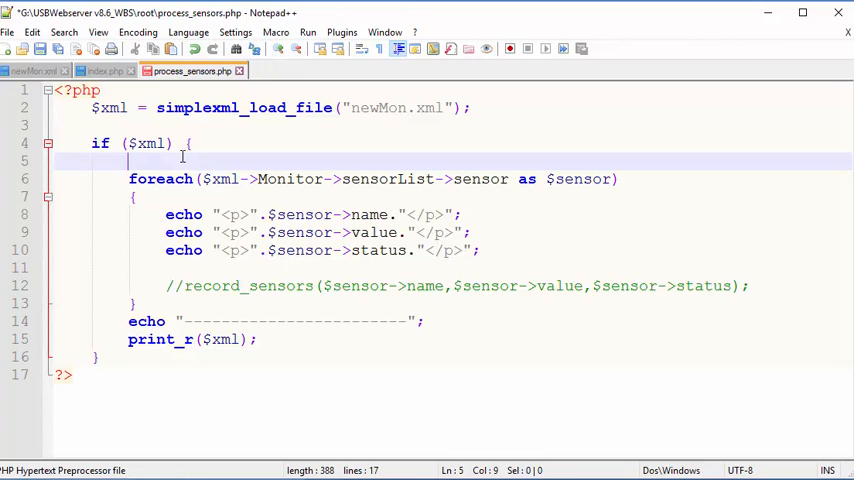
type("include")
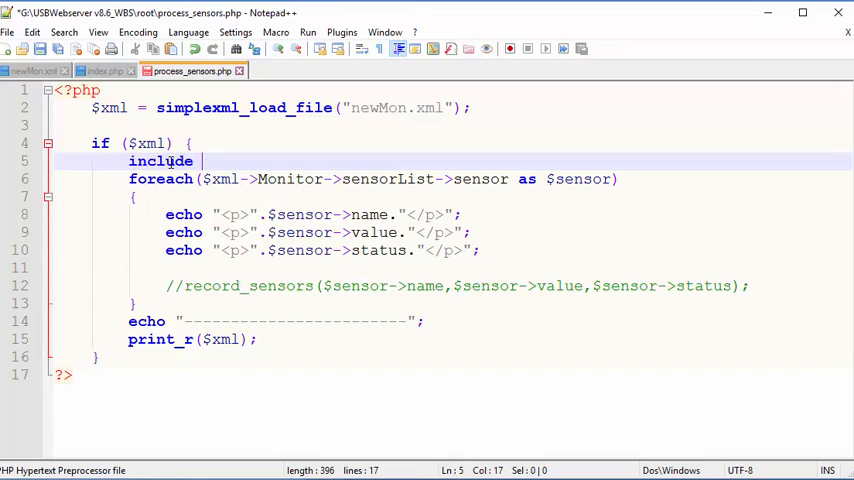
key("Backspace")
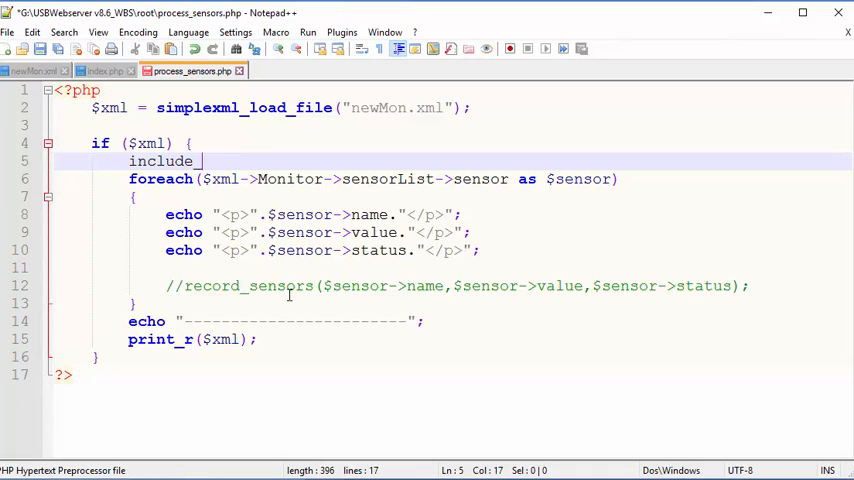
type("once")
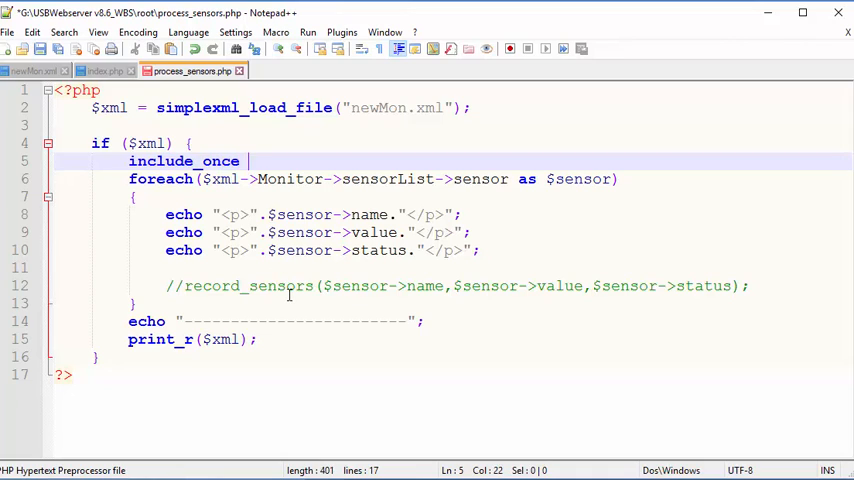
type("()")
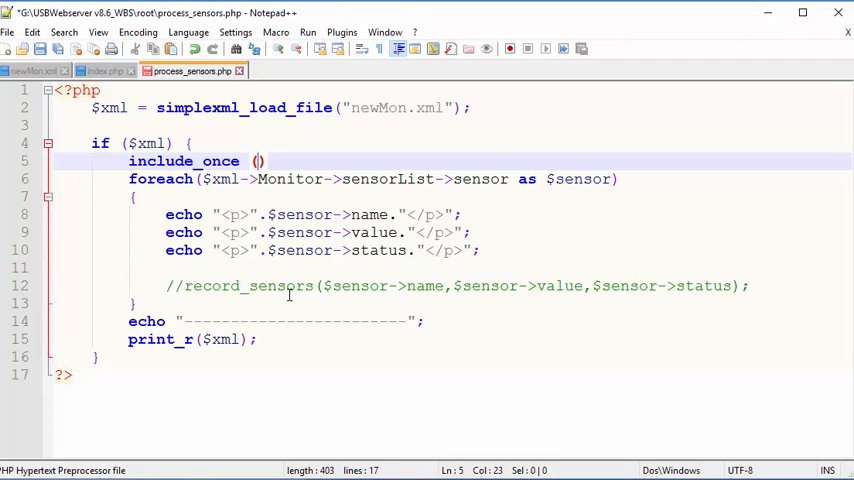
type("\"\"")
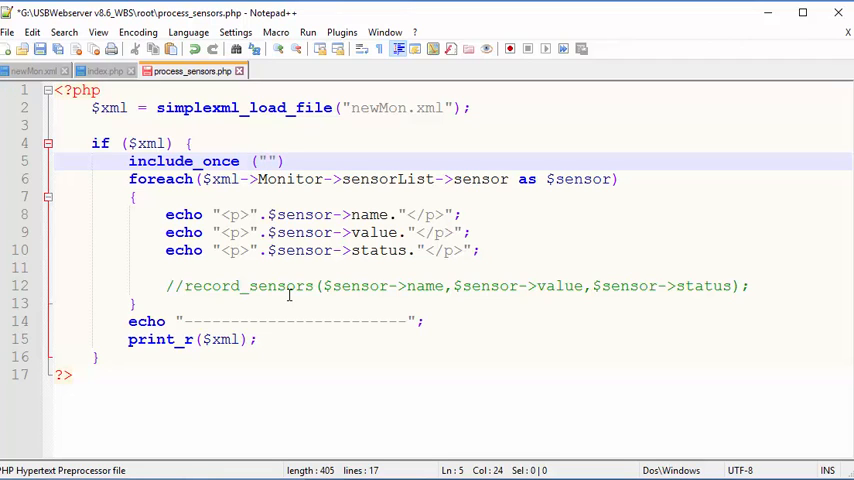
type("db_lib.php")
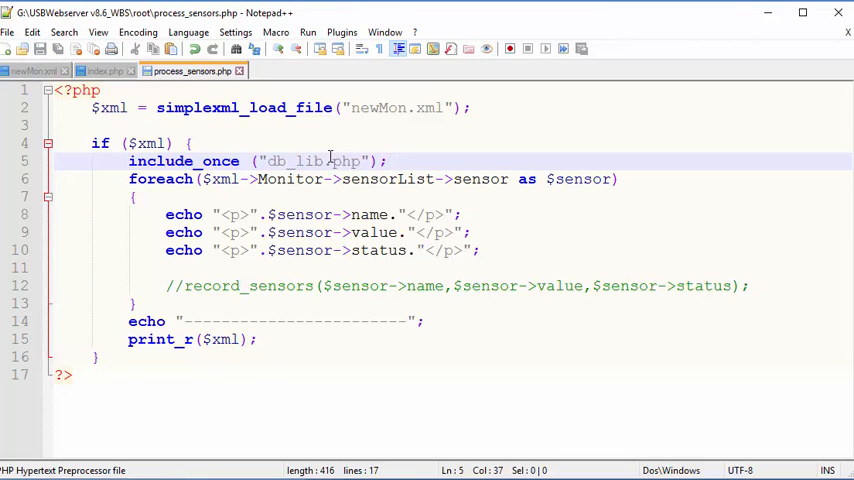
left_click(310, 160)
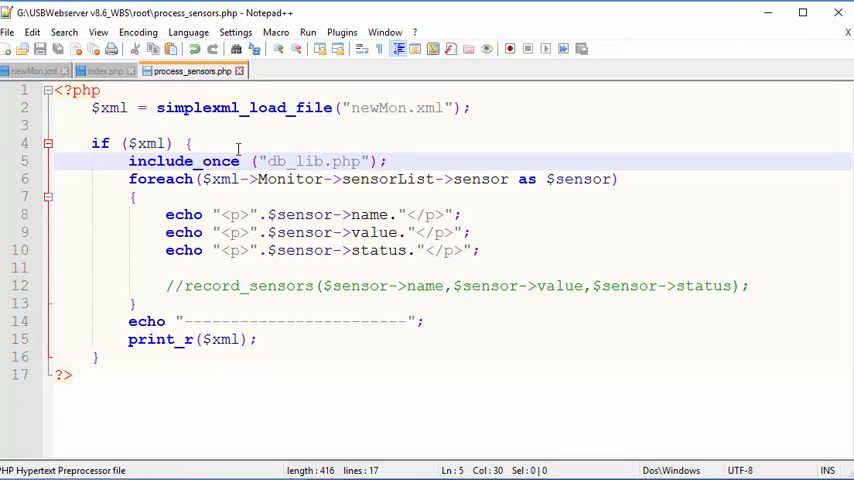
mouse_move(704, 368)
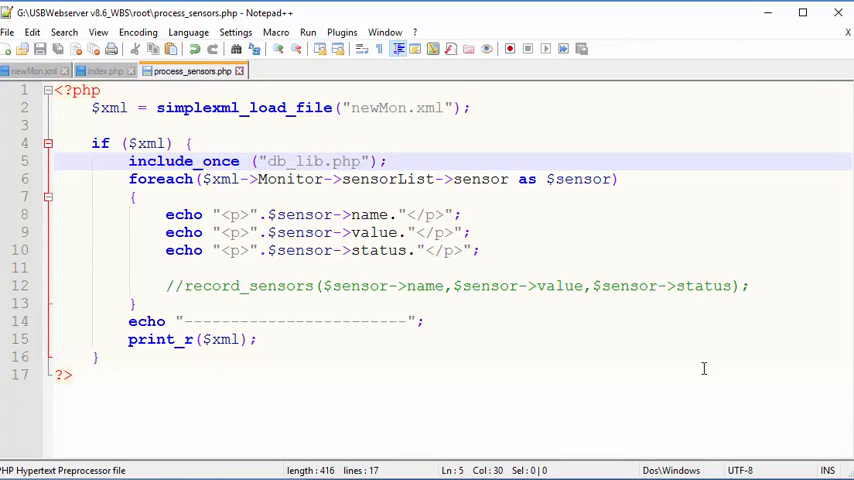
Step: Create a blank new 1 document, cancel its Save As dialog, and bring up File > Open
left_click(24, 48)
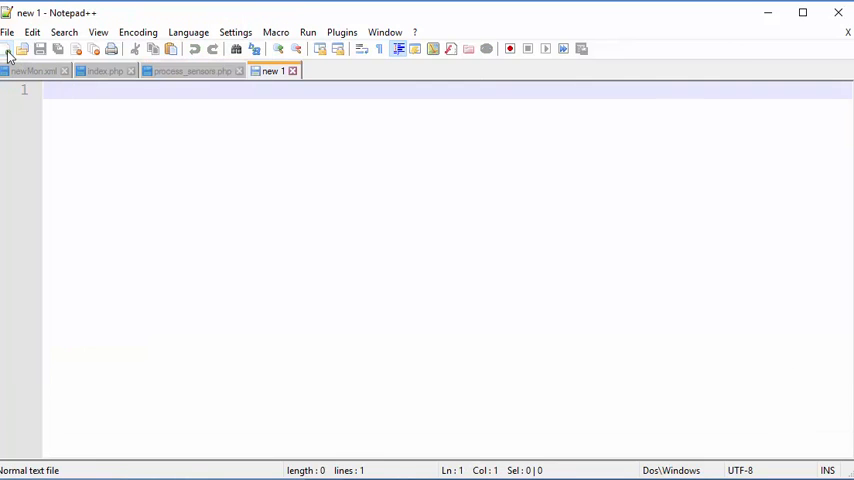
left_click(8, 32)
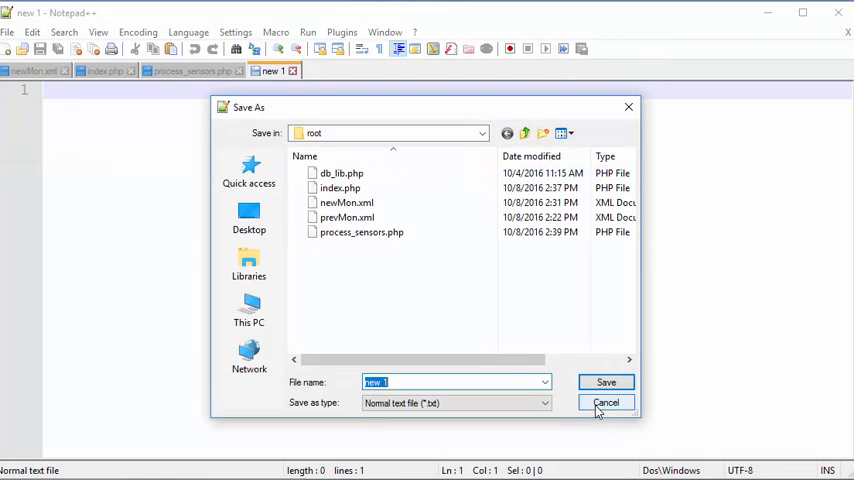
left_click(606, 402)
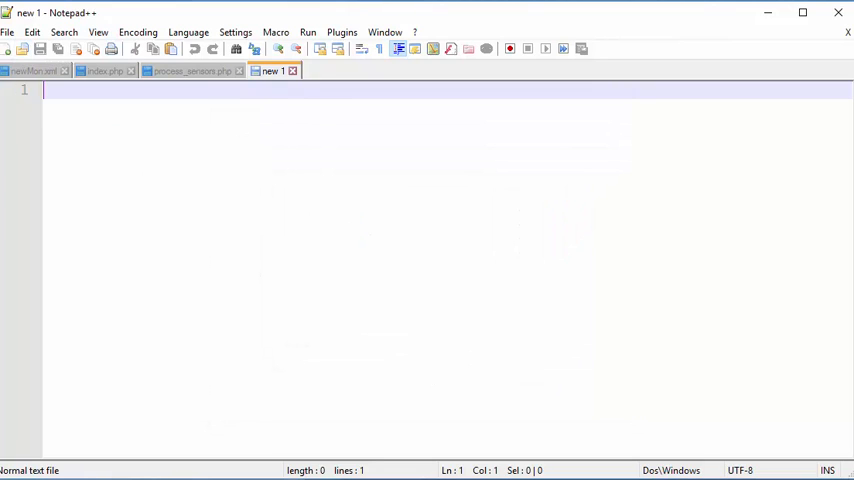
left_click(8, 32)
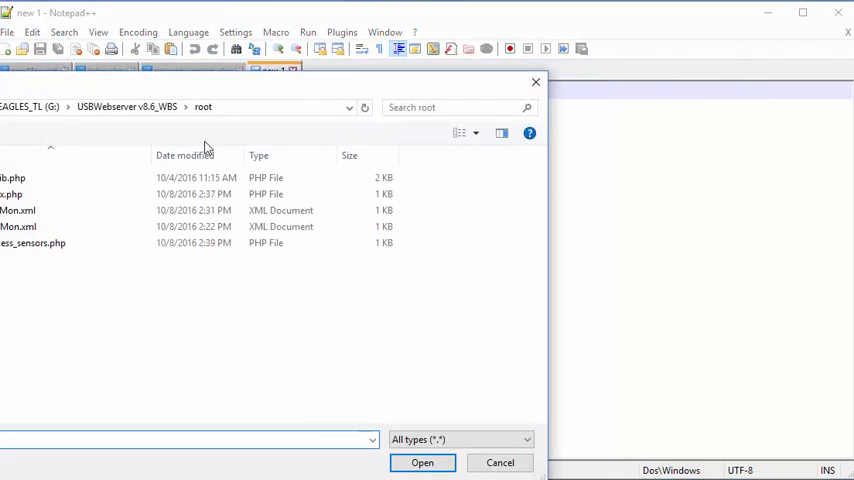
left_click(500, 462)
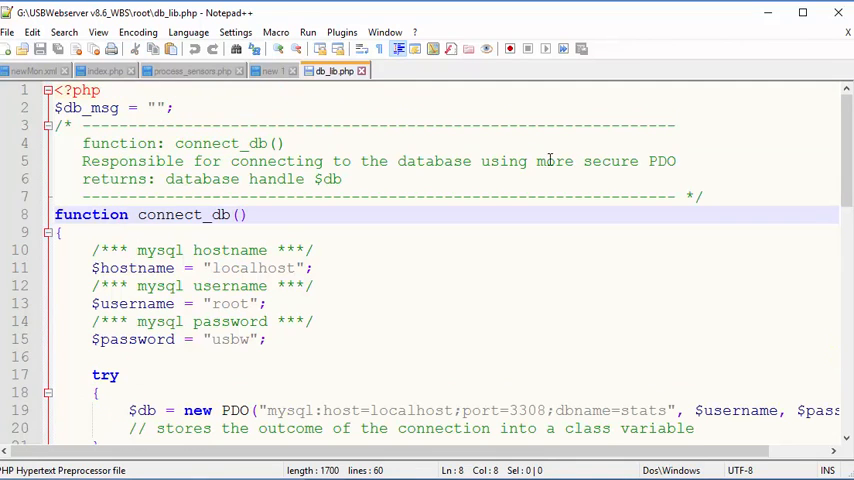
scroll("down", 3)
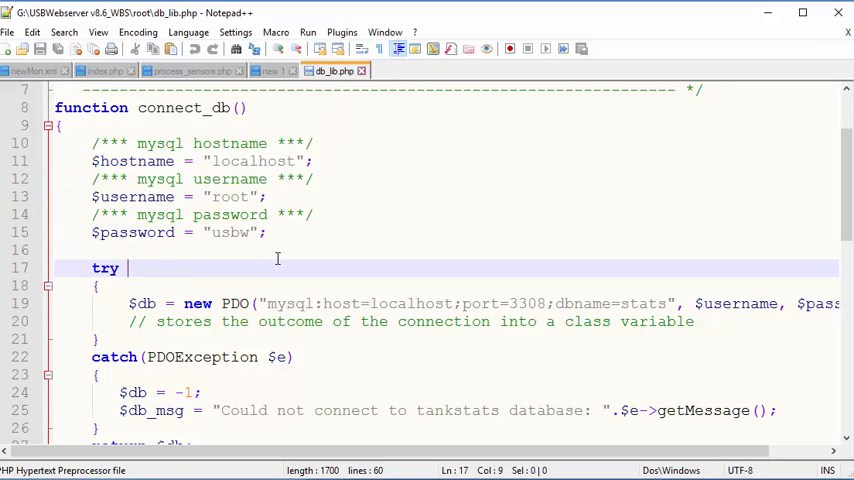
double_click(230, 232)
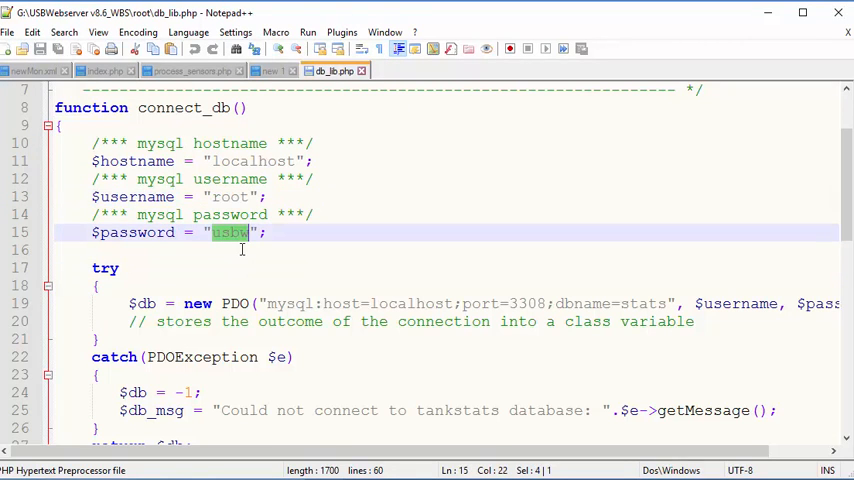
scroll("down", 3)
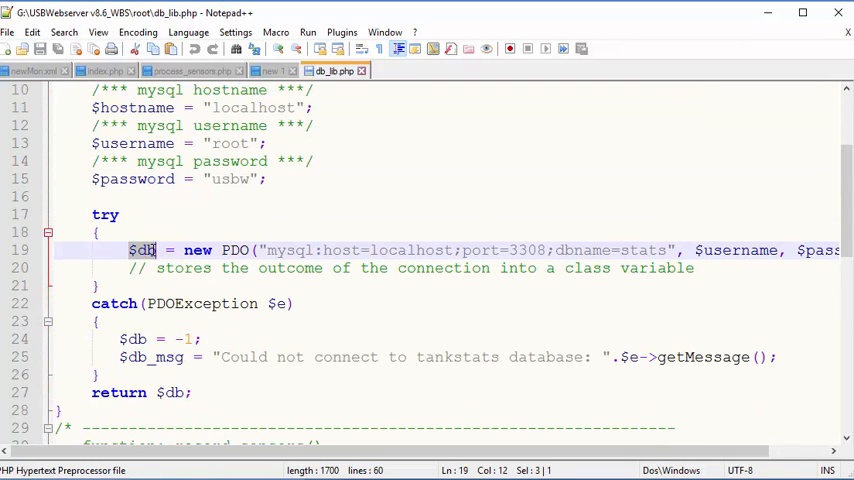
left_click(222, 250)
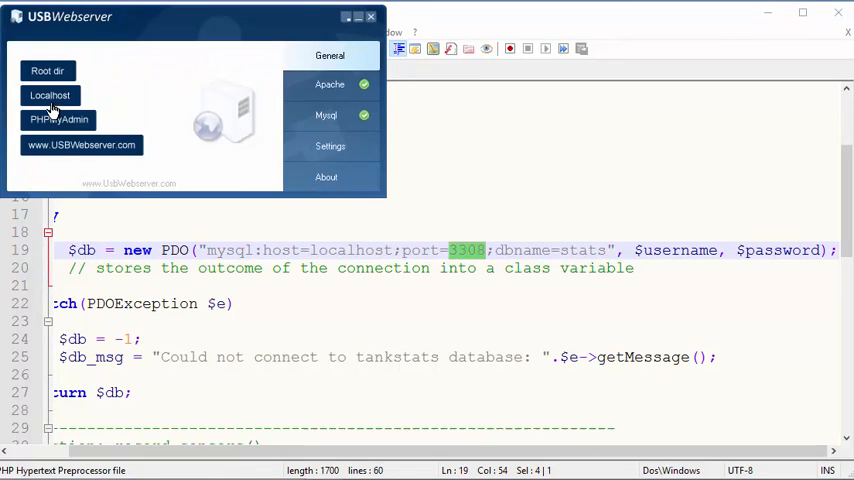
Step: Check the MySQL status and port in USB Webserver's settings, then close the panel
left_click(326, 116)
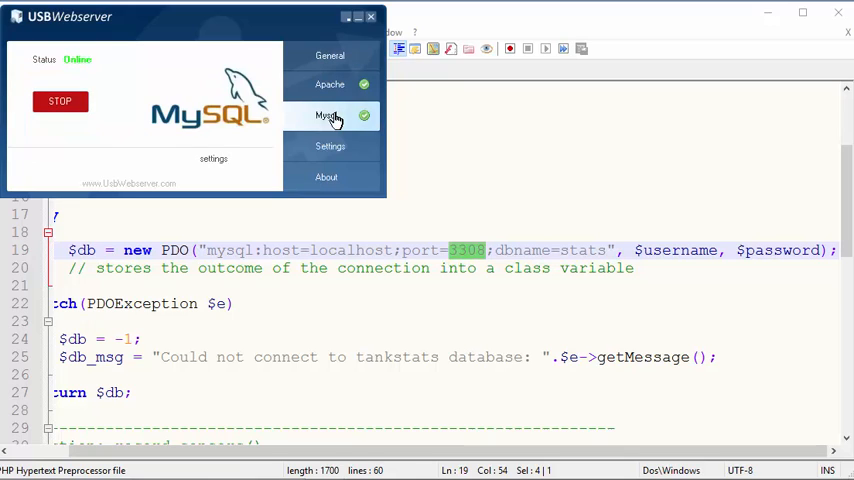
left_click(330, 146)
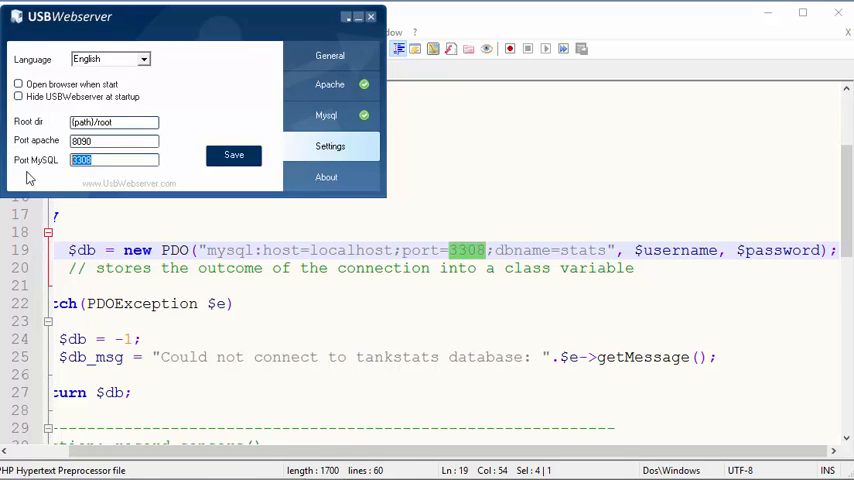
left_click(330, 56)
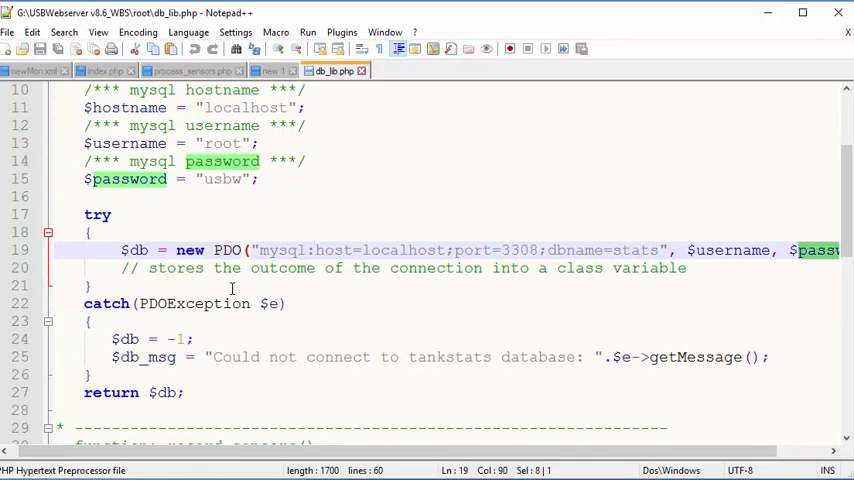
Step: Review connect_db() in db_lib.php and highlight every use of the $db variable
scroll("down", 3)
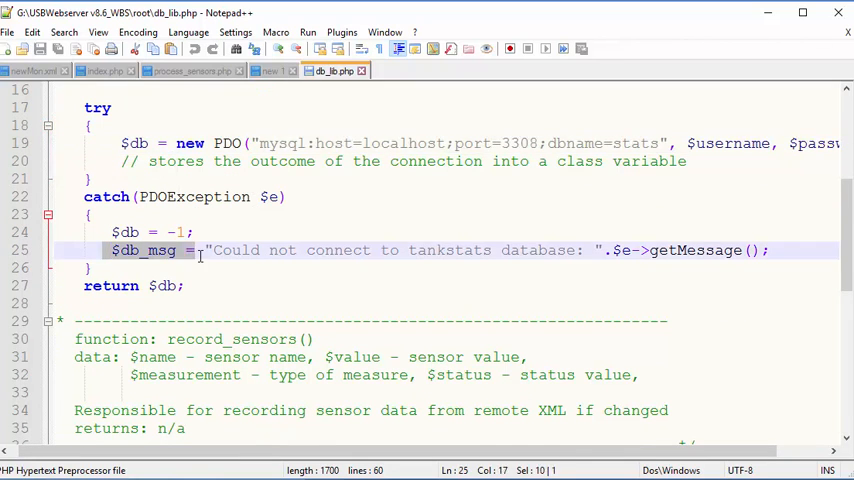
scroll("up", 3)
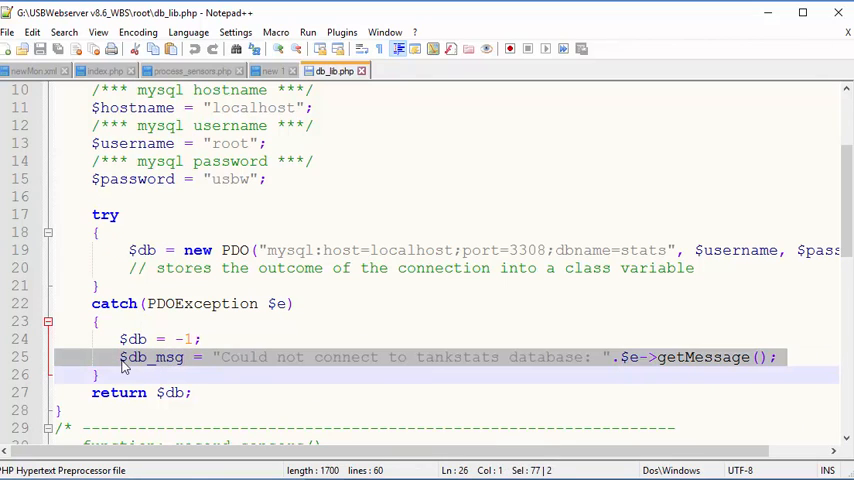
scroll("down", 3)
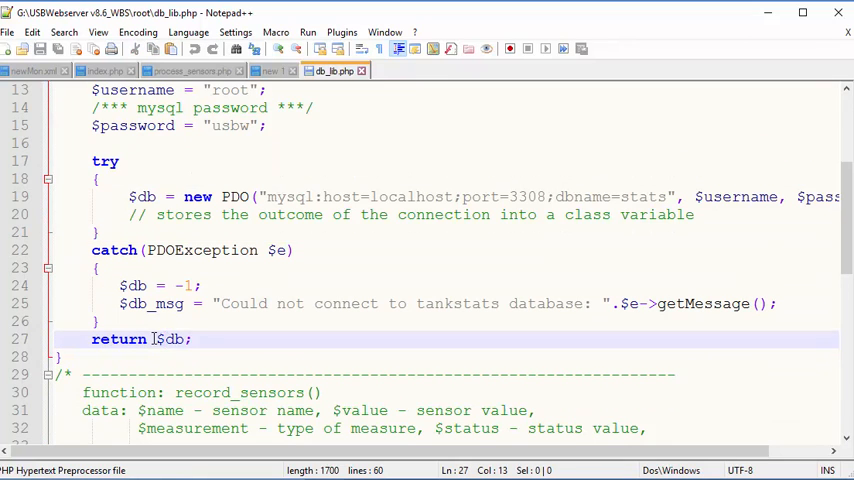
double_click(172, 340)
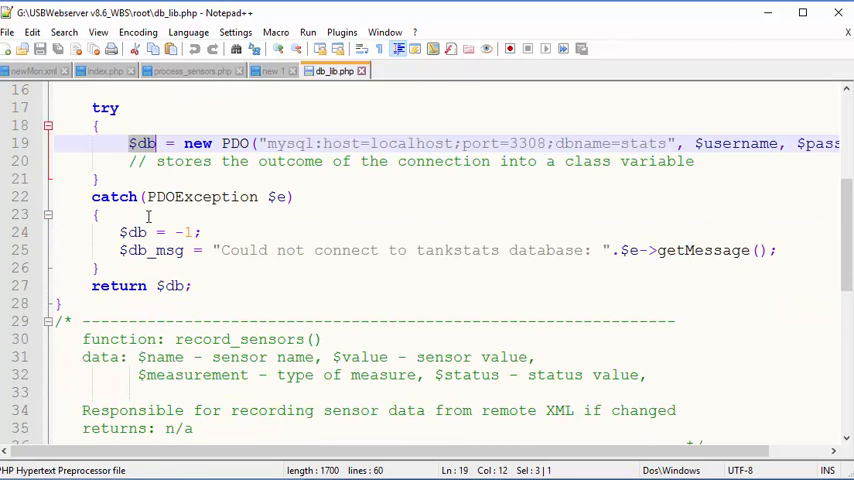
Step: Scroll through record_sensors() and switch to the process_sensors.php script
scroll("down", 3)
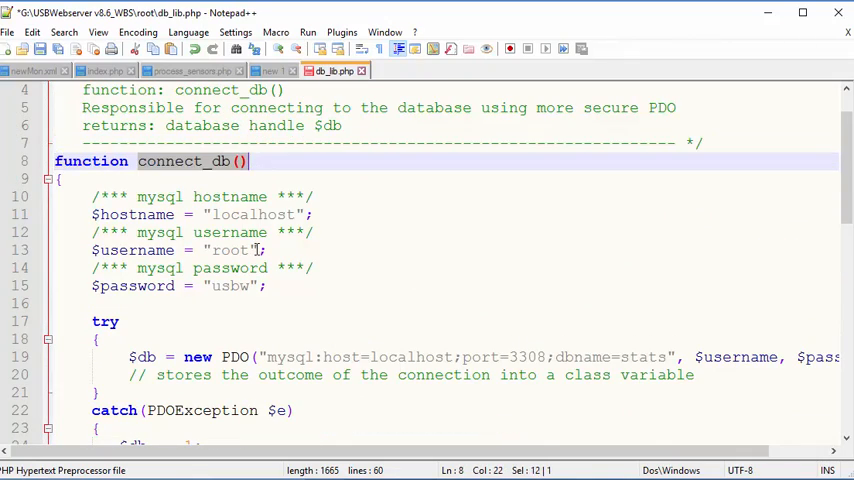
scroll("down", 3)
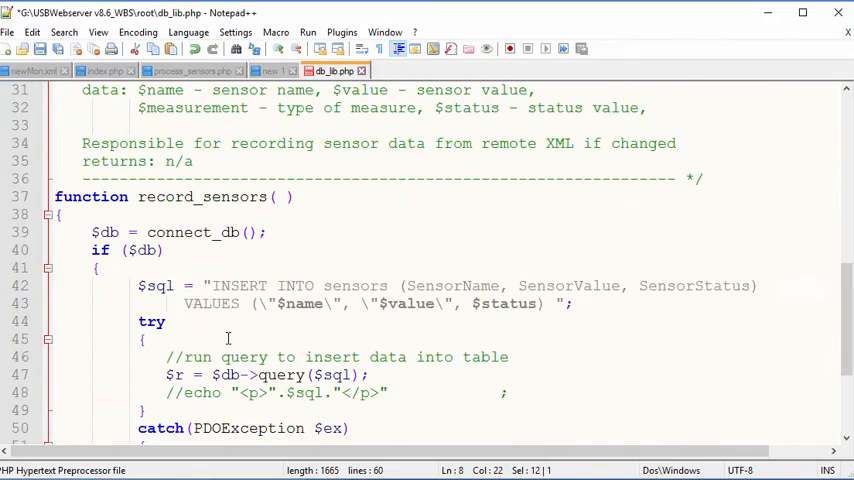
scroll("down", 3)
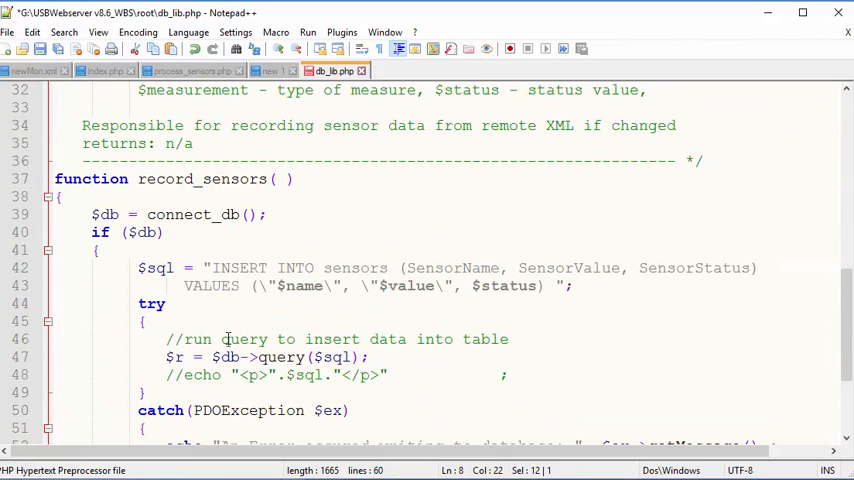
left_click(184, 70)
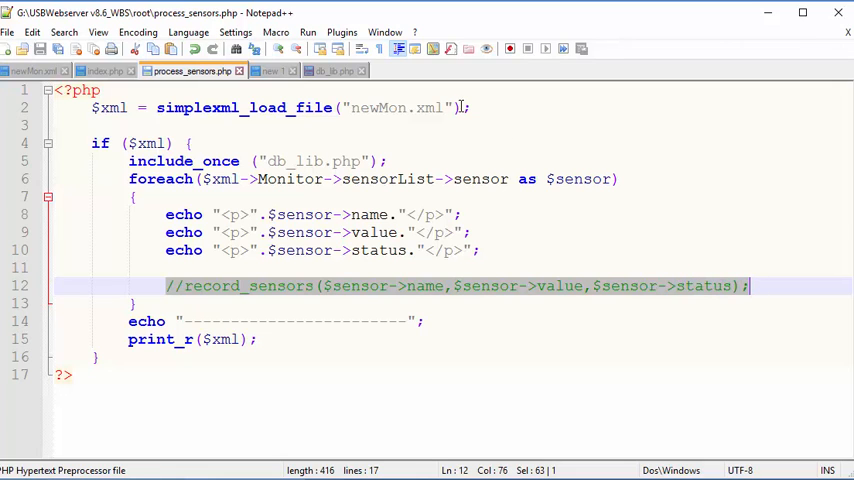
Step: Give record_sensors the parameters $sname, $svalue, $sstatus used in the sensors INSERT, and save db_lib.php
left_click(332, 70)
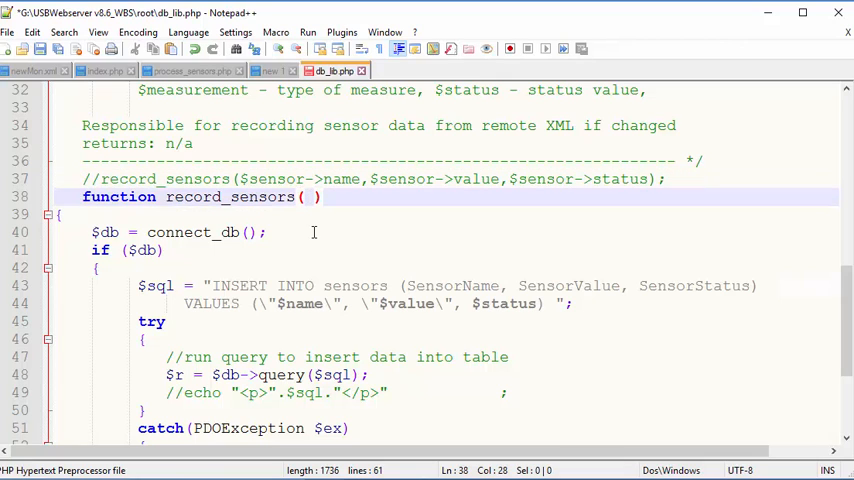
type("$name,")
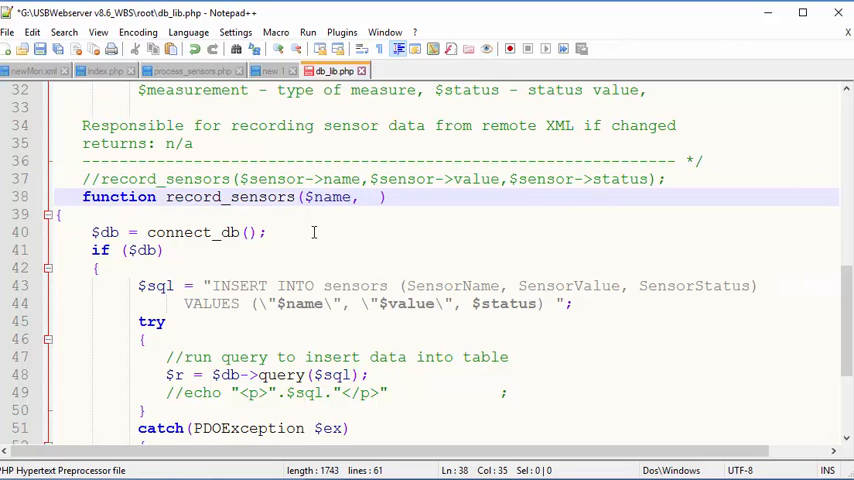
type("$value,")
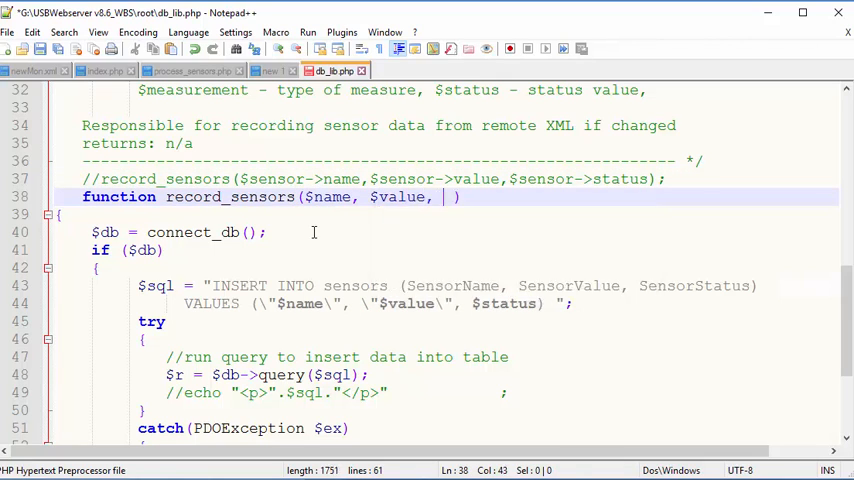
type("$sus")
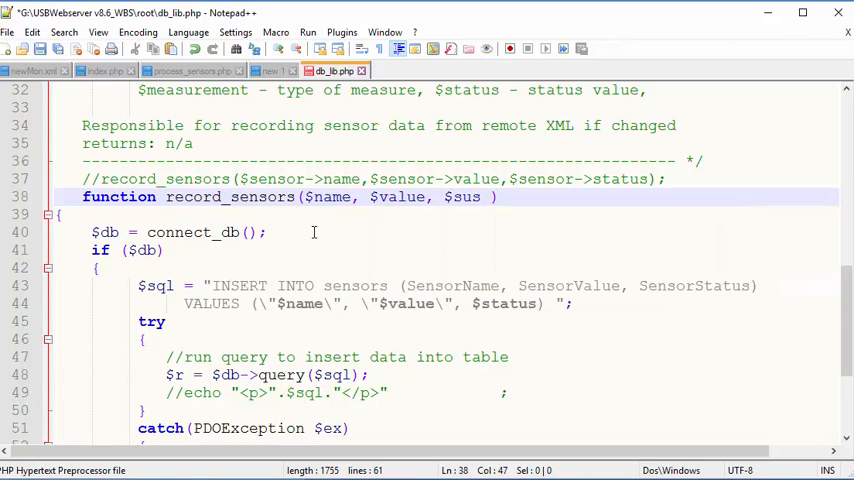
type("stat")
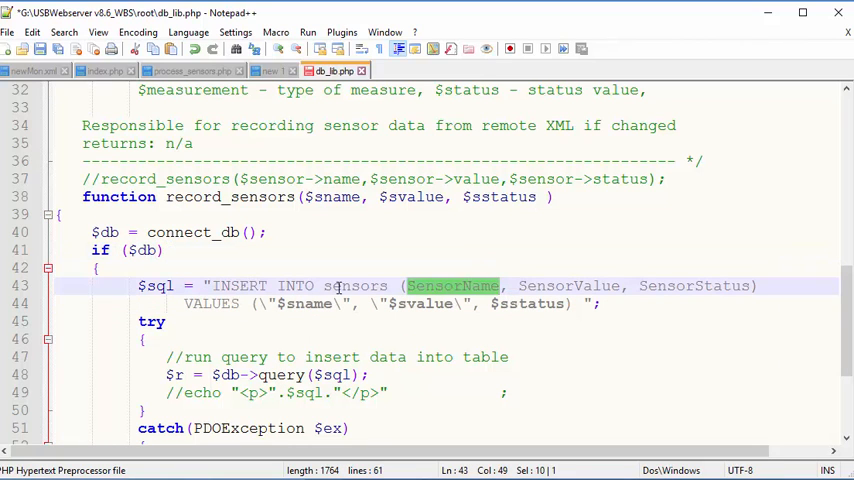
double_click(356, 286)
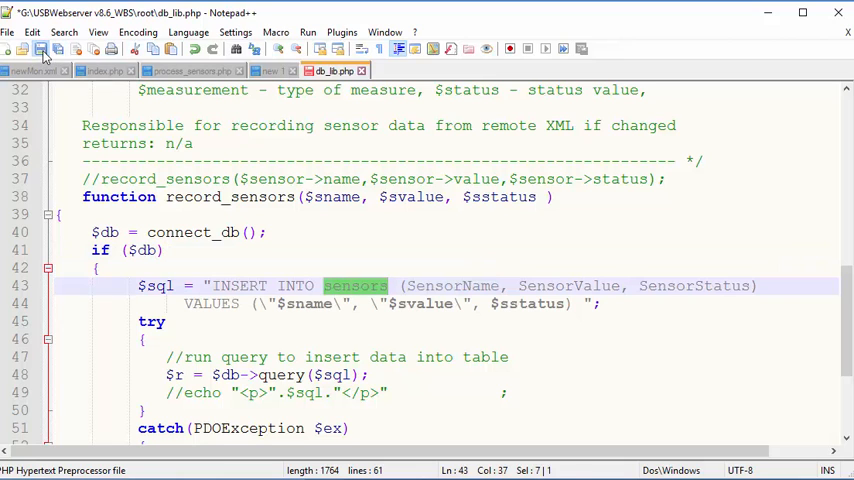
left_click(40, 48)
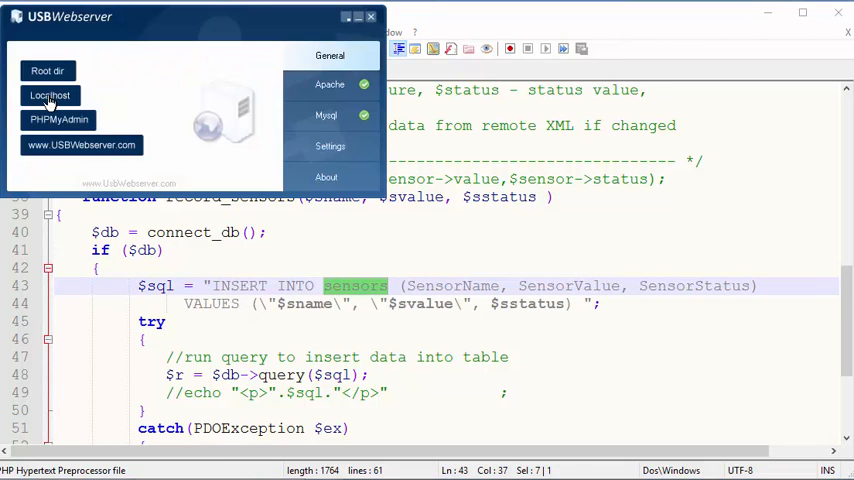
Step: Log into phpMyAdmin as root via USB Webserver and check the stats dbname in db_lib.php's connection string
left_click(58, 120)
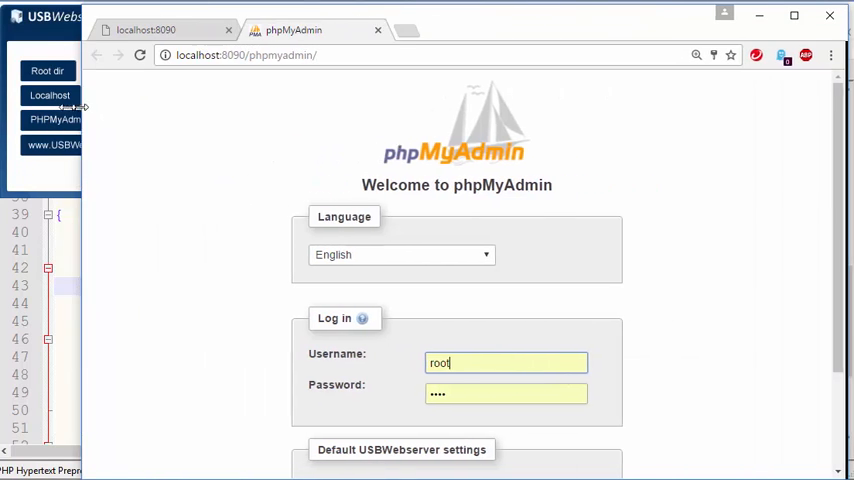
scroll("down", 3)
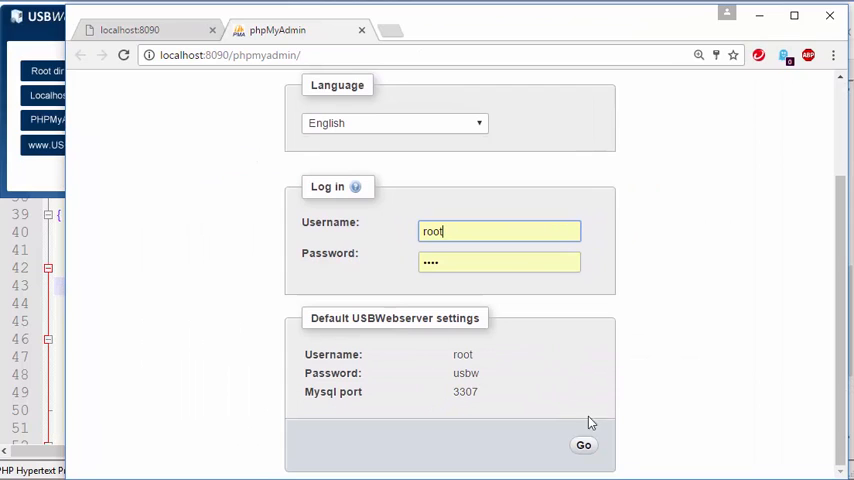
left_click(584, 444)
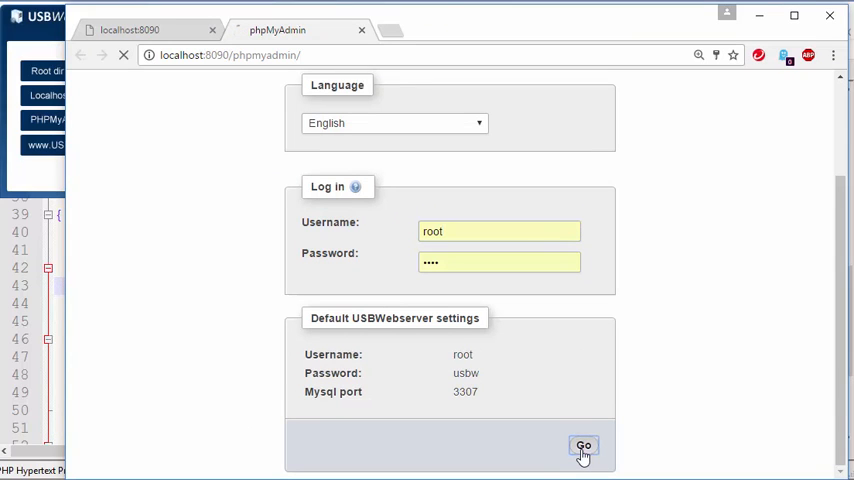
left_click(584, 446)
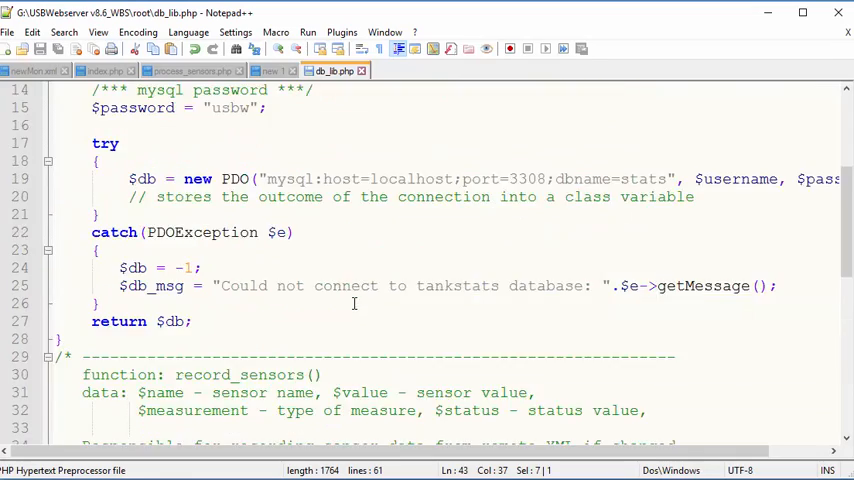
double_click(644, 304)
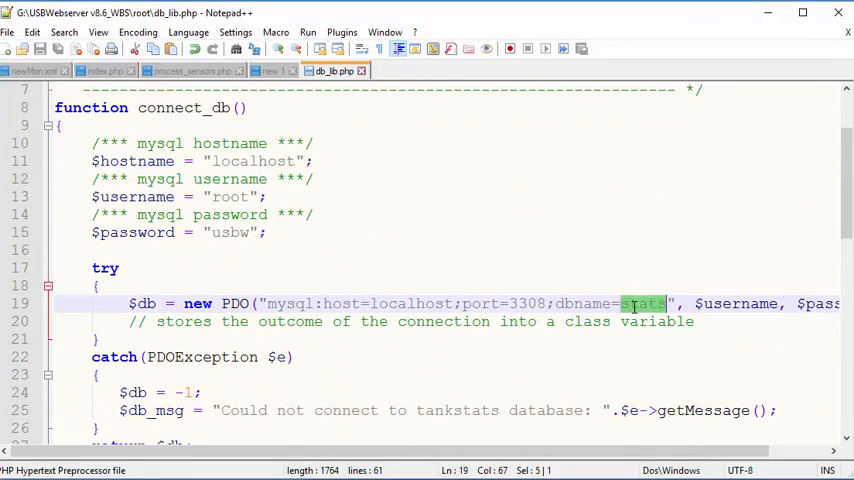
scroll("down", 3)
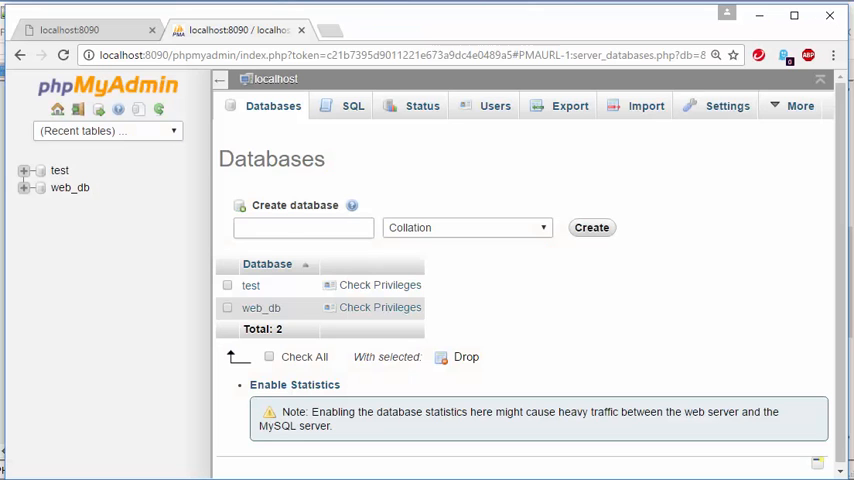
Step: Create the stats database and start a sensors table with 4 columns
type("stats")
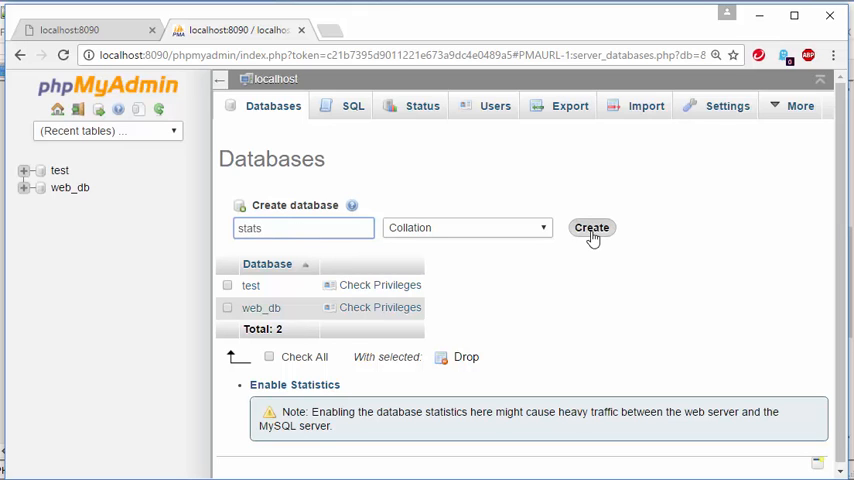
left_click(592, 228)
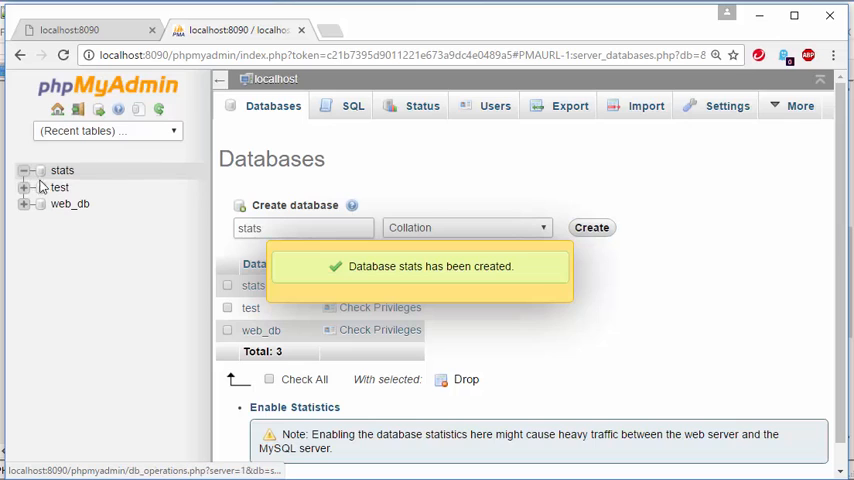
left_click(62, 170)
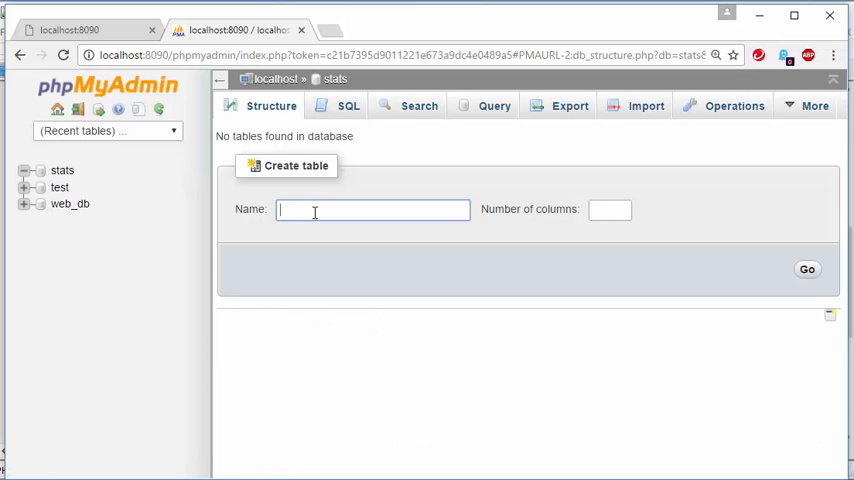
type("sensors")
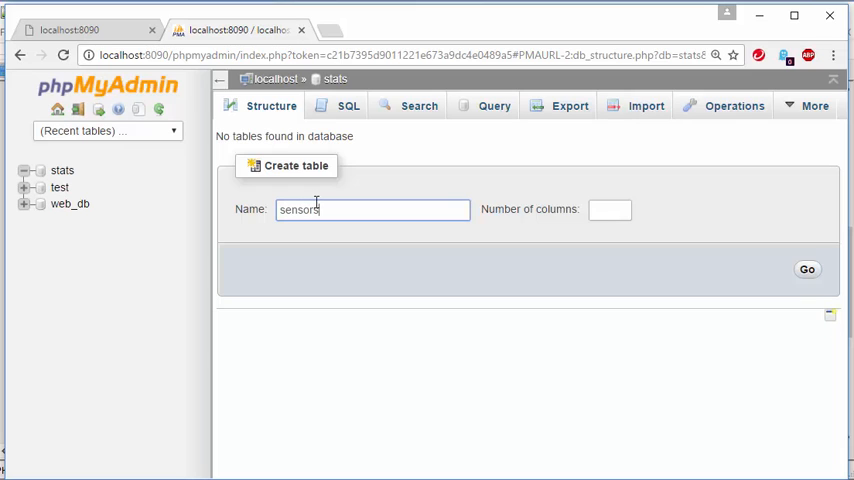
left_click(608, 208)
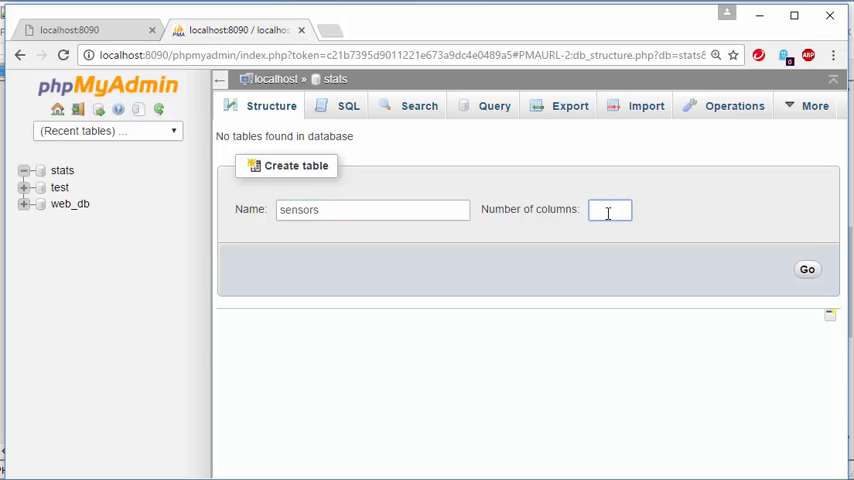
type("4")
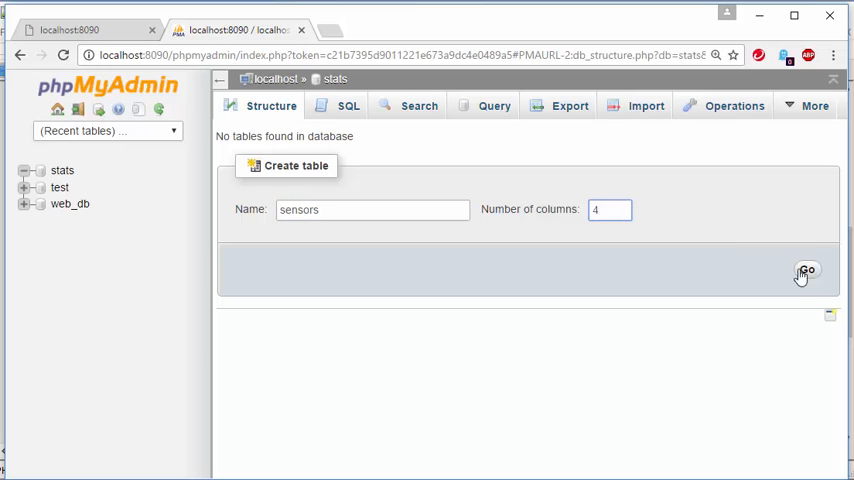
Step: Define the first column sname as VARCHAR with length 30
left_click(808, 272)
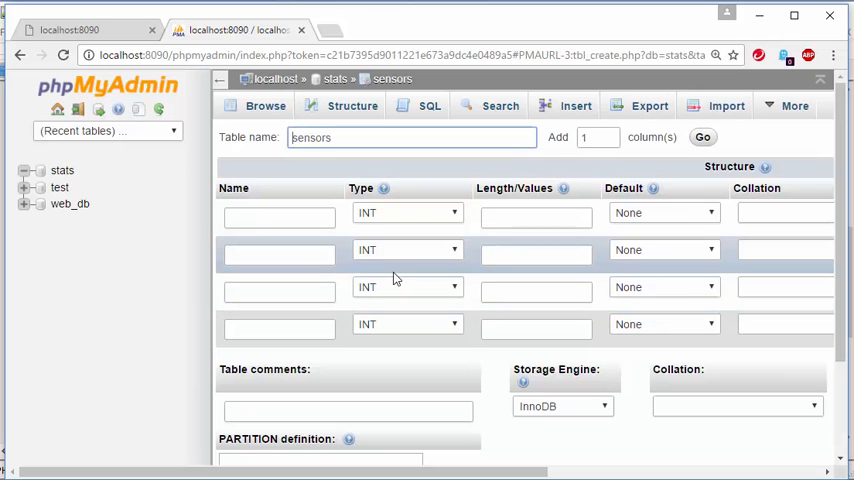
type("s")
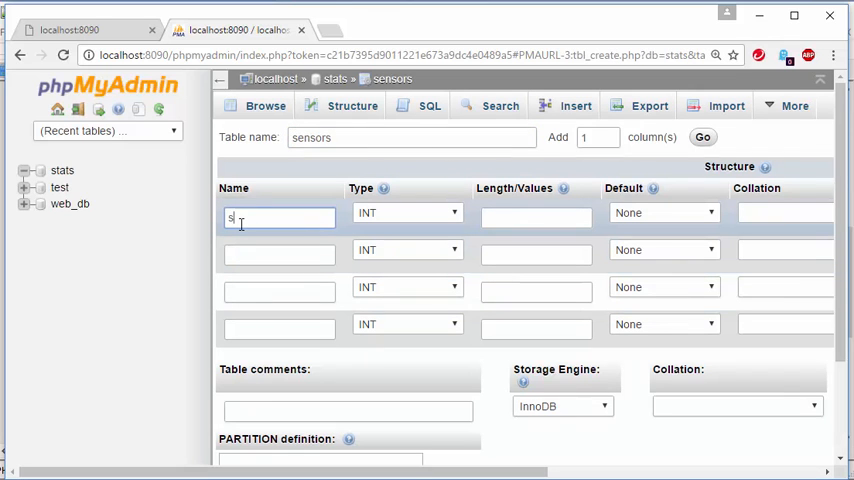
type("Name")
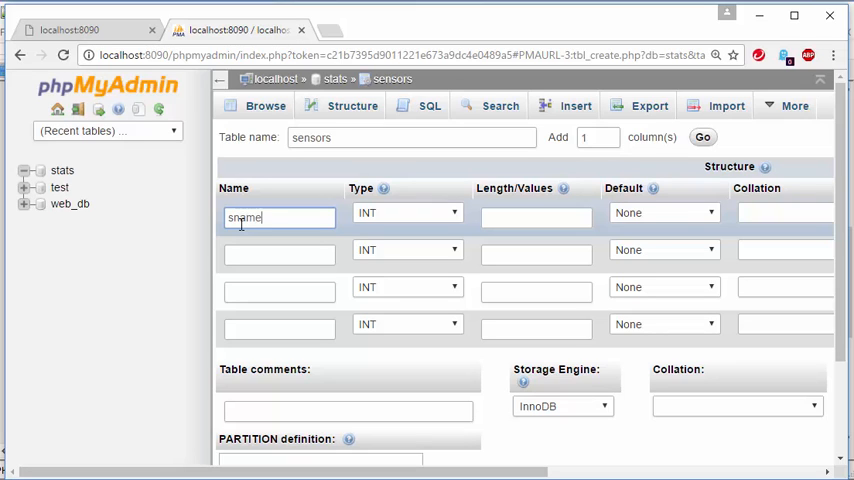
left_click(404, 212)
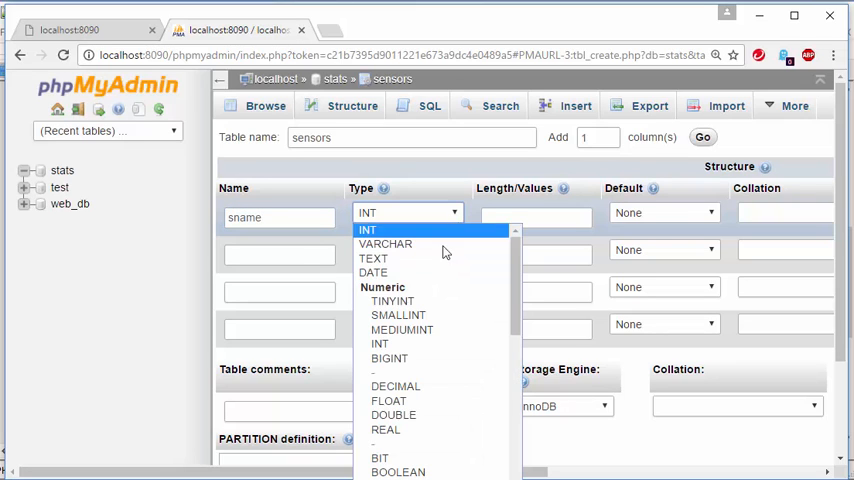
left_click(384, 244)
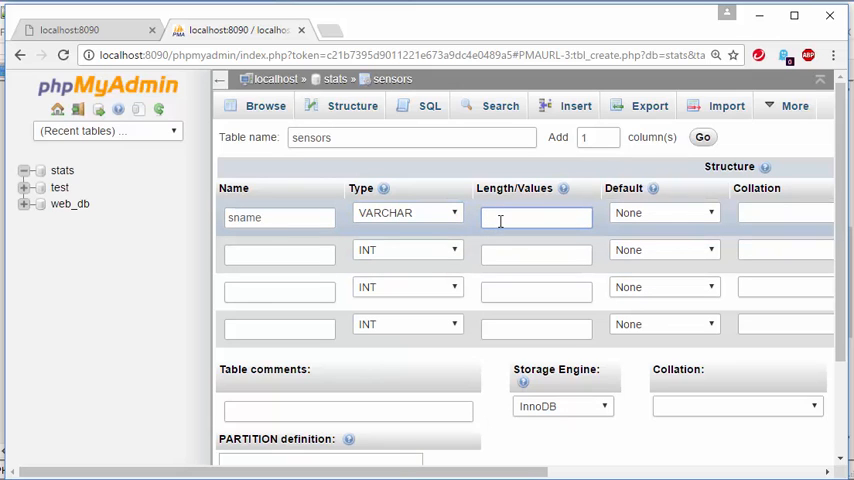
type("30")
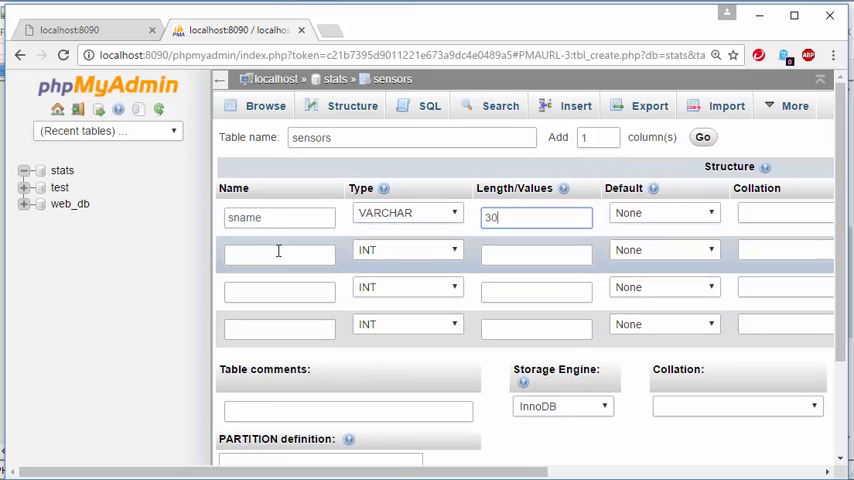
Step: Define svalue, first as DECIMAL, then change it to VARCHAR(3)
type("s")
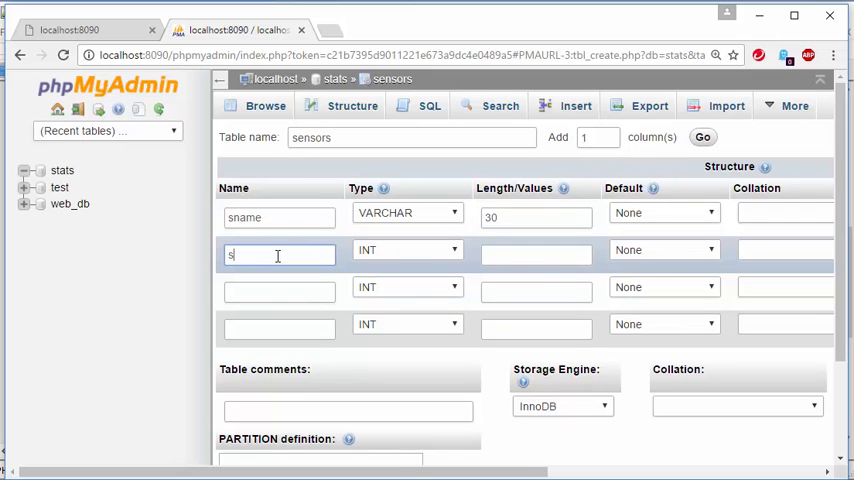
type("value")
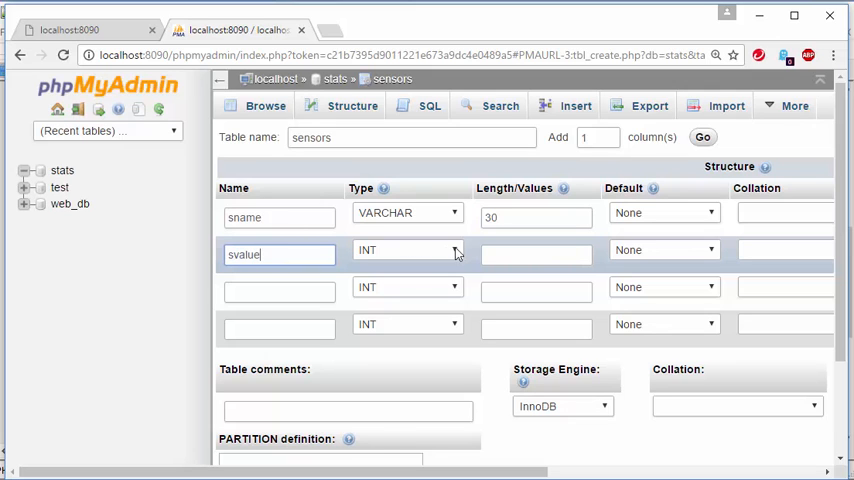
left_click(408, 250)
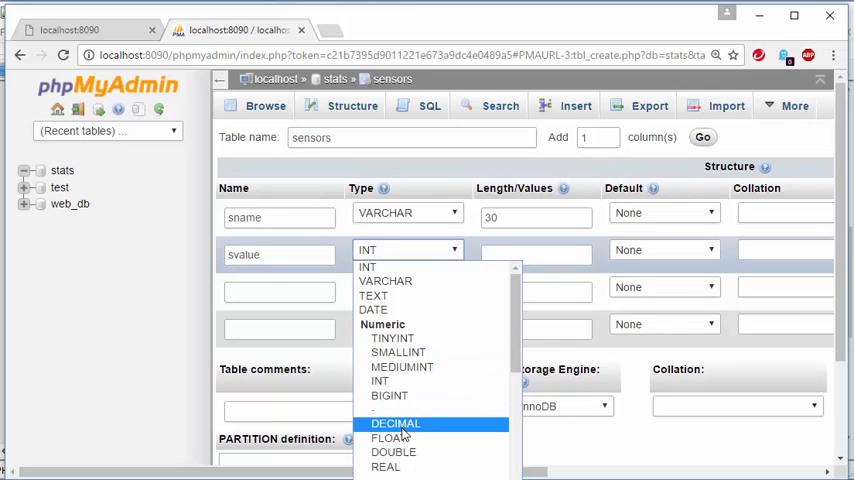
left_click(396, 424)
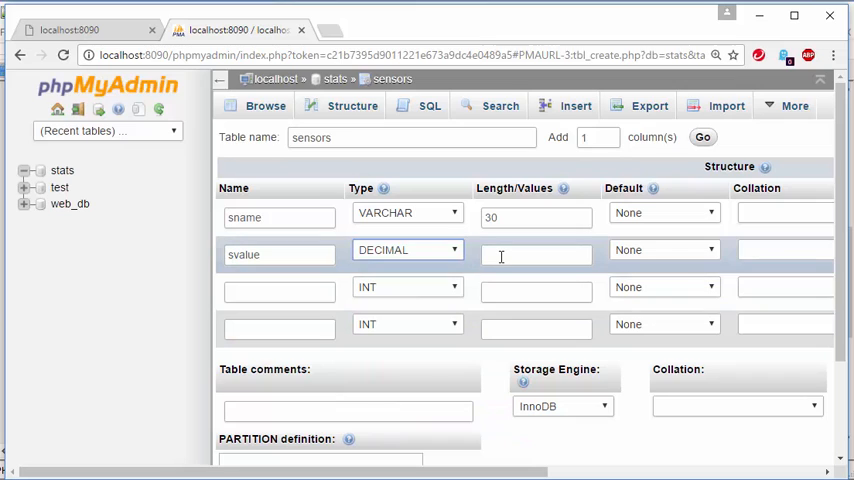
left_click(536, 254)
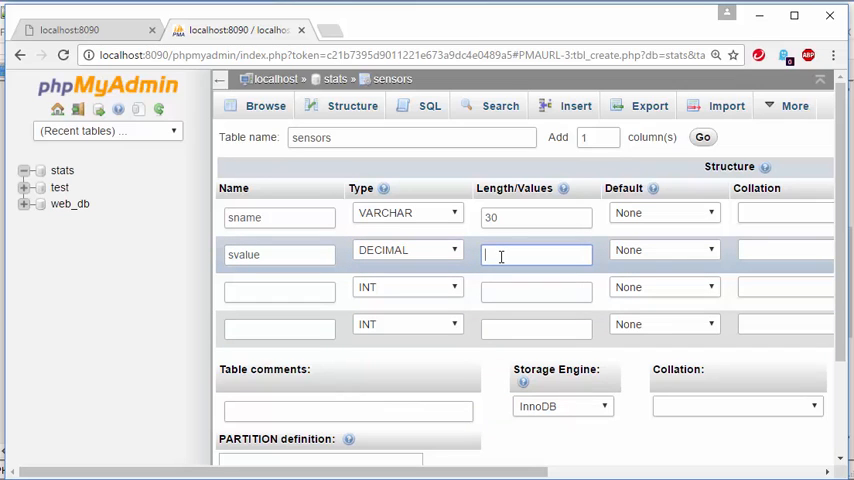
left_click(404, 250)
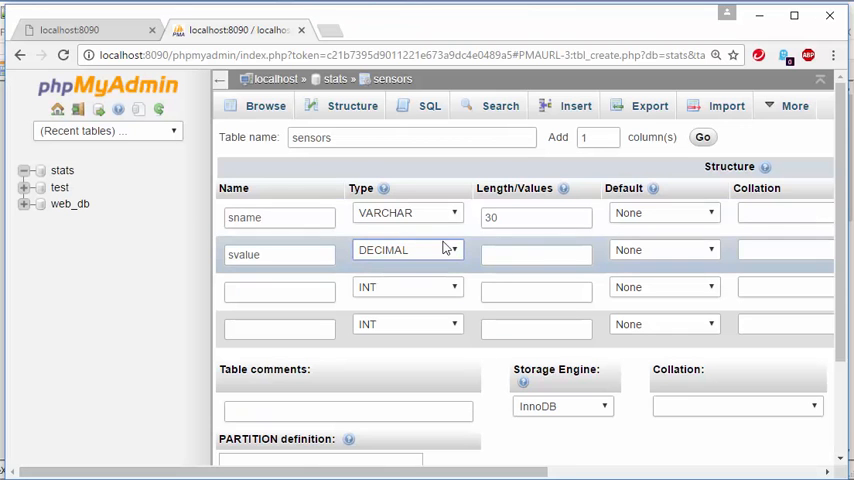
left_click(408, 250)
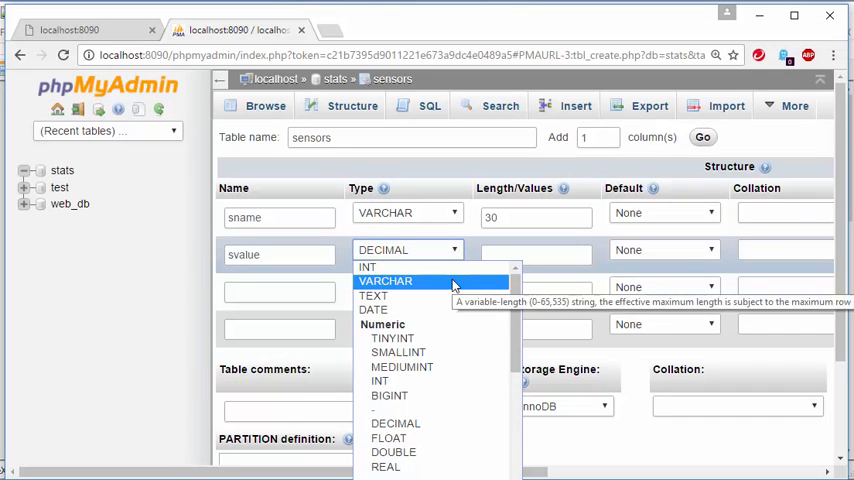
left_click(384, 280)
type("3")
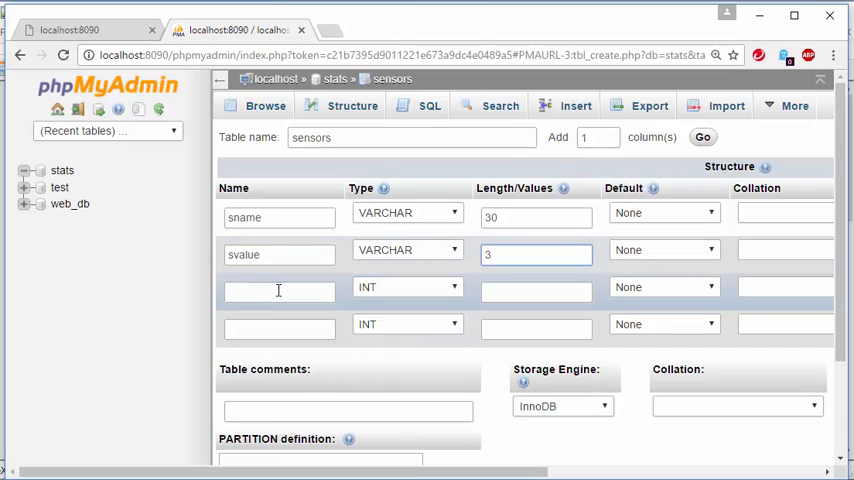
Step: Define sstatus and keep it as an INT column
type("s")
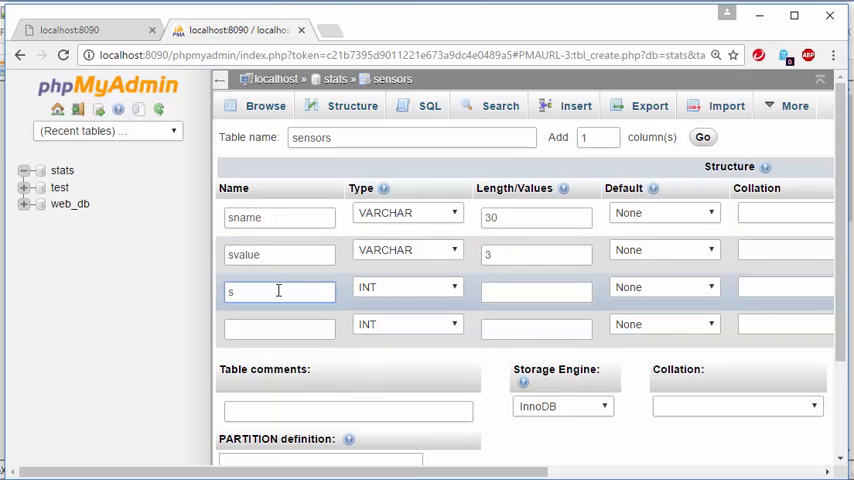
type("statu")
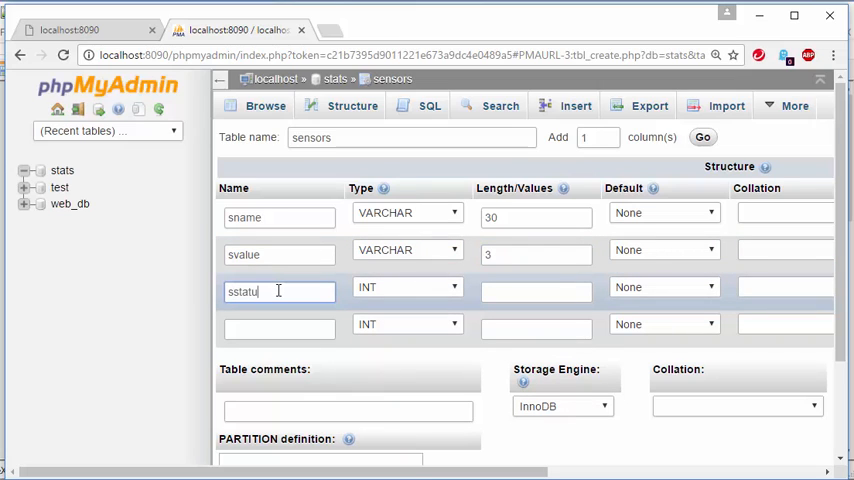
left_click(404, 288)
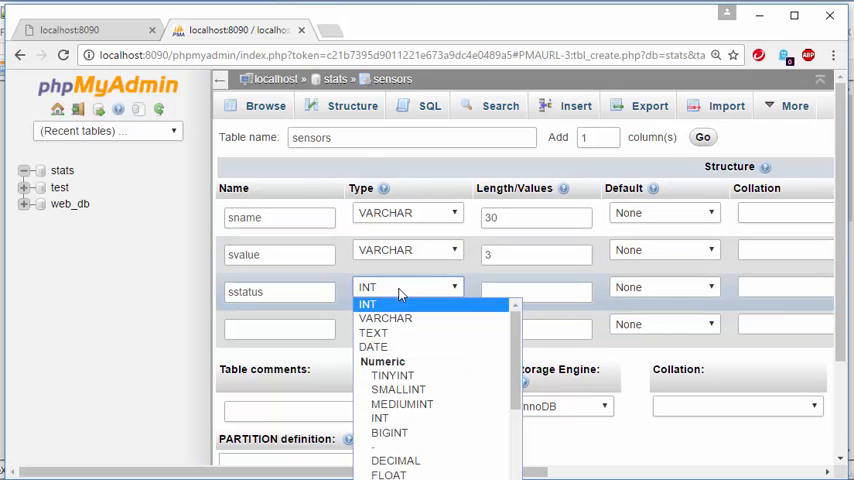
left_click(368, 304)
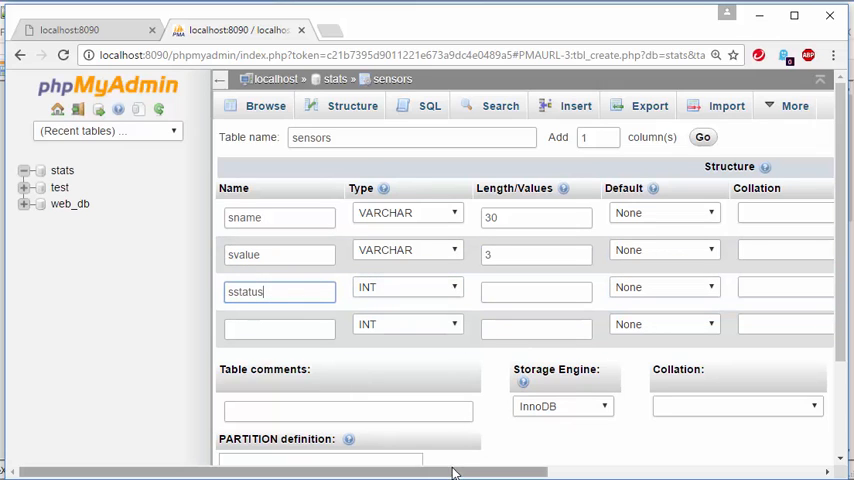
Step: Add an smod TIMESTAMP column defaulting to CURRENT_TIMESTAMP
type("smod")
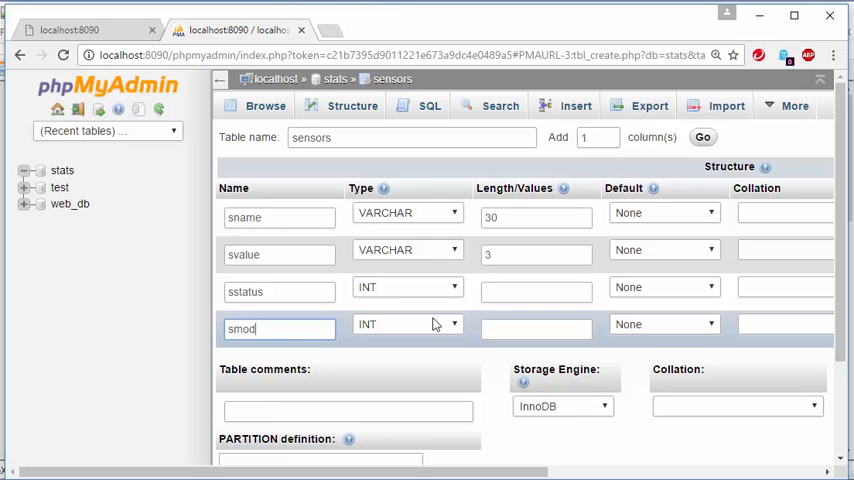
left_click(408, 324)
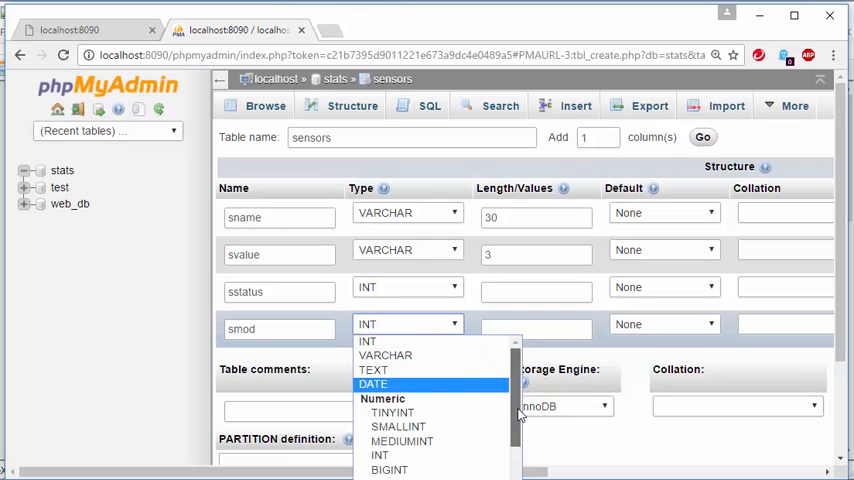
scroll("down", 3)
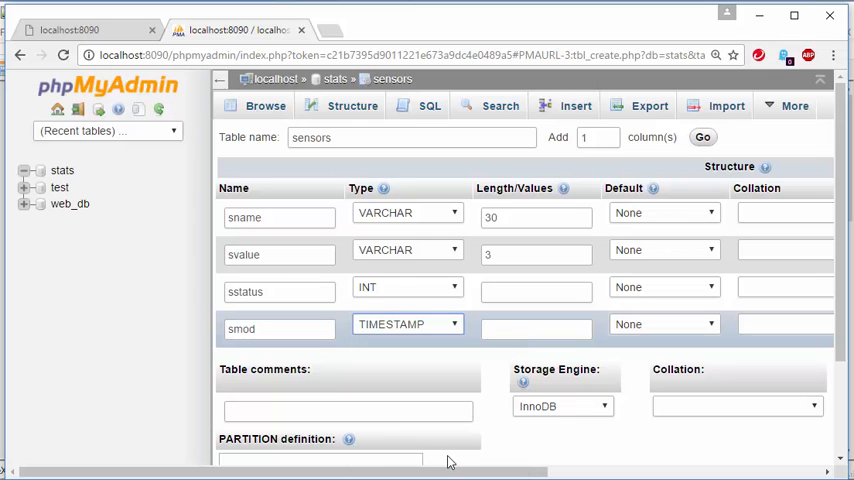
scroll("right", 3)
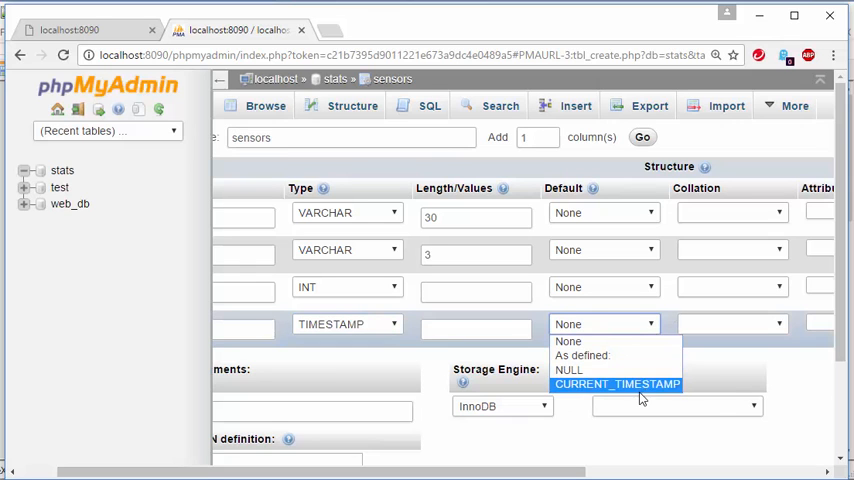
left_click(616, 384)
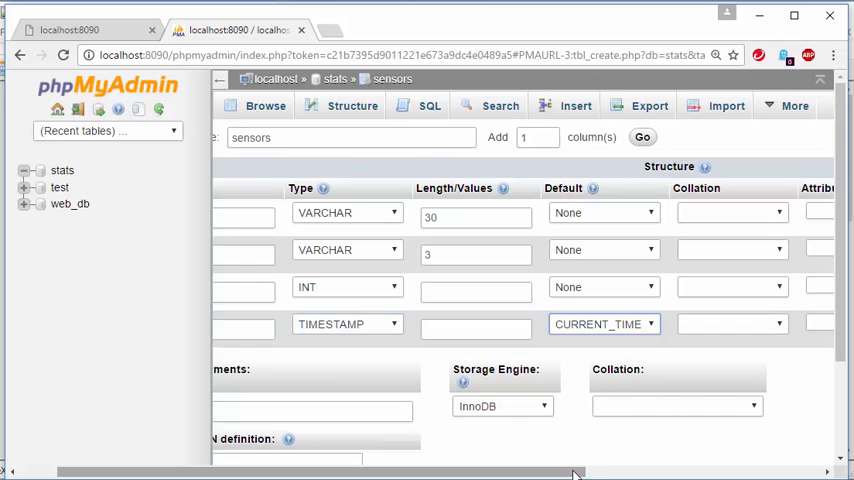
Step: Save the form to create the empty sensors table in the stats database
scroll("left", 3)
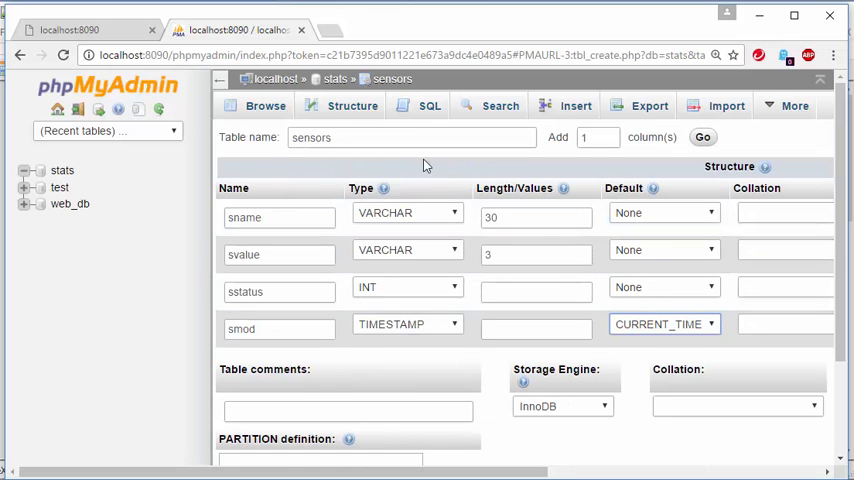
scroll("right", 3)
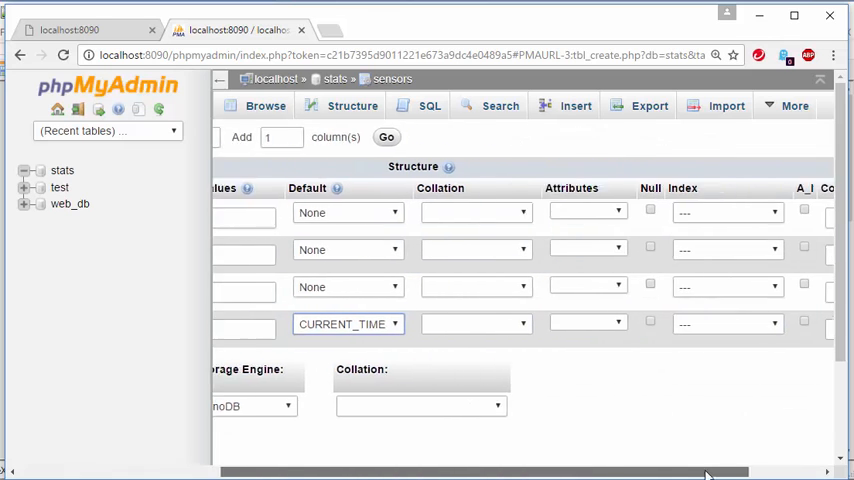
scroll("right", 3)
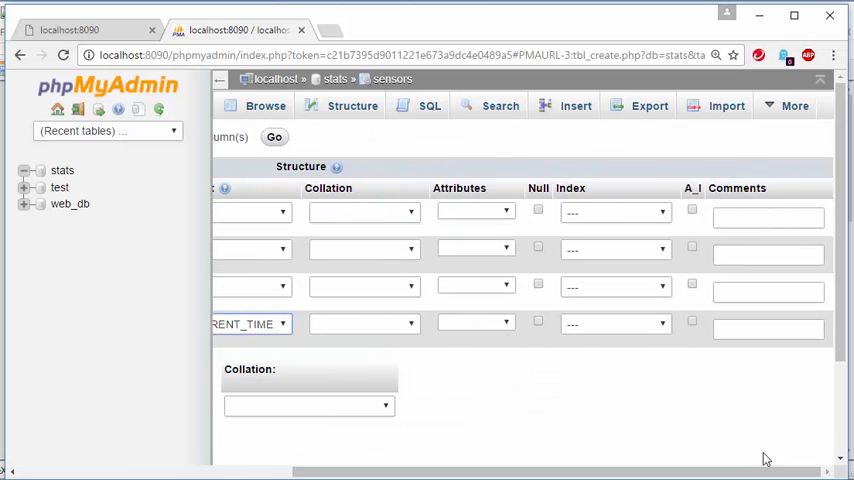
scroll("down", 3)
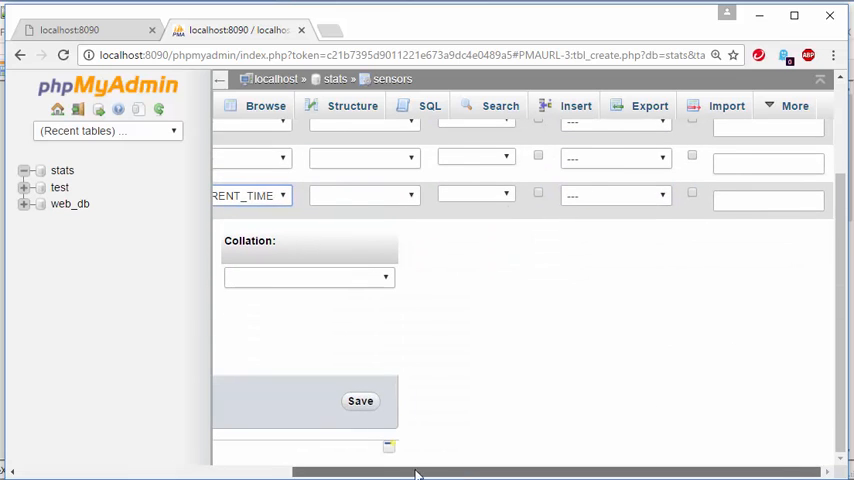
left_click(360, 400)
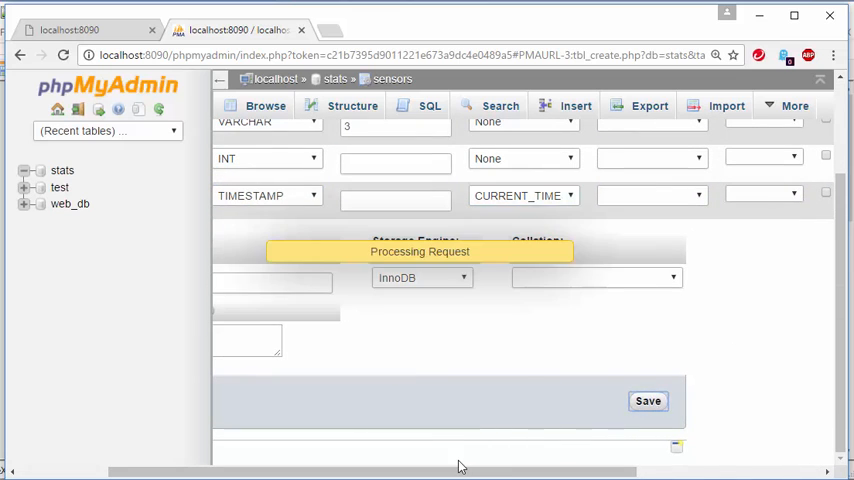
left_click(648, 400)
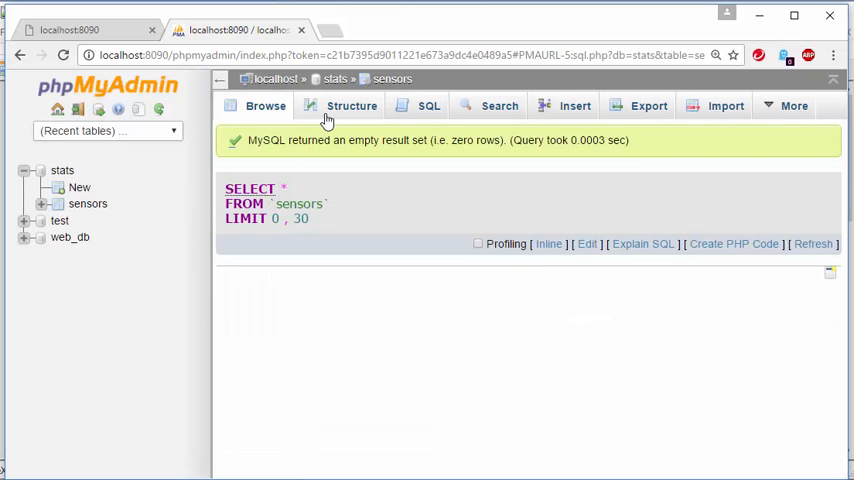
left_click(352, 104)
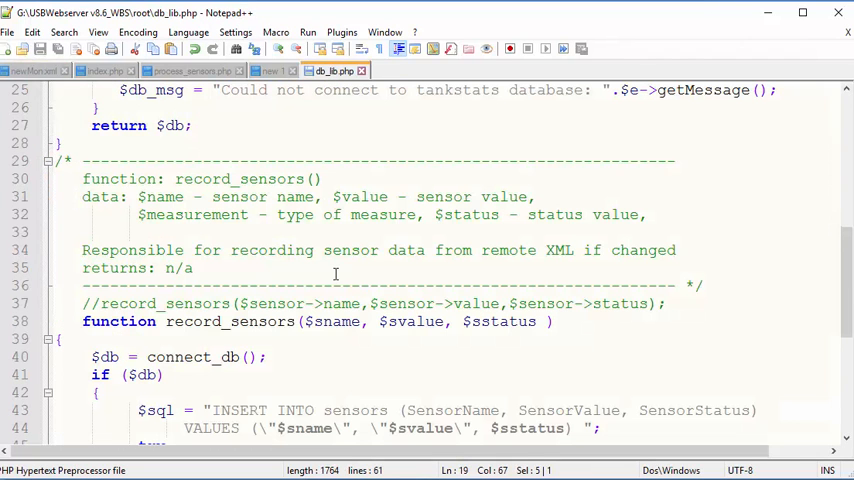
Step: Replace SensorName, SensorValue, SensorStatus in the INSERT with sname, svalue, sstatus
scroll("down", 3)
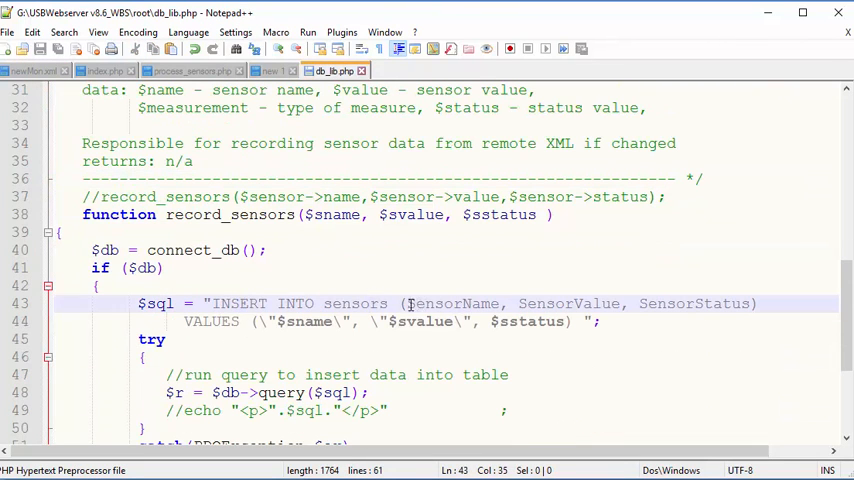
double_click(456, 304)
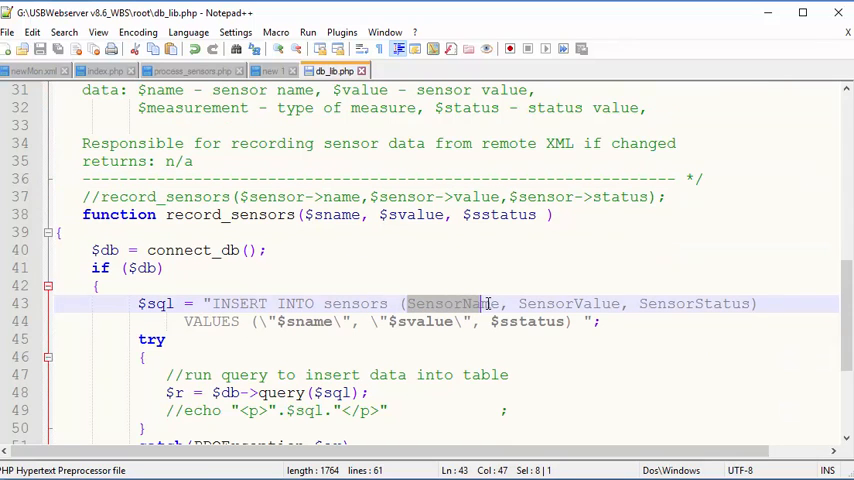
type("sname")
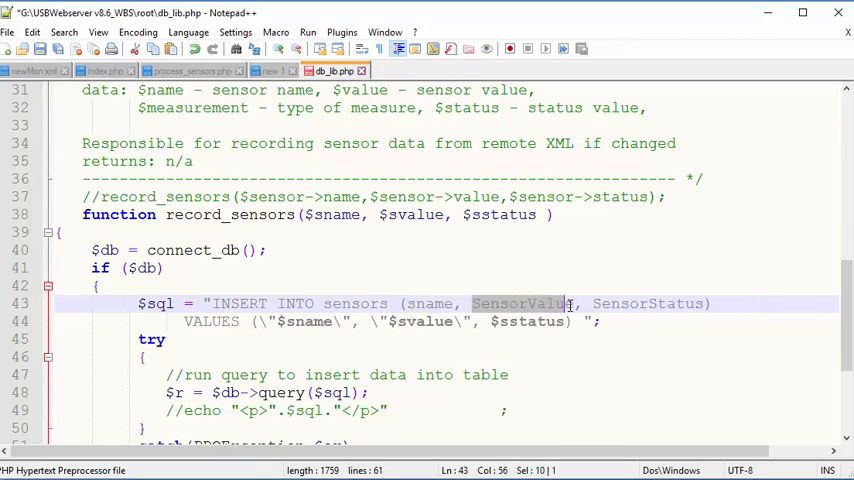
type("sva")
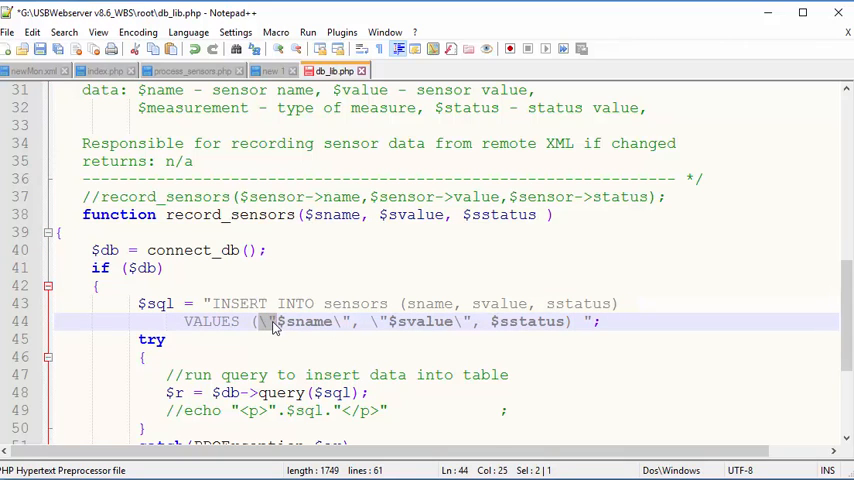
left_click(344, 320)
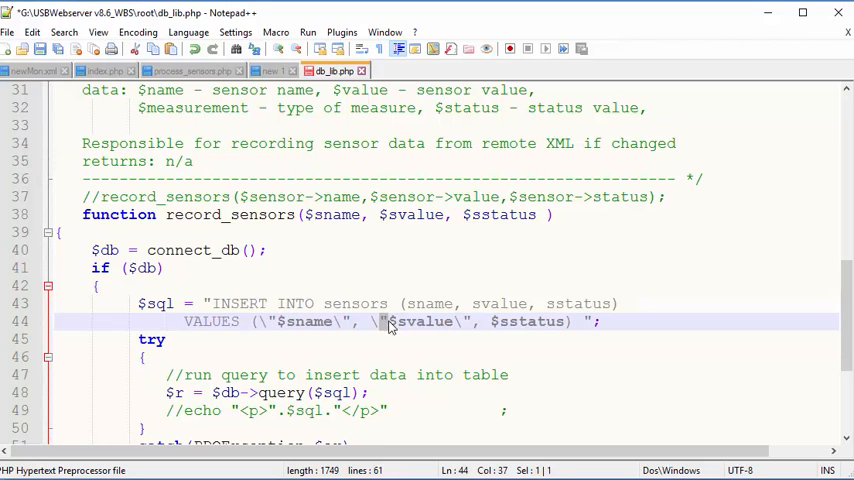
mouse_move(540, 320)
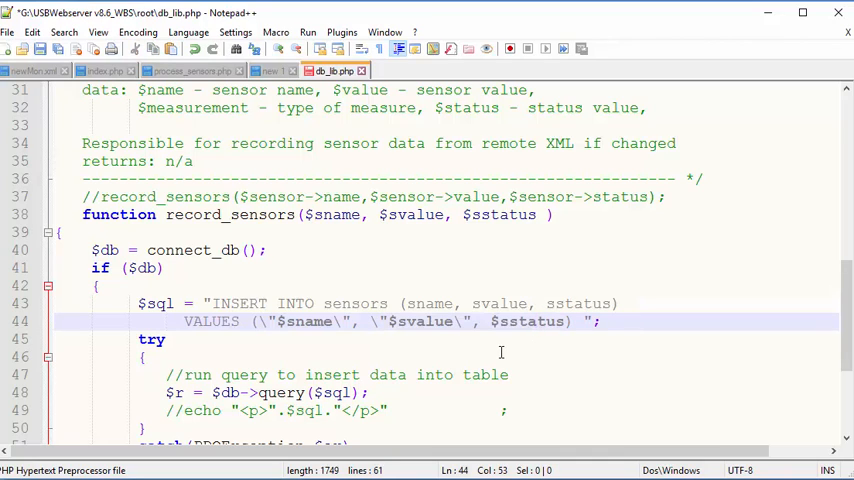
left_click(170, 392)
type("//")
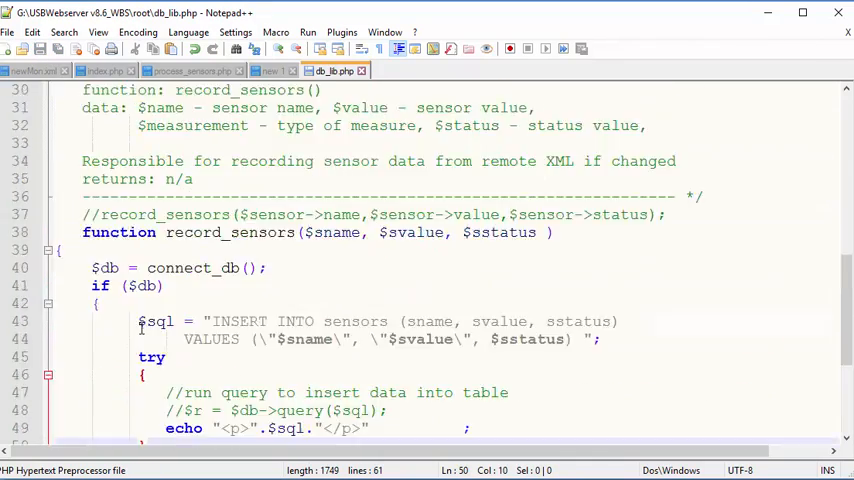
Step: Make record_sensors echo $sql instead of running $db->query, then bring up process_sensors.php
scroll("down", 3)
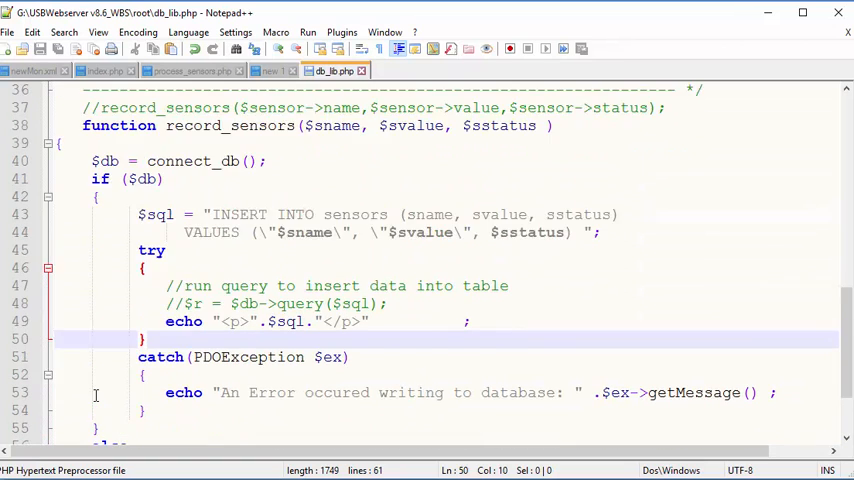
scroll("down", 3)
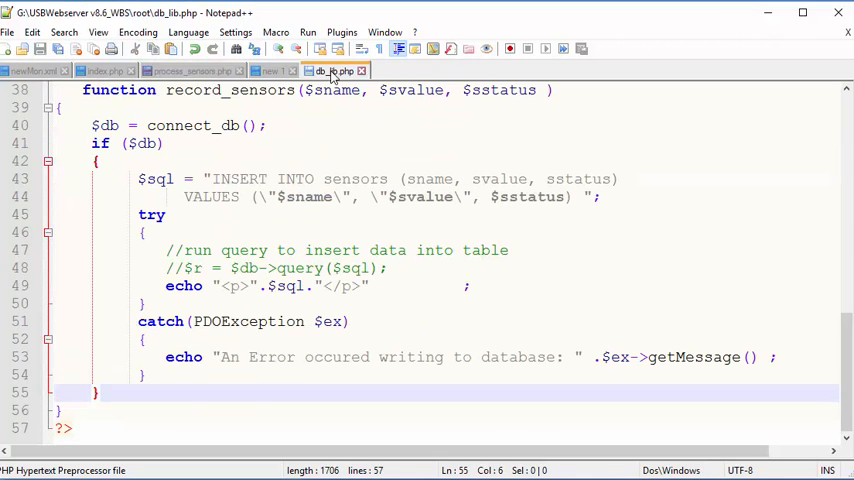
left_click(104, 70)
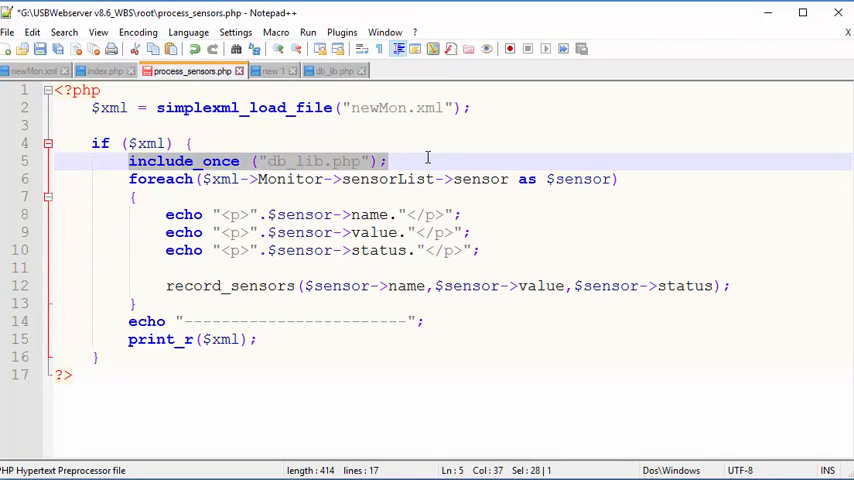
mouse_move(164, 162)
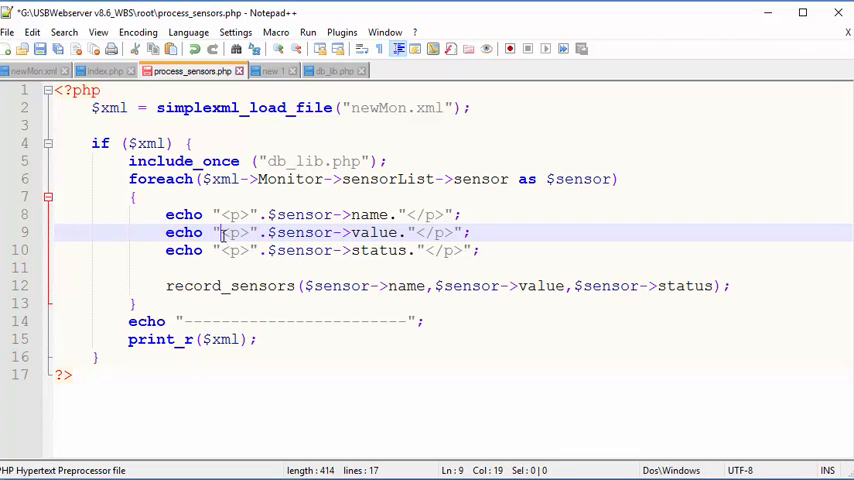
Step: Remove the extra <p> tags so each sensor's name, value and status print on one comma-separated line
left_click_drag(220, 232, 244, 232)
type(",")
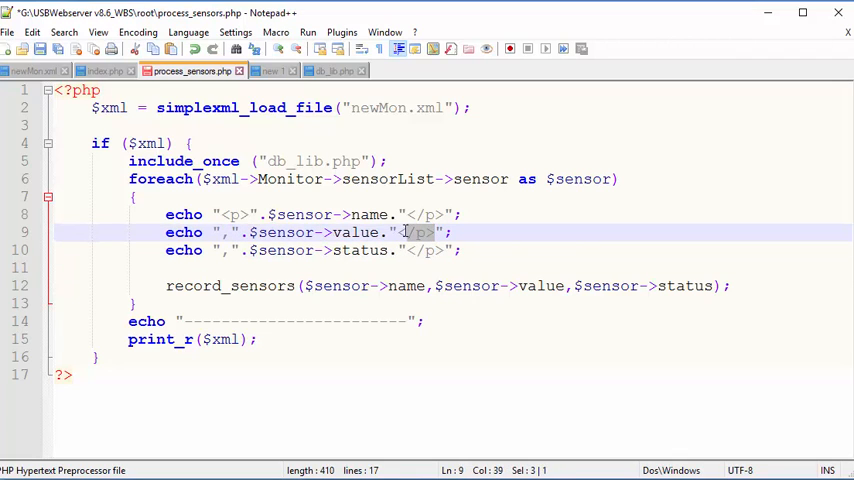
key("Delete")
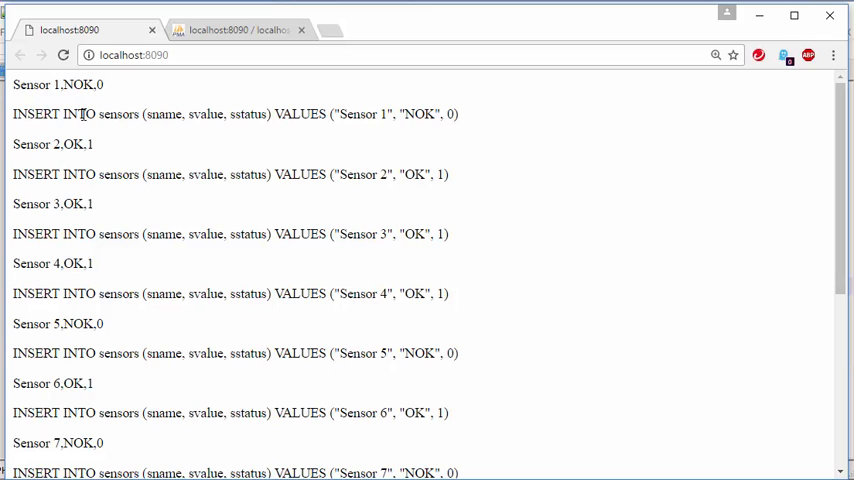
Step: Select and copy the first generated INSERT INTO sensors statement for Sensor 1
left_click_drag(276, 112, 460, 112)
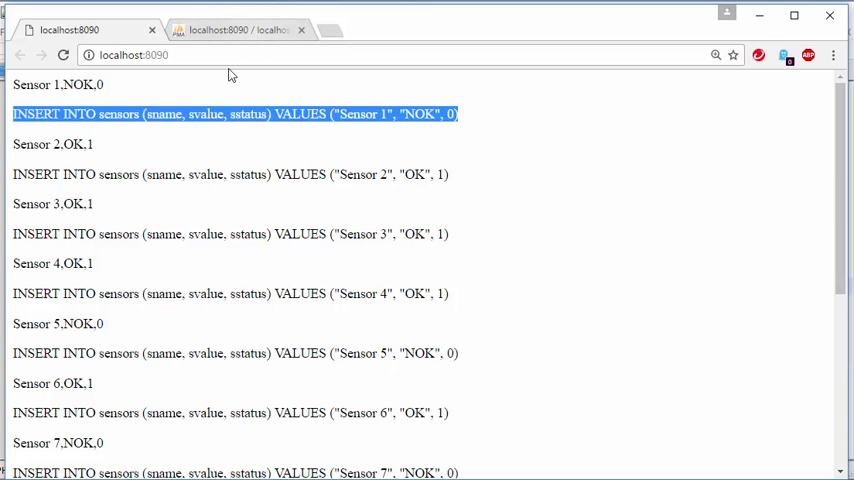
Step: Run the Sensor 1 INSERT in phpMyAdmin's SQL box for the stats database, inserting one row
left_click(234, 28)
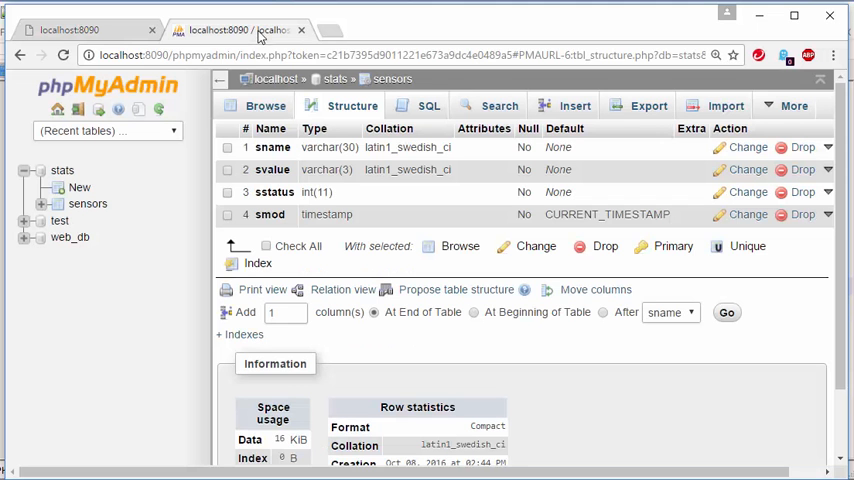
left_click(428, 106)
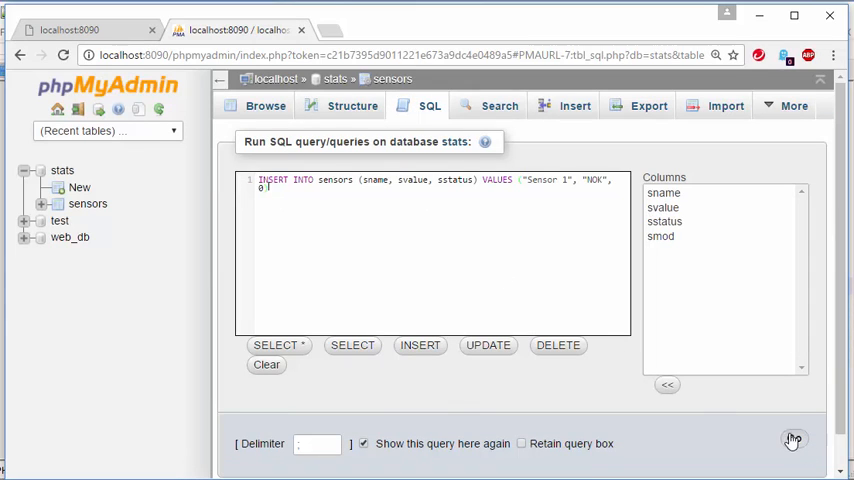
left_click(792, 440)
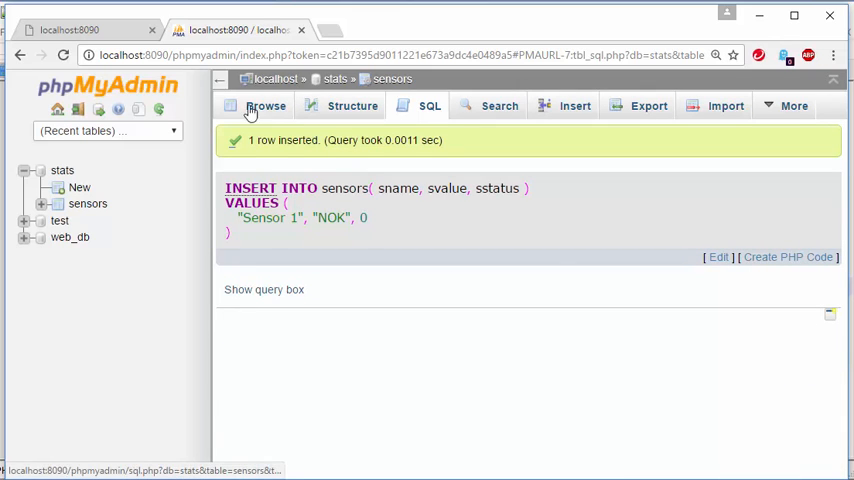
left_click(266, 106)
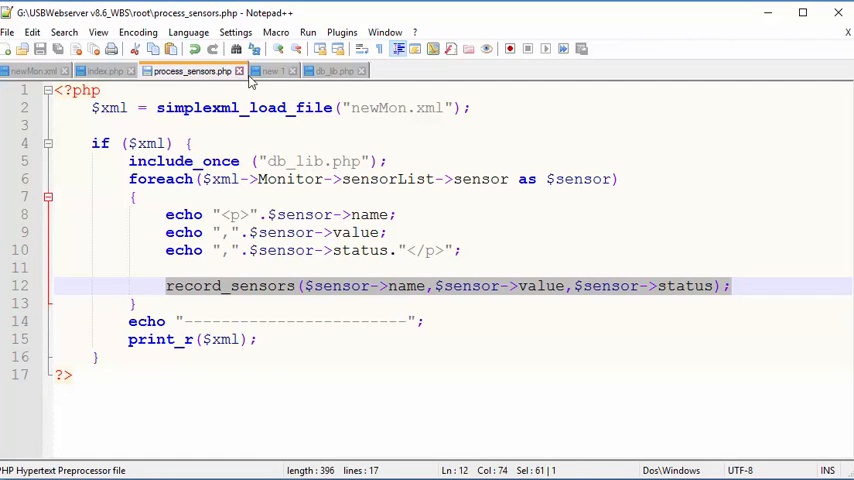
Step: In db_lib.php, re-enable $r = $db->query and comment out the echo of $sql
left_click(330, 70)
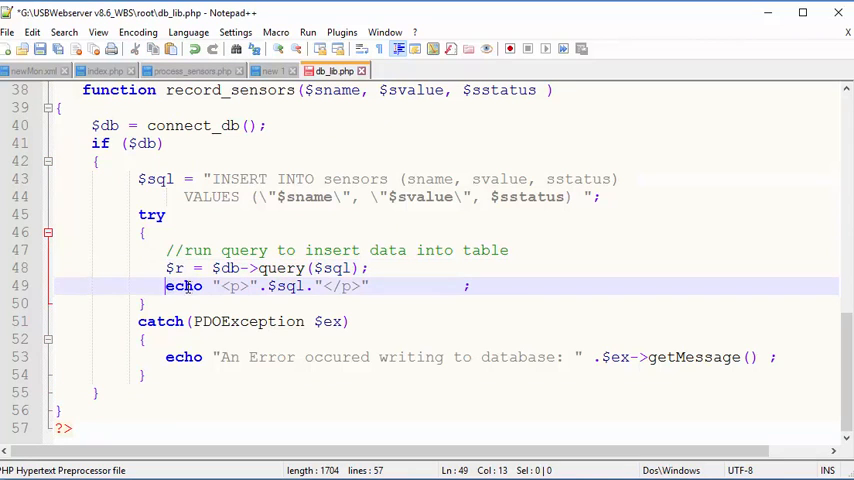
type("//")
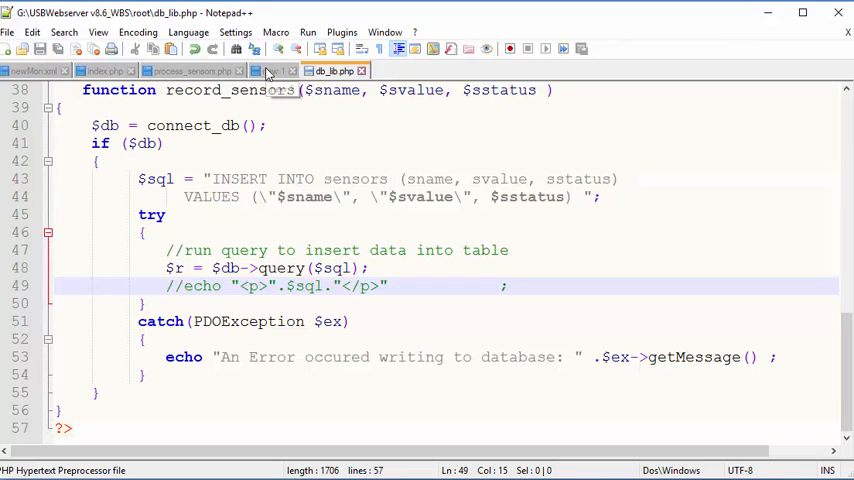
Step: Make process_sensors.php echo 'Adding … to database table' for each sensor line
left_click(188, 70)
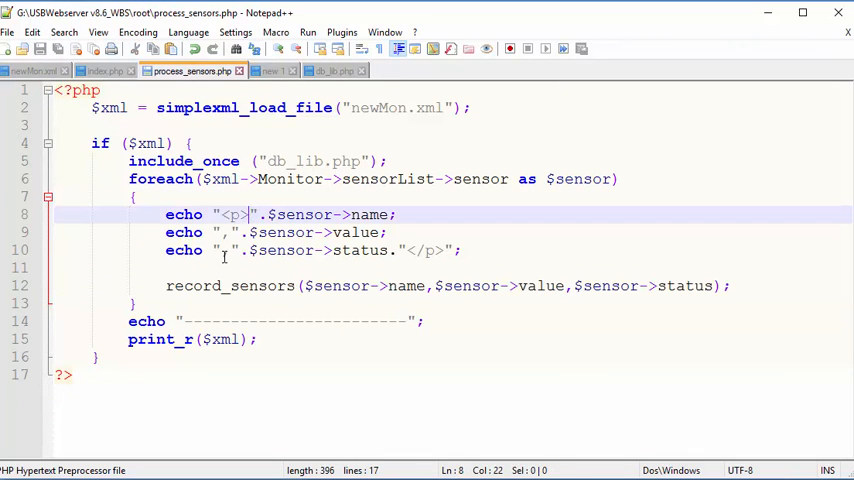
type("Adding")
left_click(454, 250)
type(" to database")
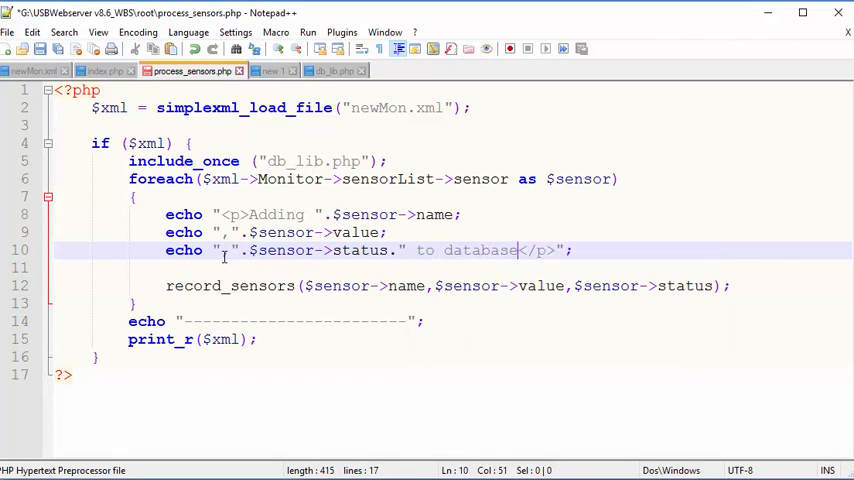
type("table")
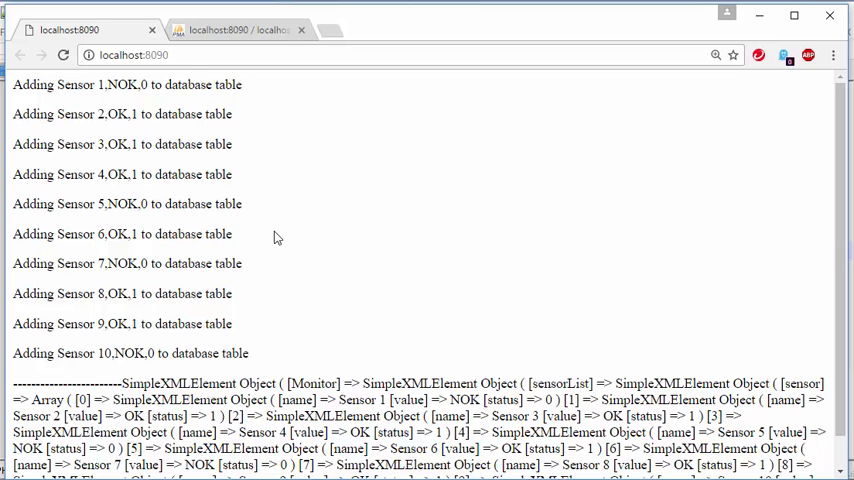
Step: Browse the sensors table in phpMyAdmin showing two batches of Sensor 1–10 rows
left_click(240, 28)
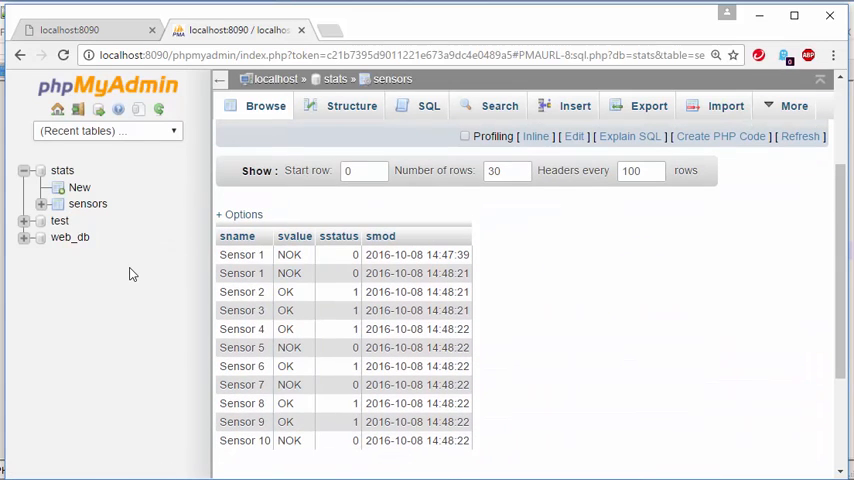
mouse_move(156, 378)
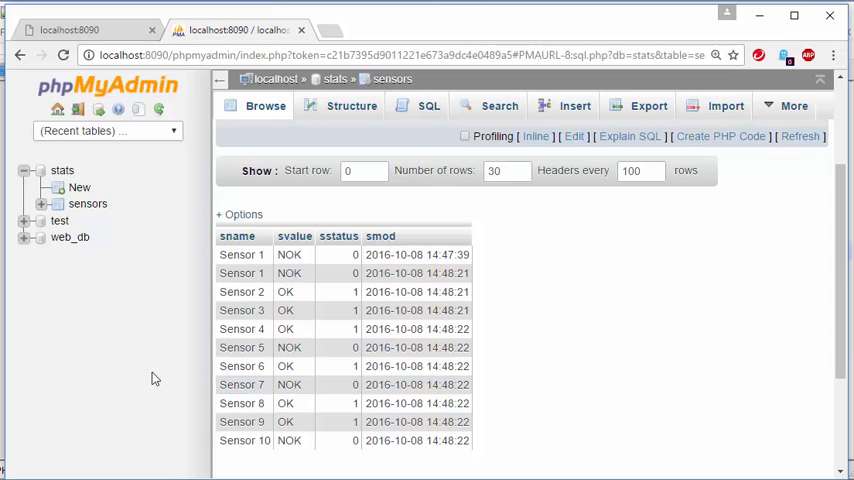
mouse_move(92, 372)
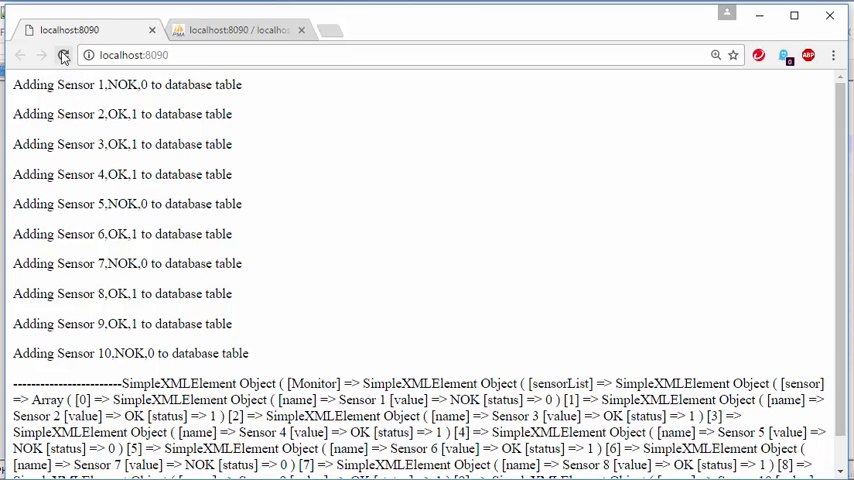
left_click(62, 56)
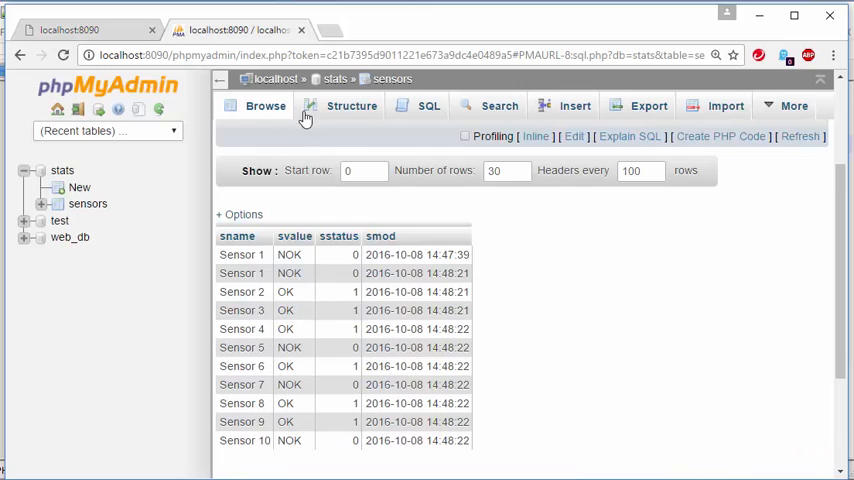
scroll("down", 3)
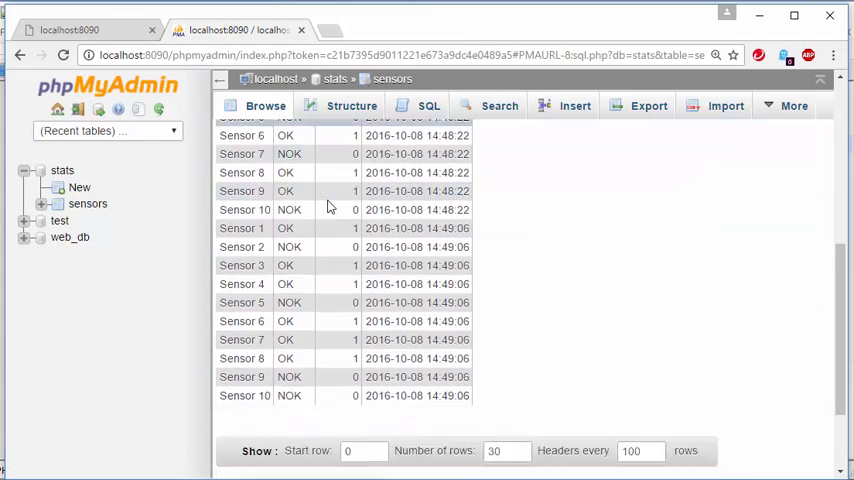
scroll("up", 3)
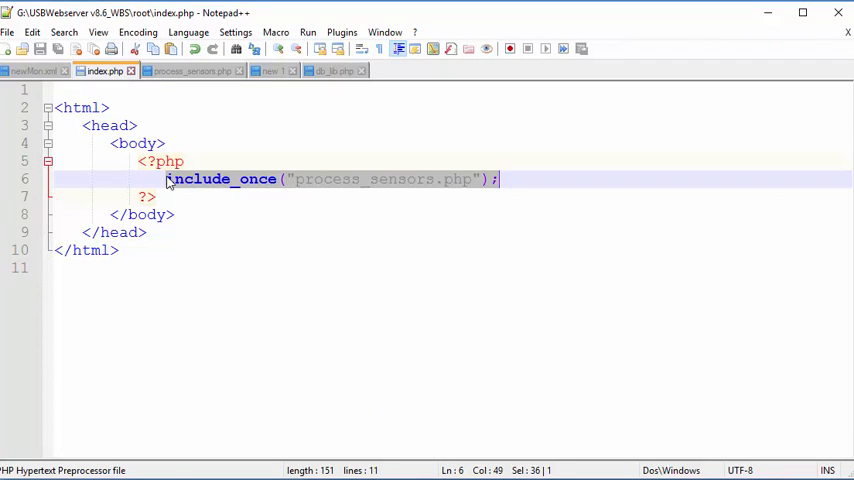
Step: Walk through index.php and process_sensors.php, then show db_lib.php's connect_db function
left_click(504, 178)
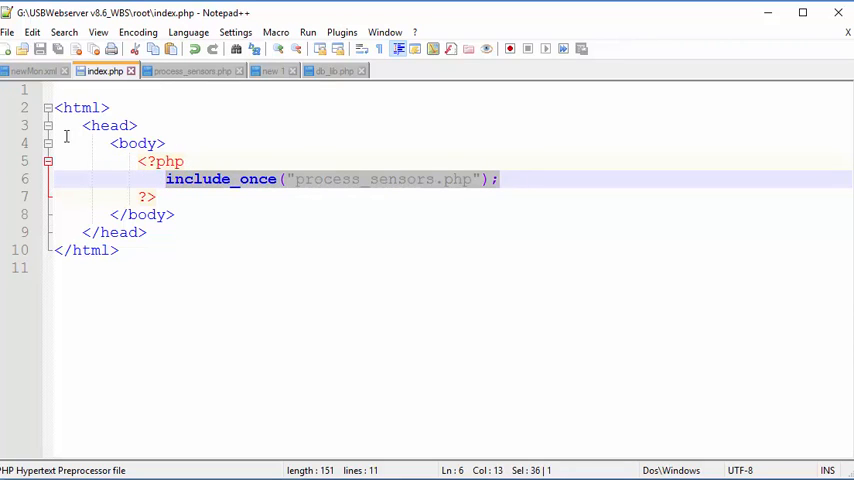
left_click(128, 180)
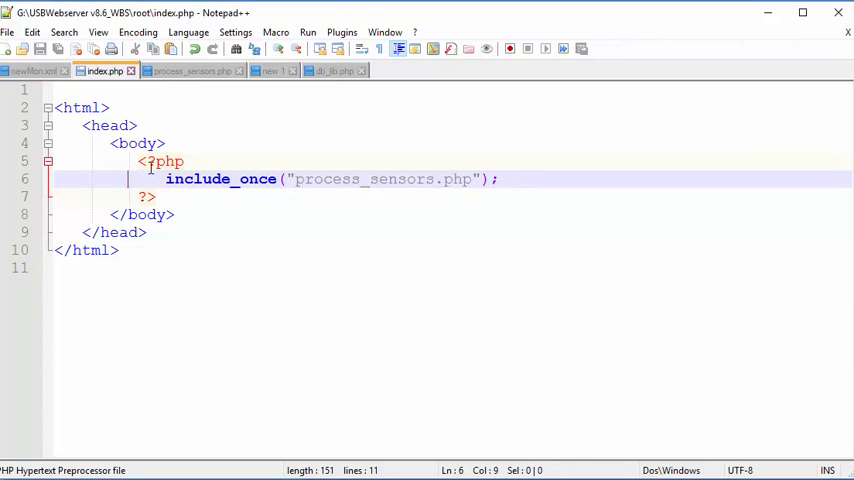
left_click(190, 70)
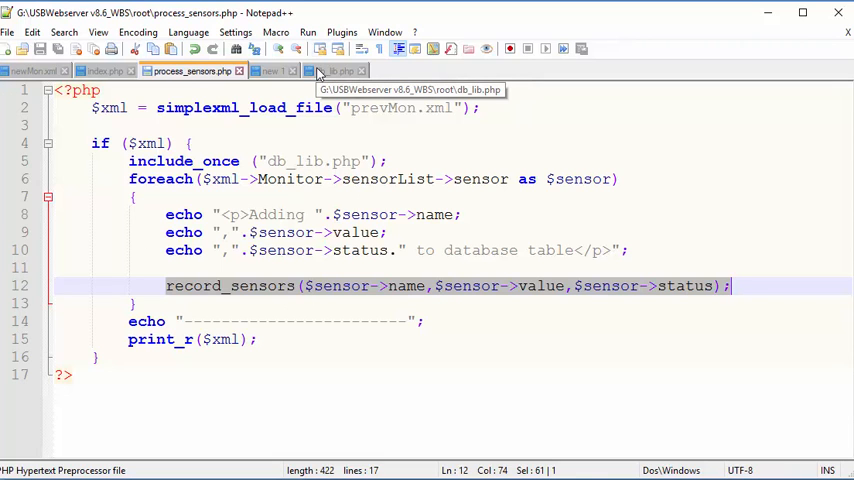
left_click(336, 70)
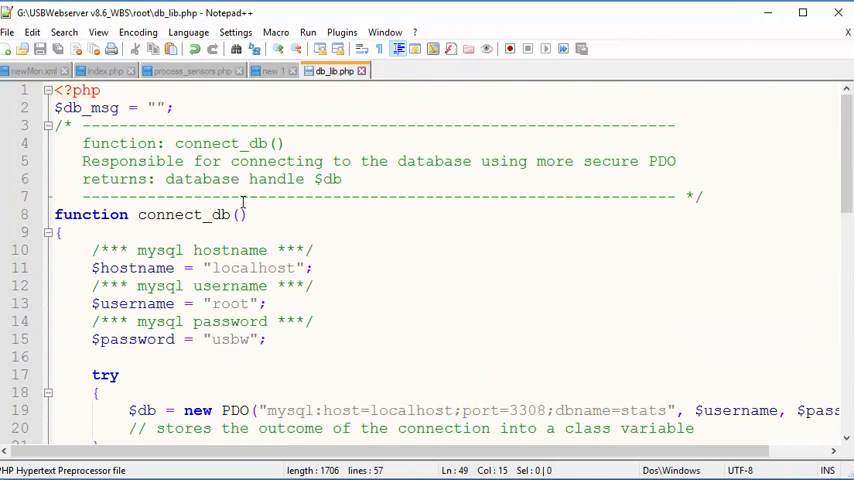
mouse_move(330, 84)
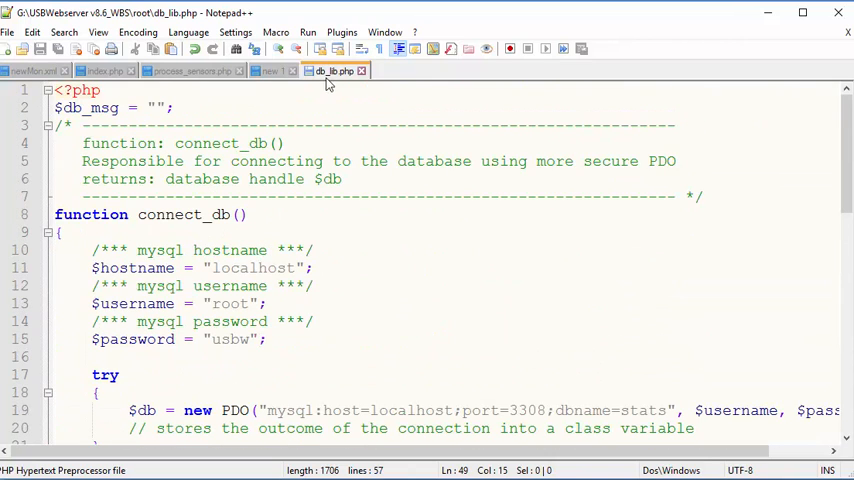
Step: Save the database library under the new name db_lib.inc
left_click(8, 32)
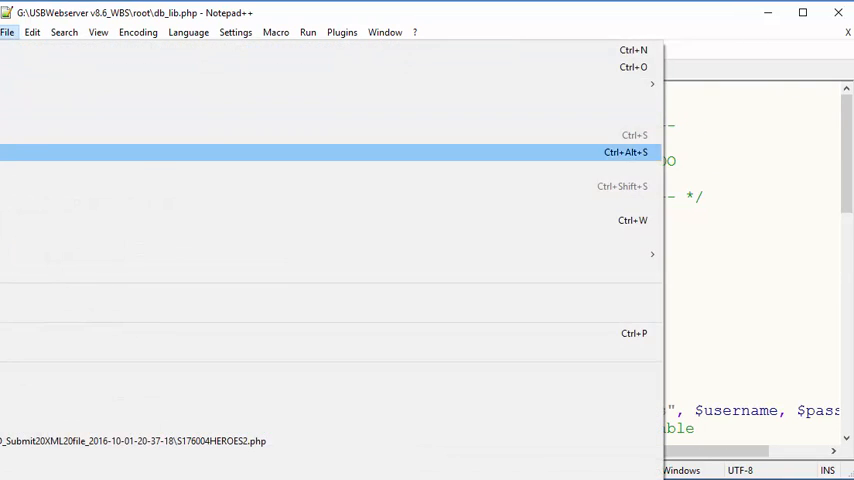
left_click(624, 152)
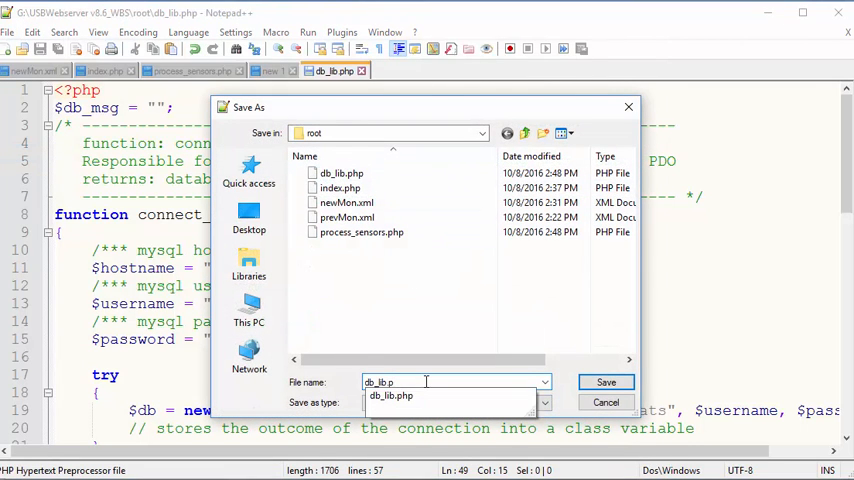
key("Backspace")
type("inc")
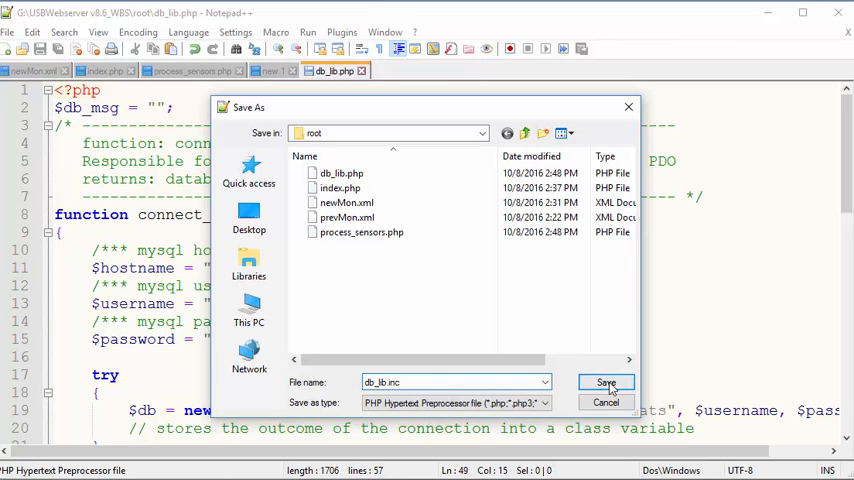
left_click(606, 382)
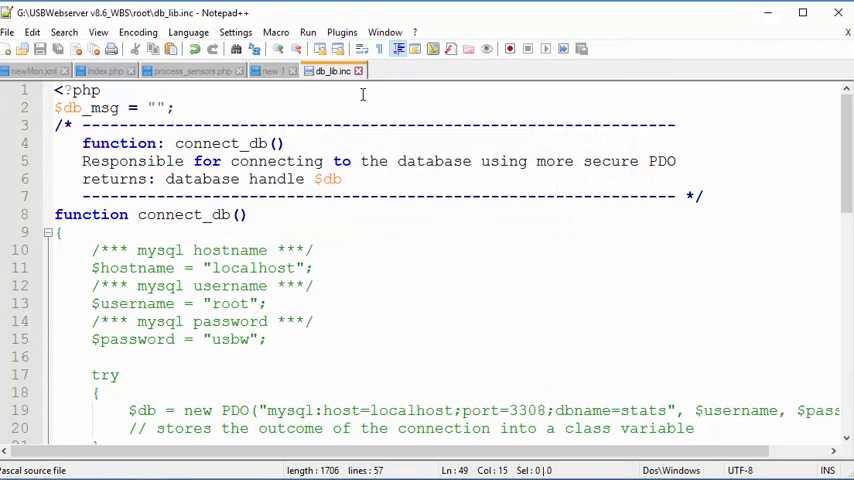
scroll("down", 3)
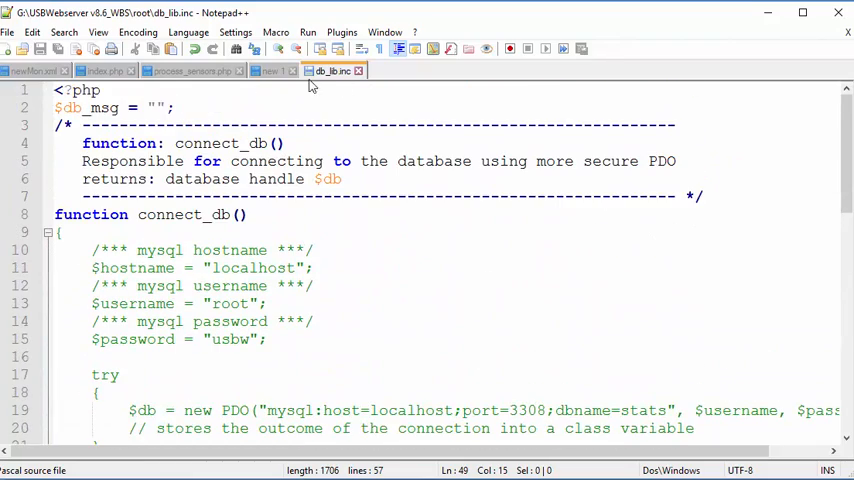
Step: Change the include in process_sensors.php from db_lib.php to db_lib.inc
left_click(190, 70)
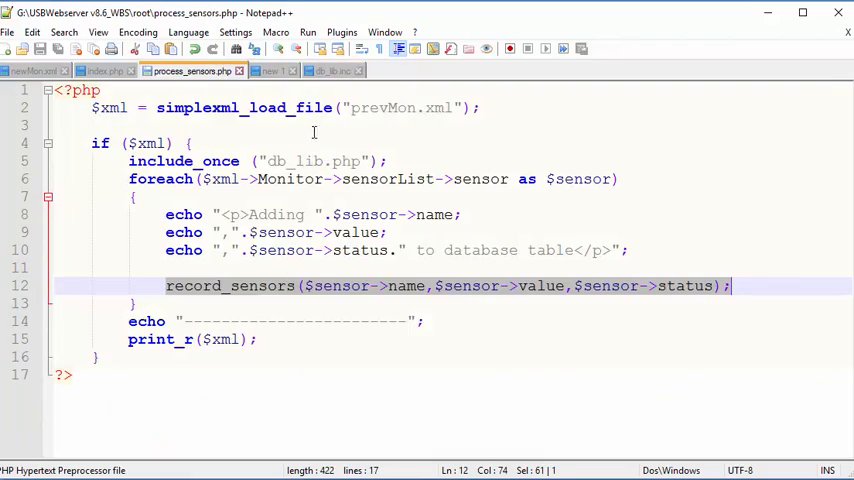
double_click(348, 160)
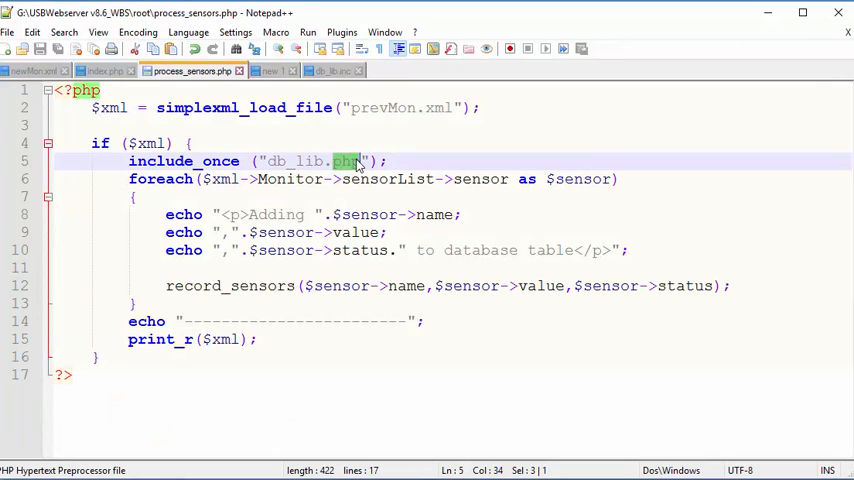
type("inc")
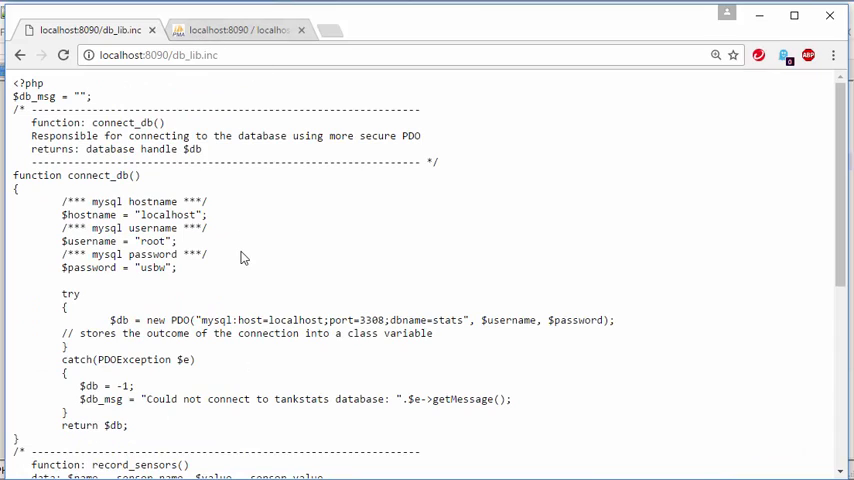
mouse_move(232, 260)
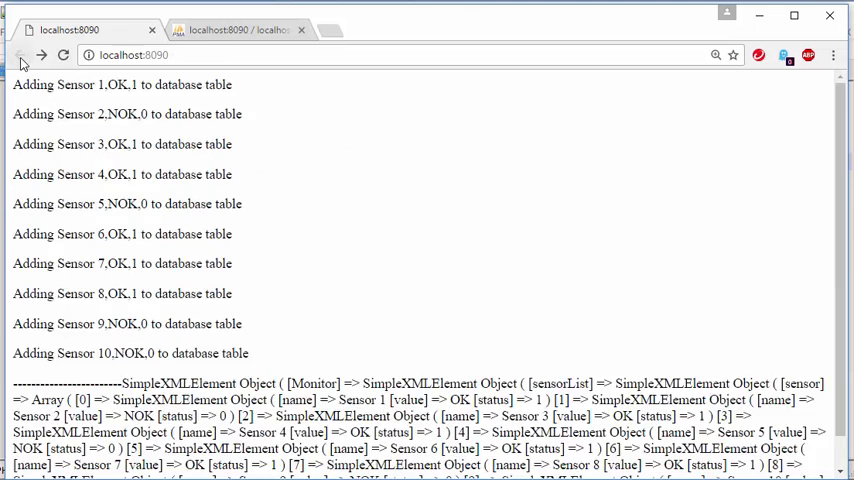
Step: Reload the localhost sensor page so it again reports adding Sensors 1–10
left_click(236, 28)
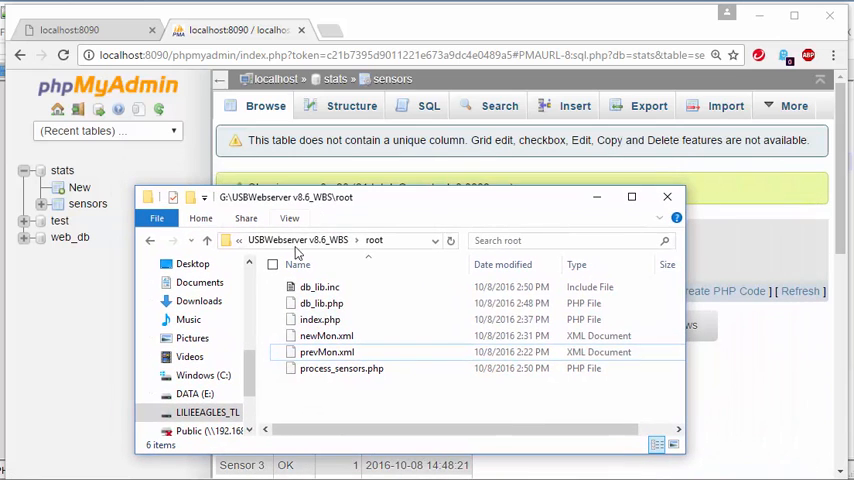
Step: Return to Chrome and start entering /db in the address bar to request the library file
left_click(320, 288)
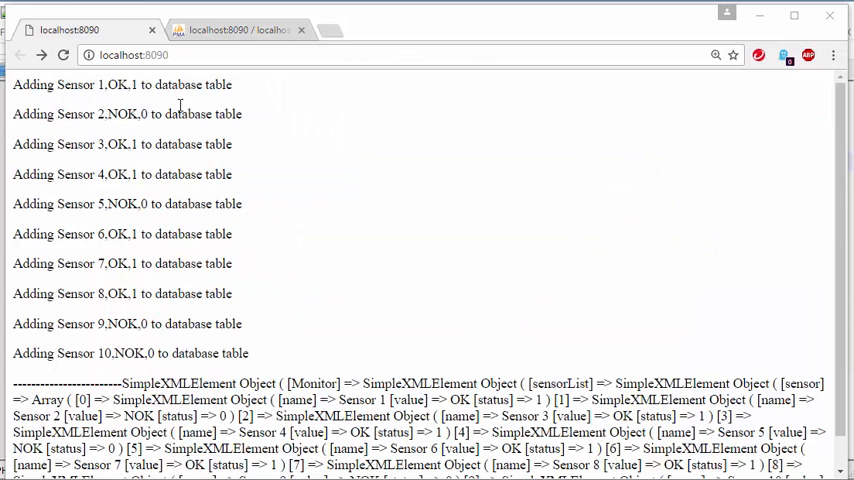
left_click(132, 54)
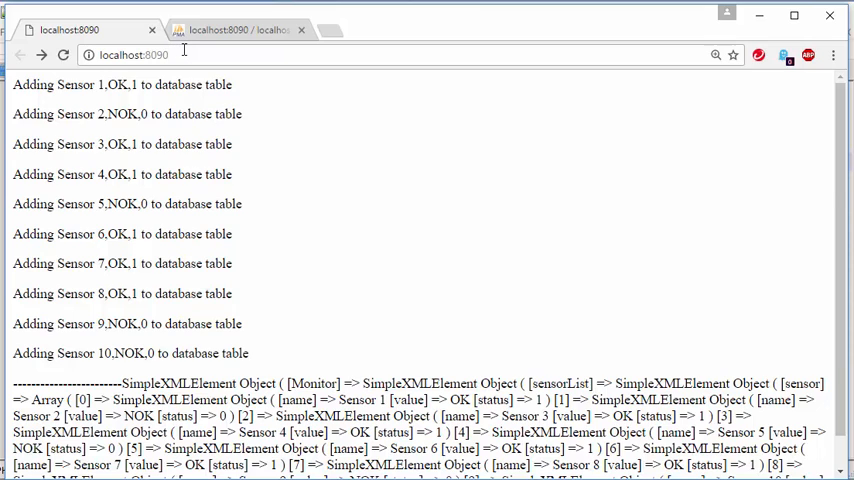
type("/db_lib.inc\");")
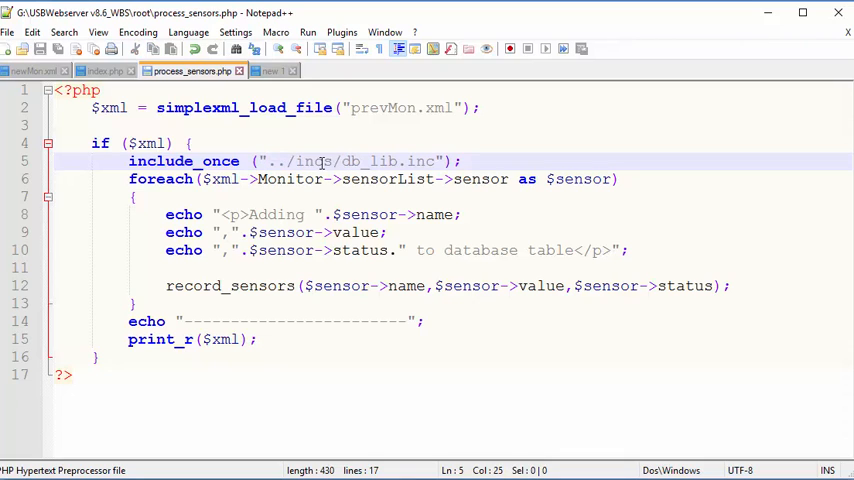
Step: Point include_once at "../inc/db_lib.inc" so db_lib loads from outside the web root
double_click(312, 160)
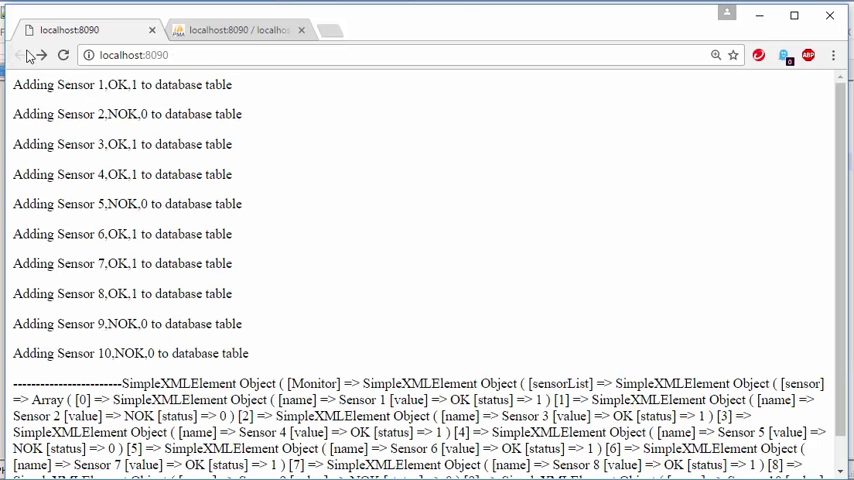
mouse_move(398, 338)
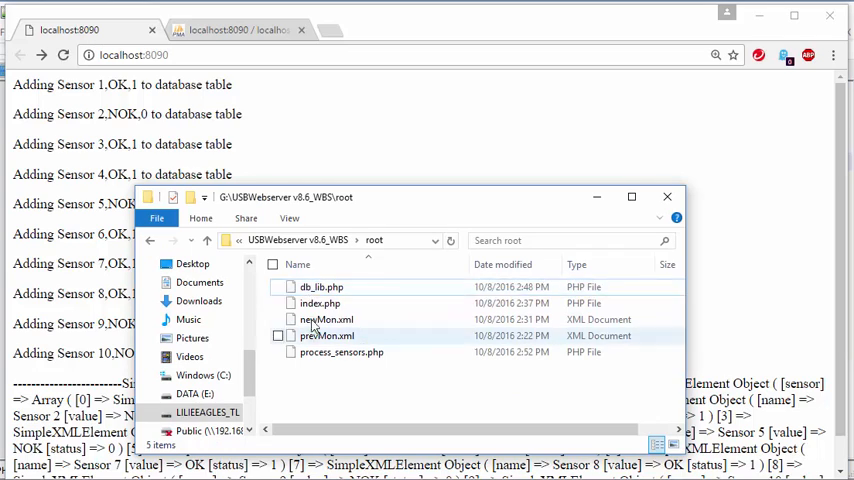
Step: Navigate from the old db_lib.php up to USBWebserver_v8.6_WBS and into the inc folder holding db_lib.inc
left_click(320, 288)
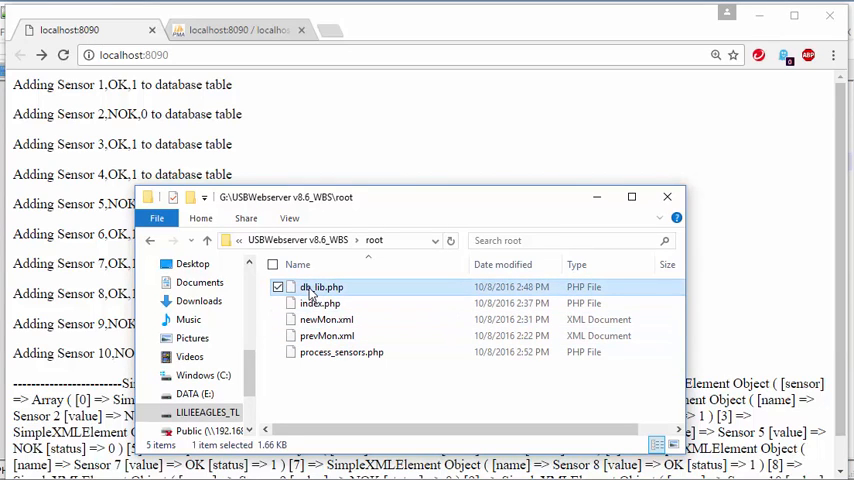
double_click(320, 288)
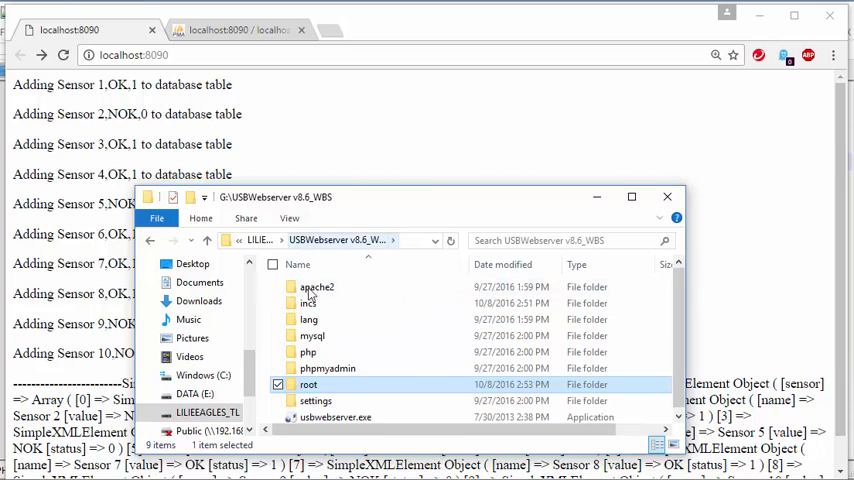
double_click(308, 304)
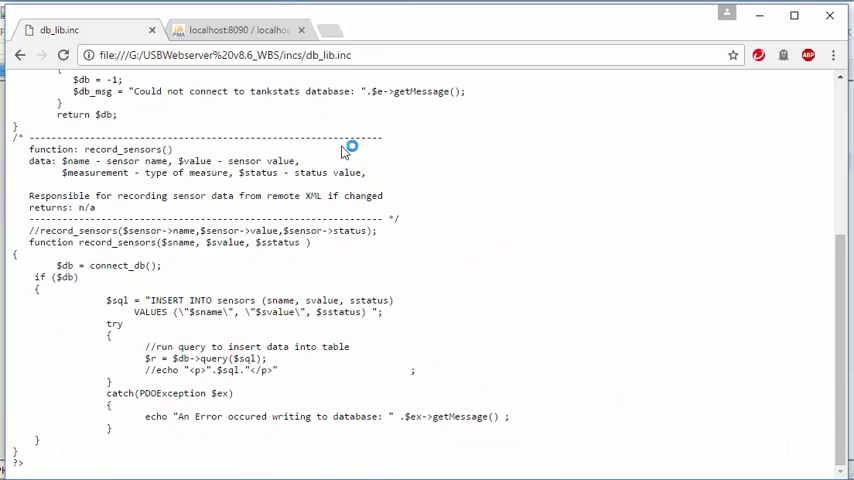
scroll("up", 3)
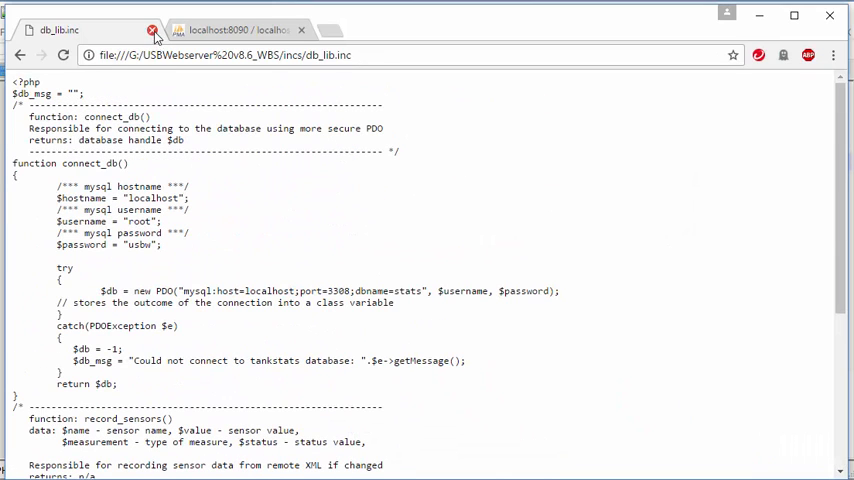